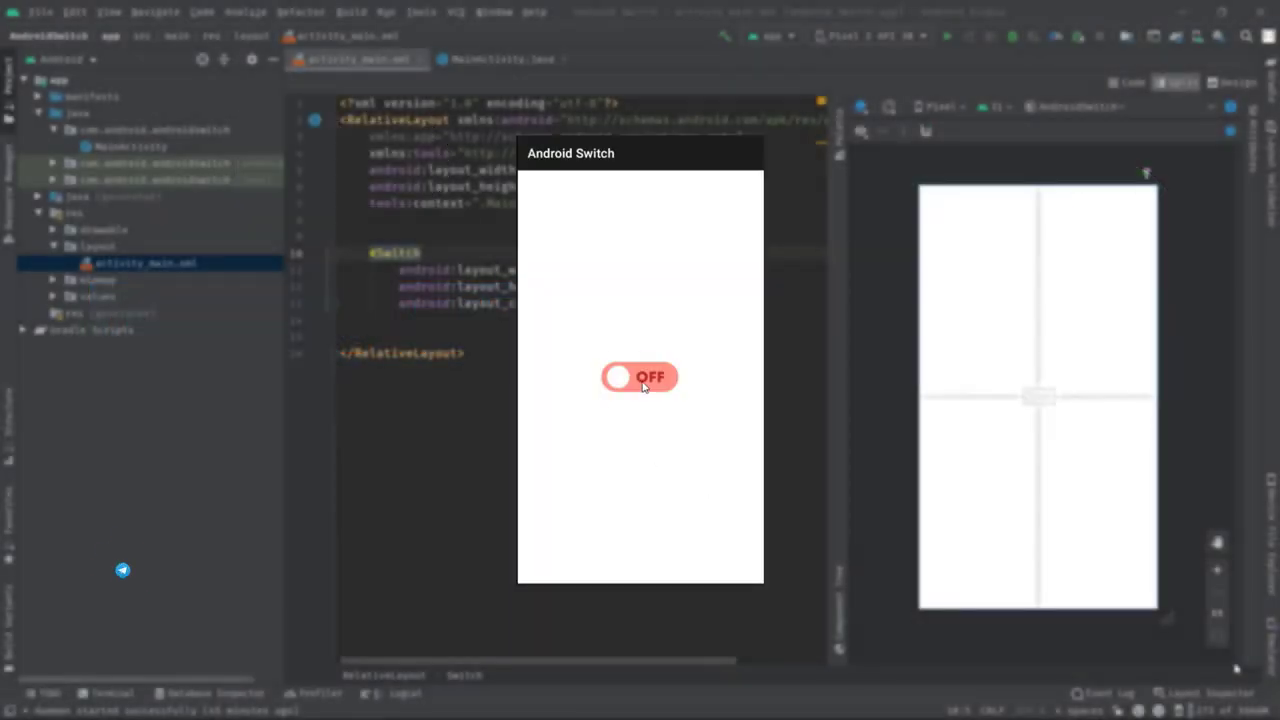
- Toggle the demo switch on and off several times to preview its states
click(640, 377)
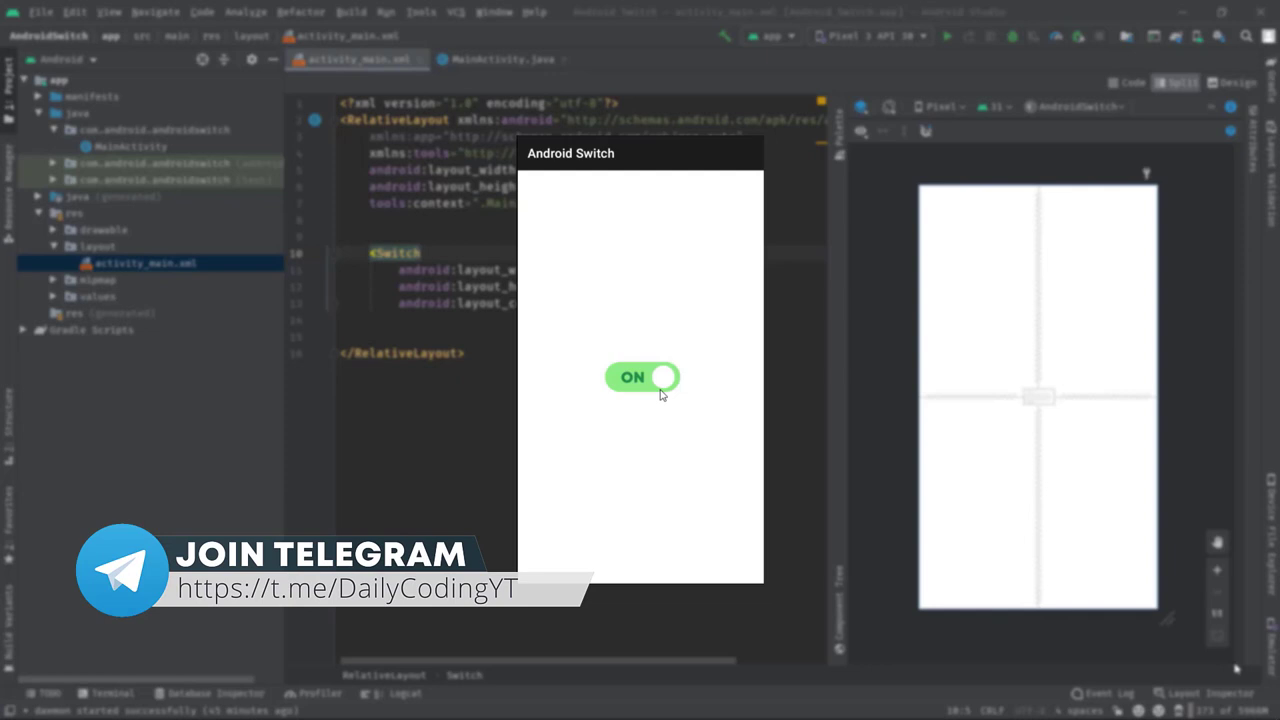
click(641, 377)
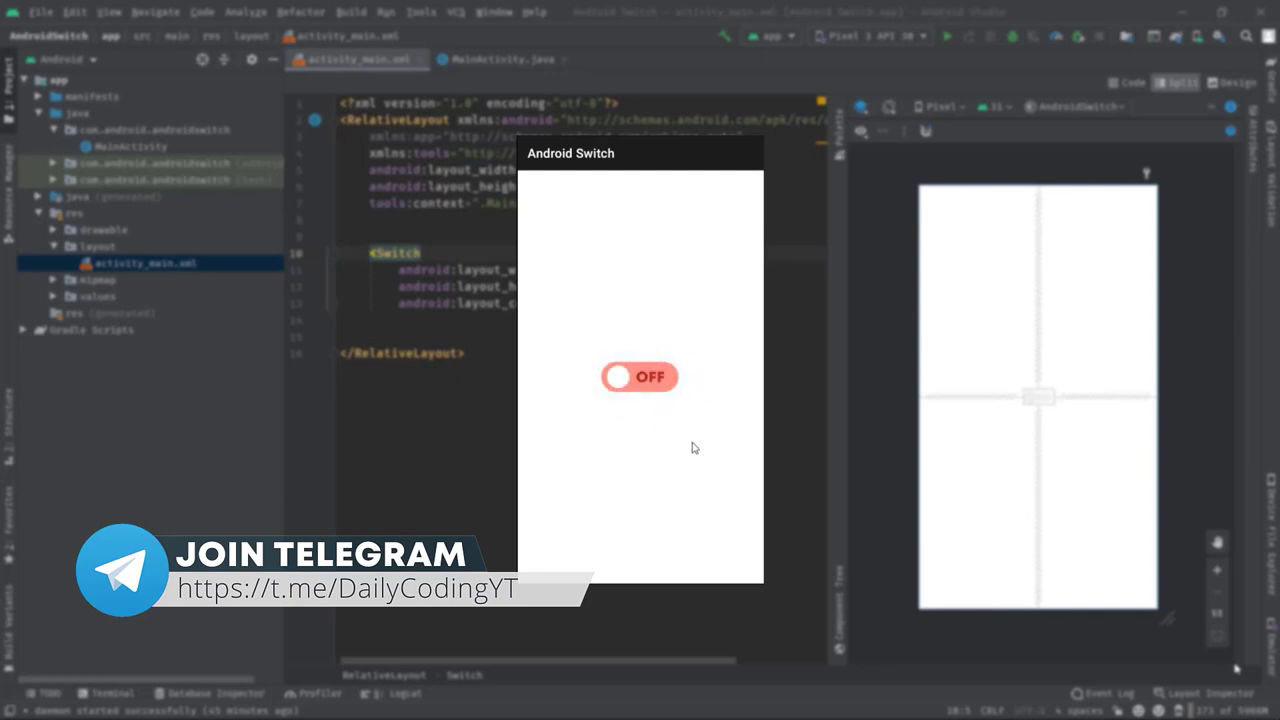
click(639, 377)
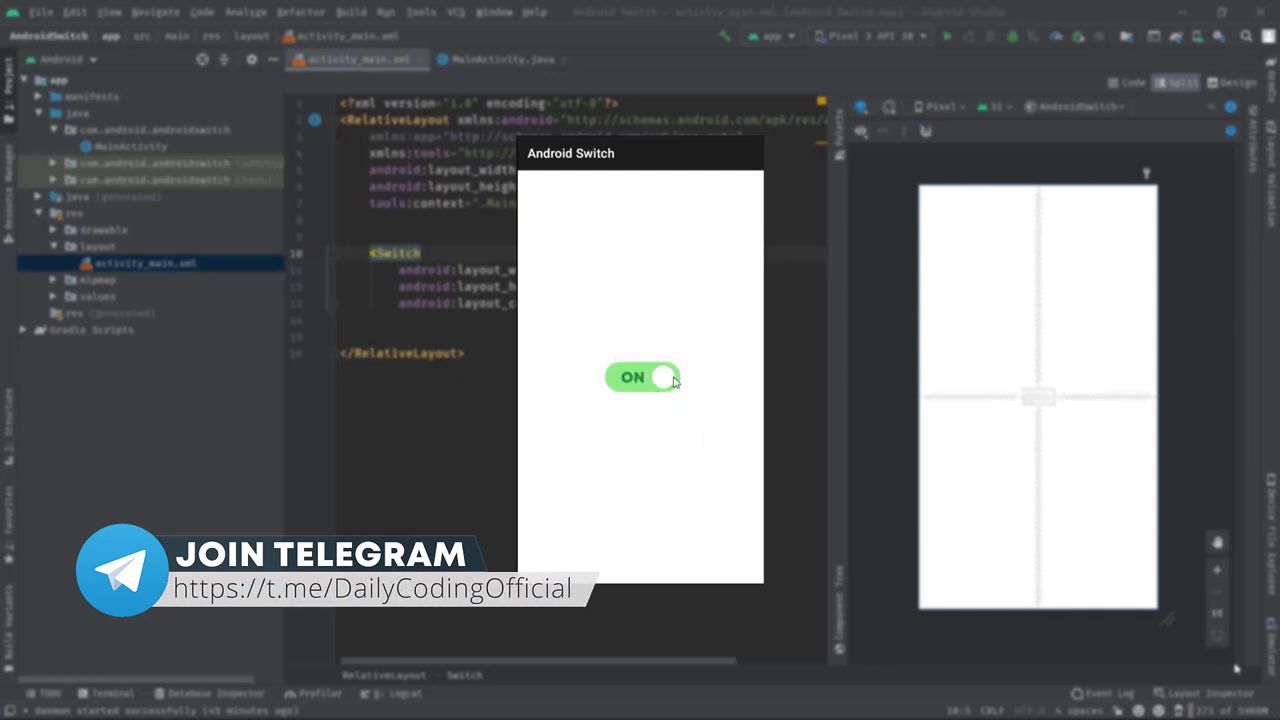
click(640, 377)
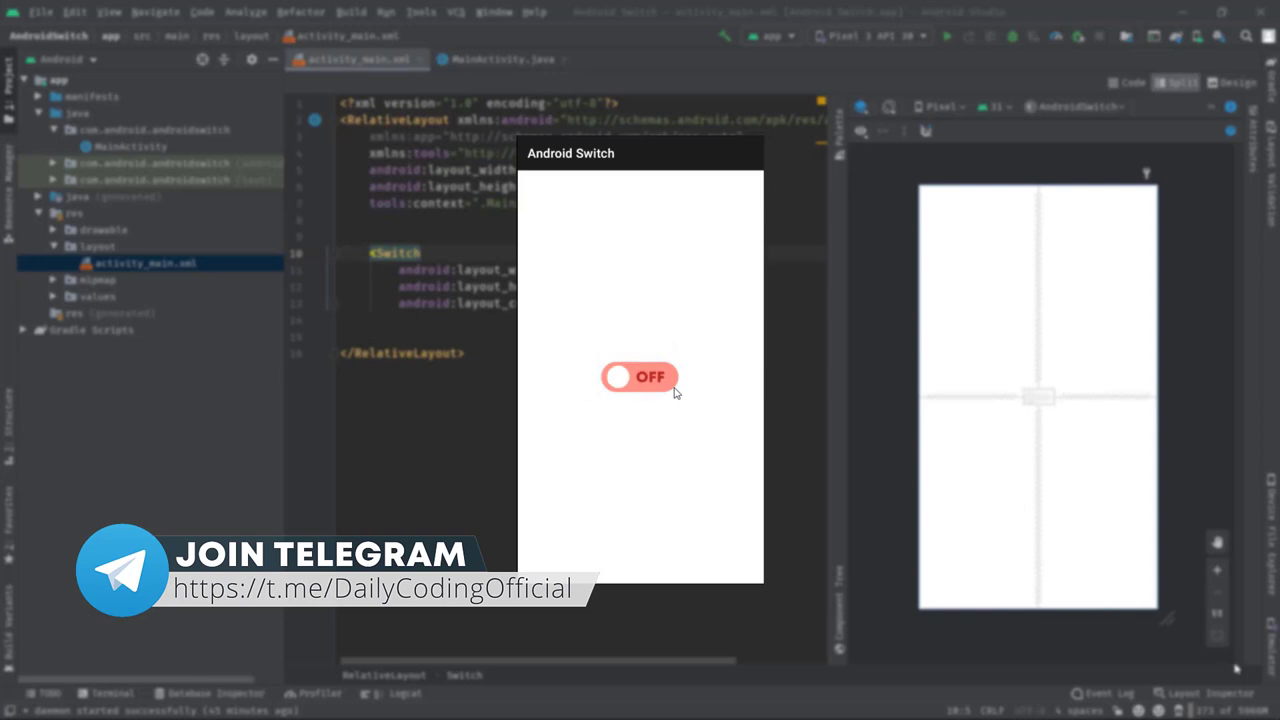
mouse_move(615, 448)
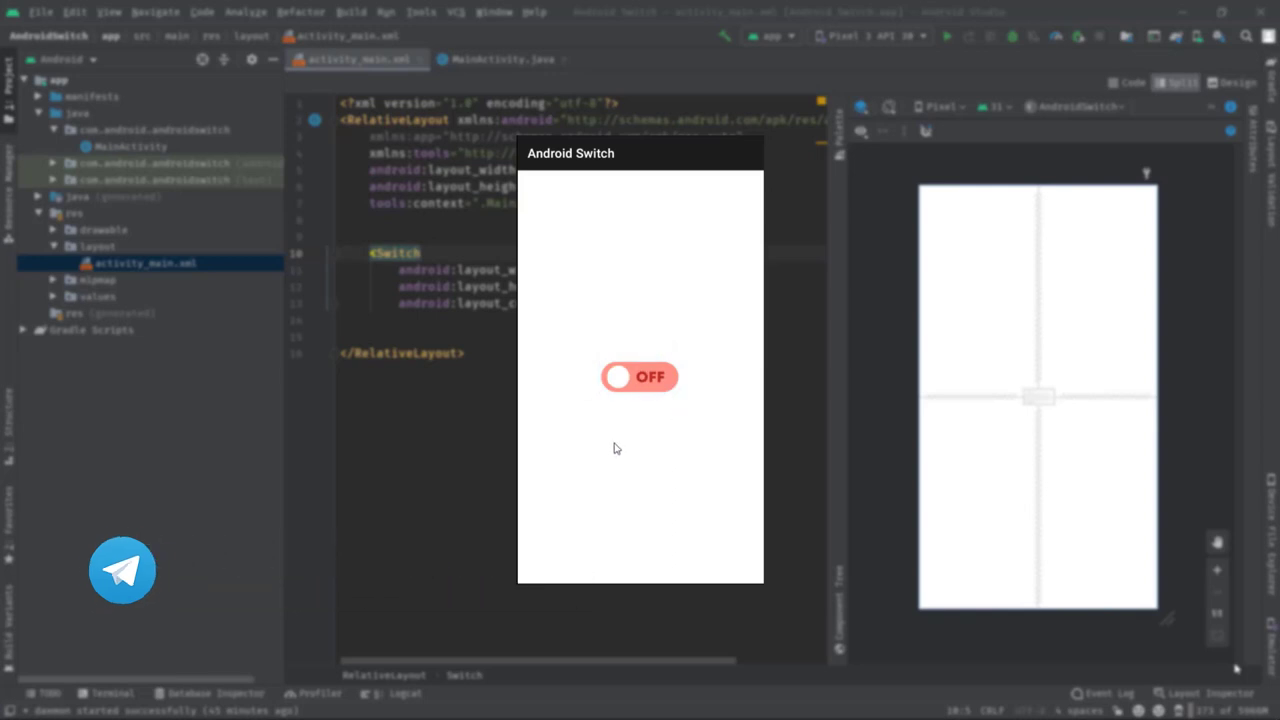
click(639, 377)
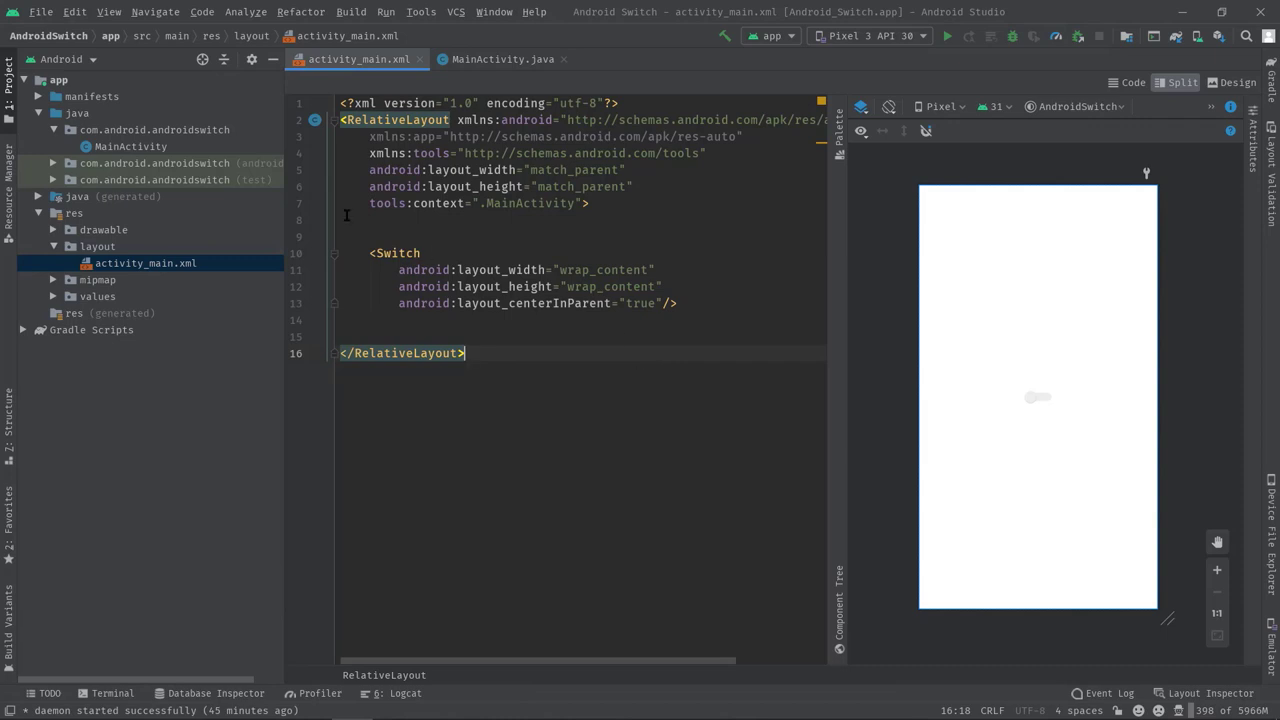
mouse_move(666, 345)
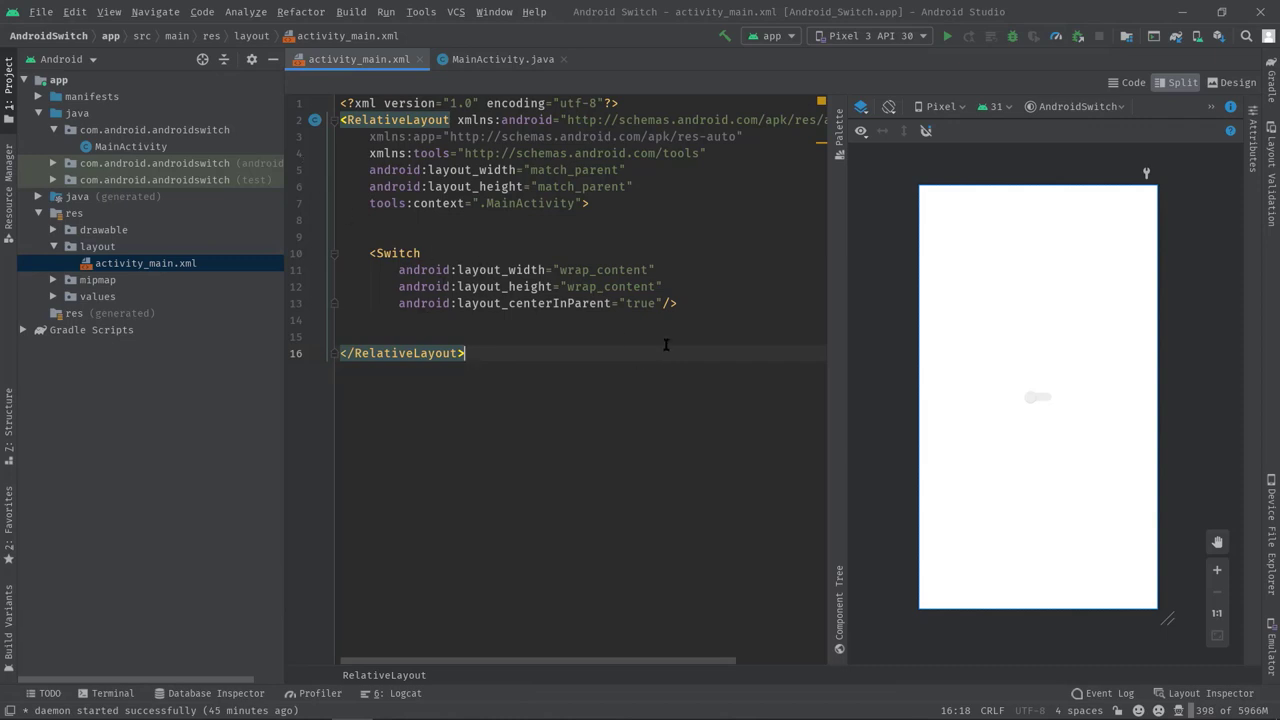
- Select the green ON and grey disabled switch designs and choose SVG as the export format
click(1038, 397)
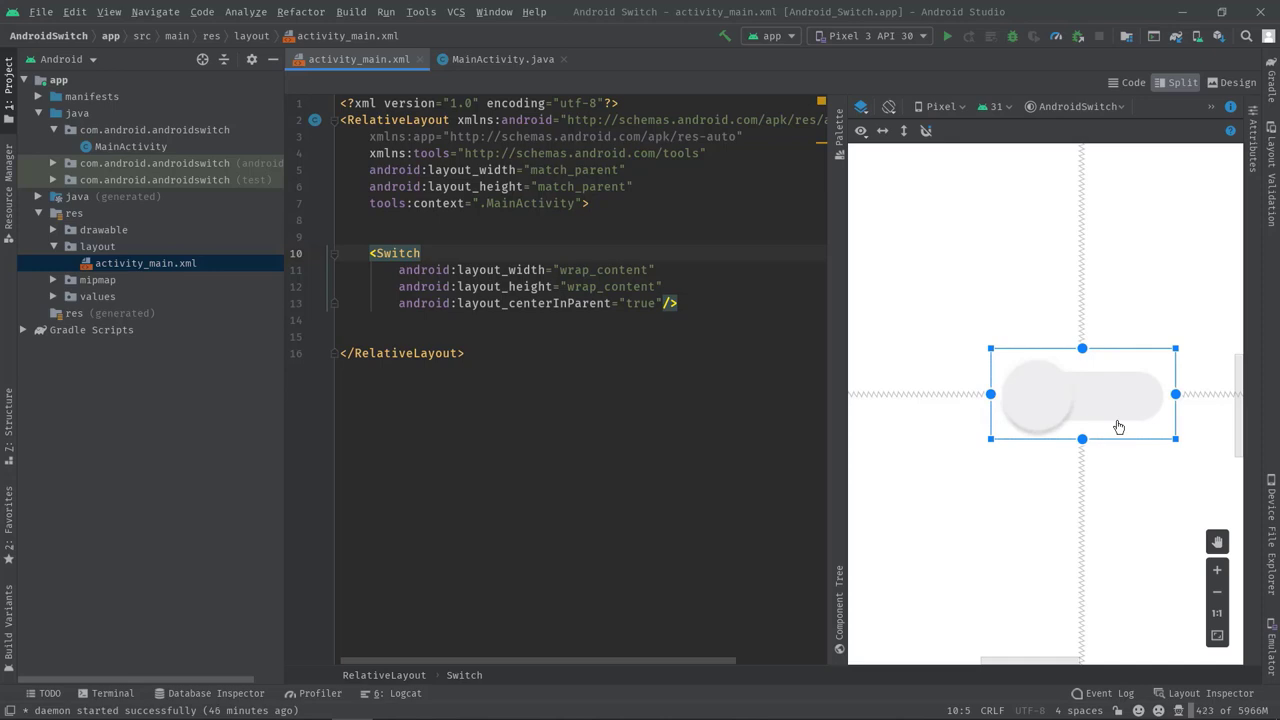
mouse_move(1155, 402)
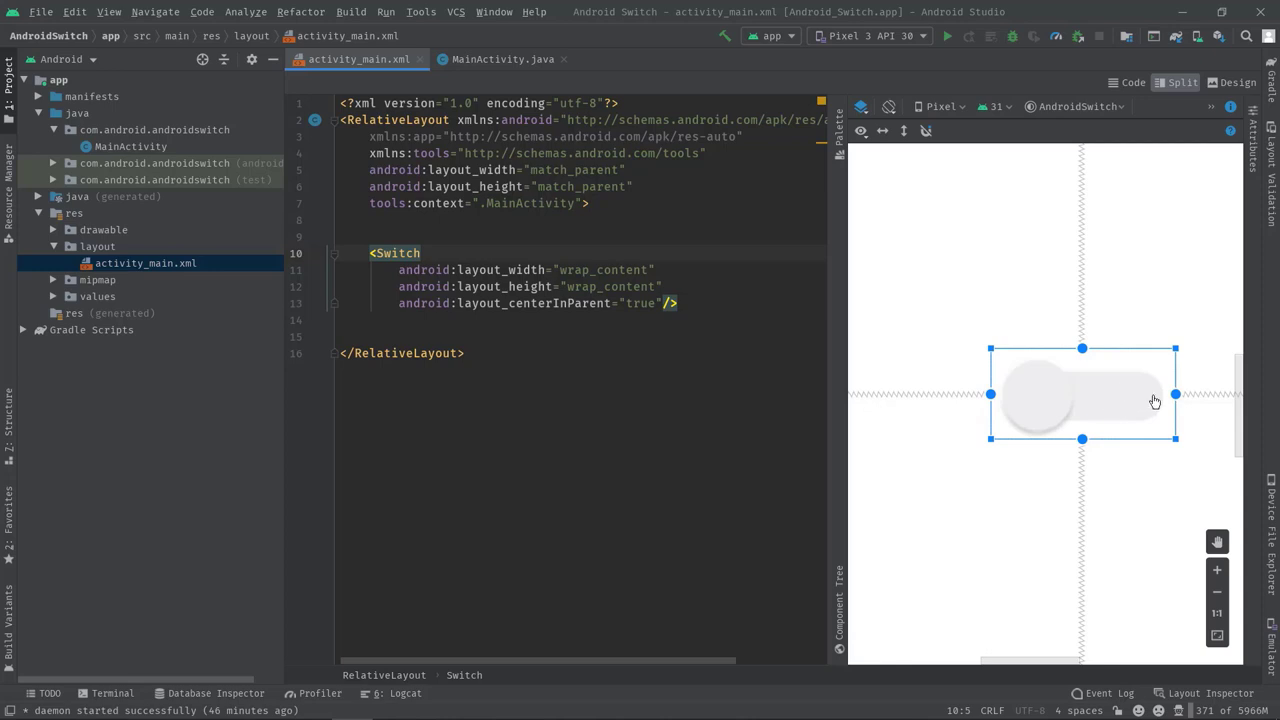
mouse_move(1157, 401)
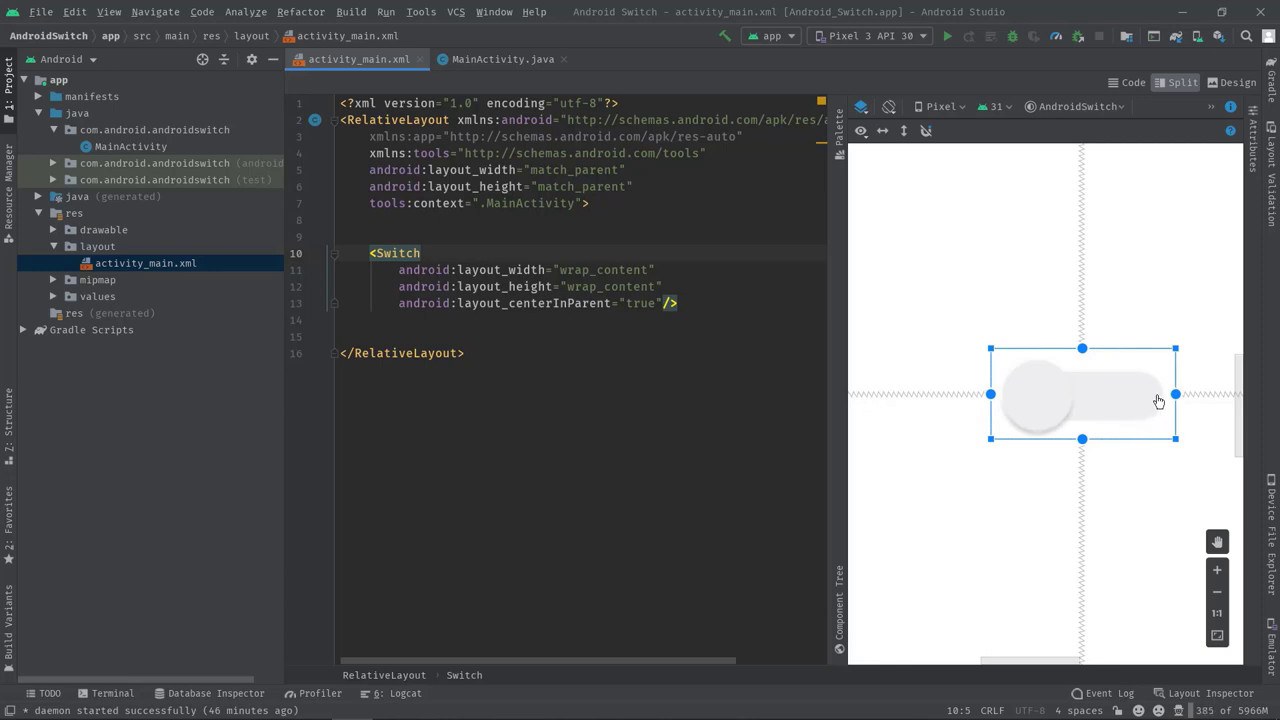
mouse_move(1039, 425)
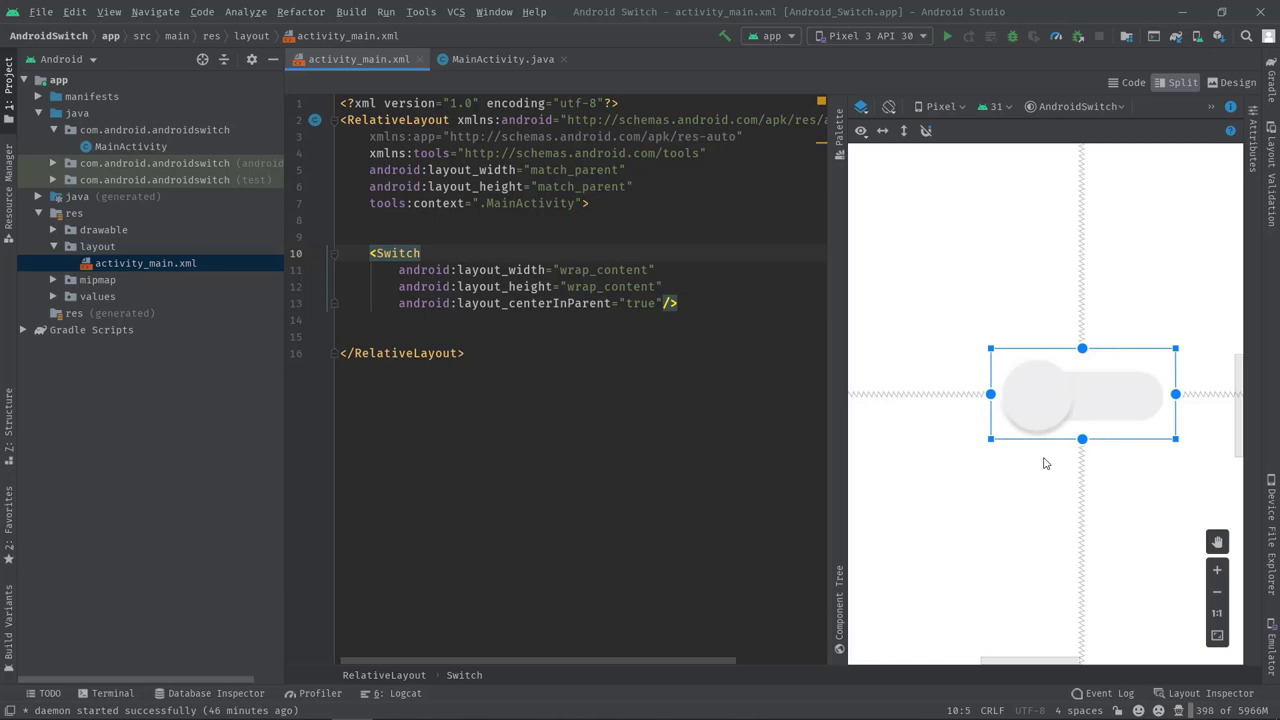
mouse_move(1062, 486)
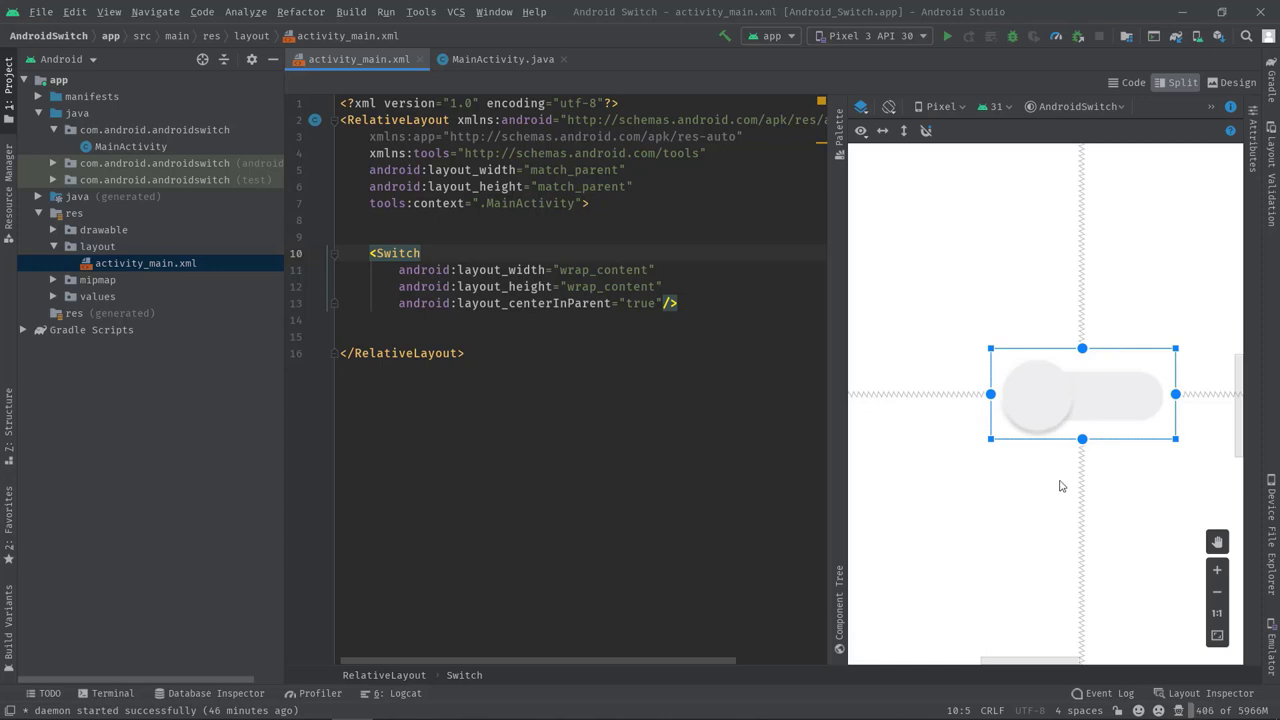
mouse_move(1041, 408)
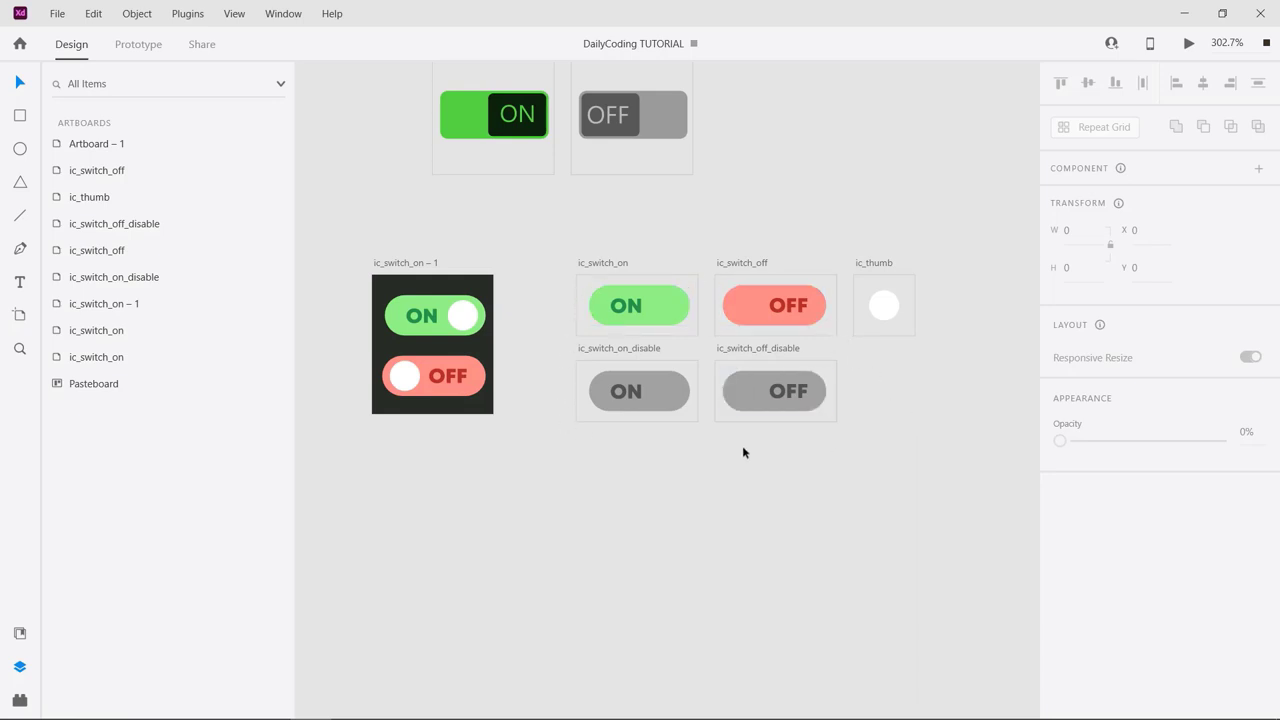
mouse_move(549, 377)
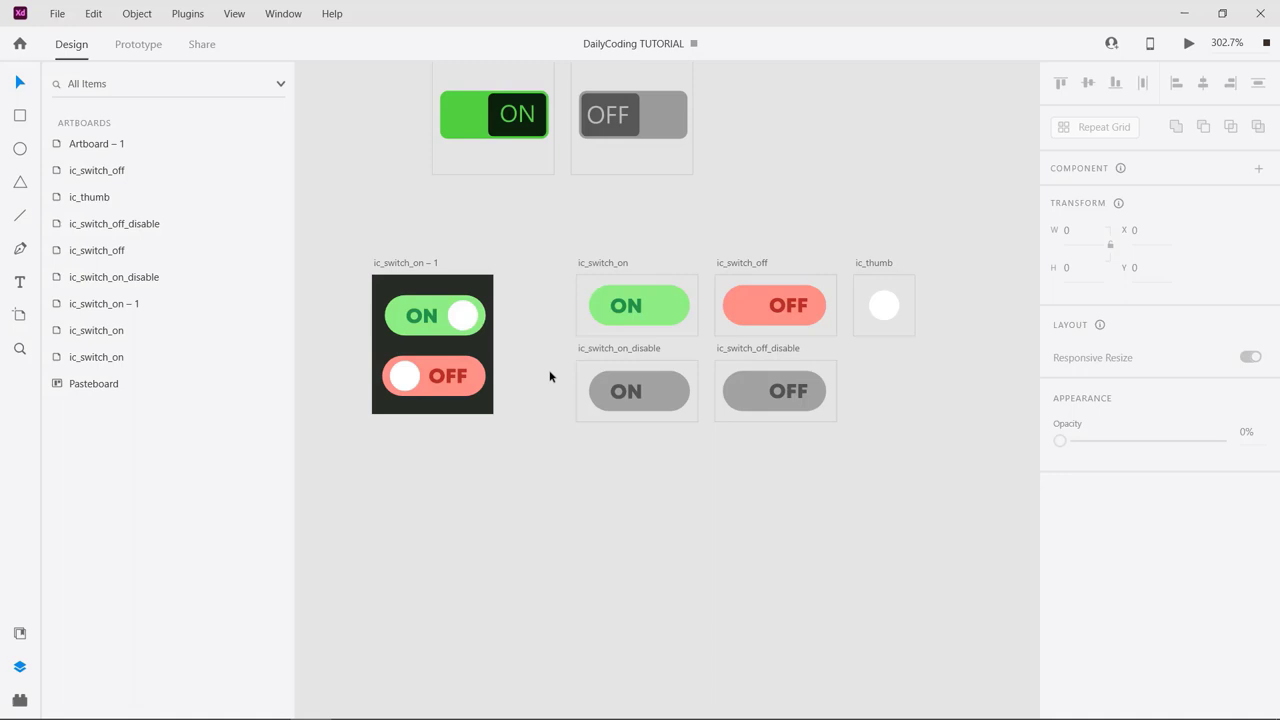
mouse_move(529, 373)
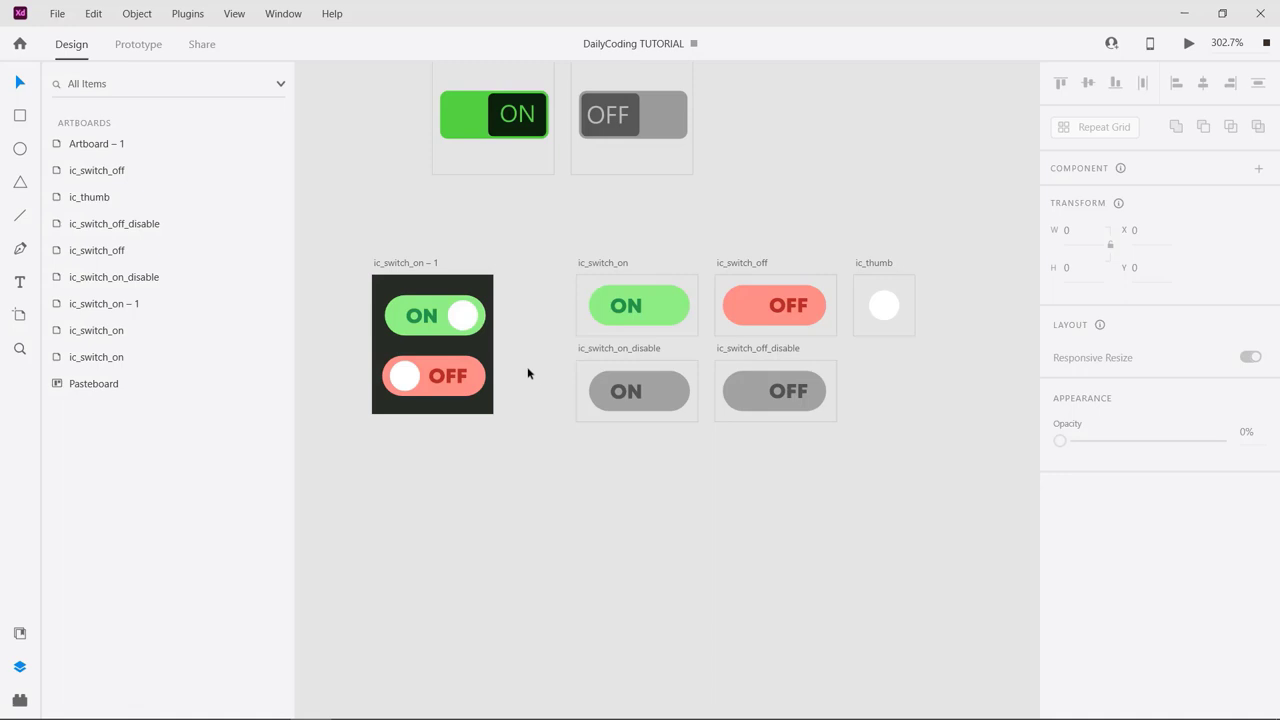
mouse_move(638, 288)
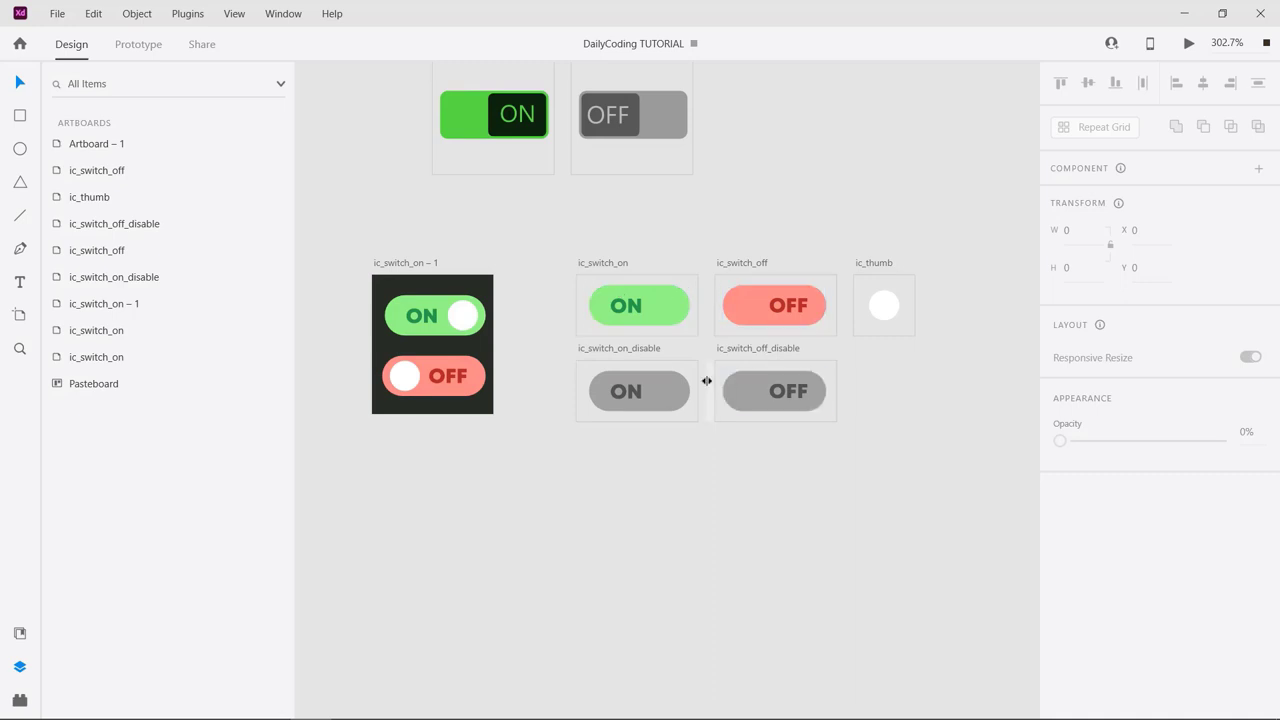
click(638, 305)
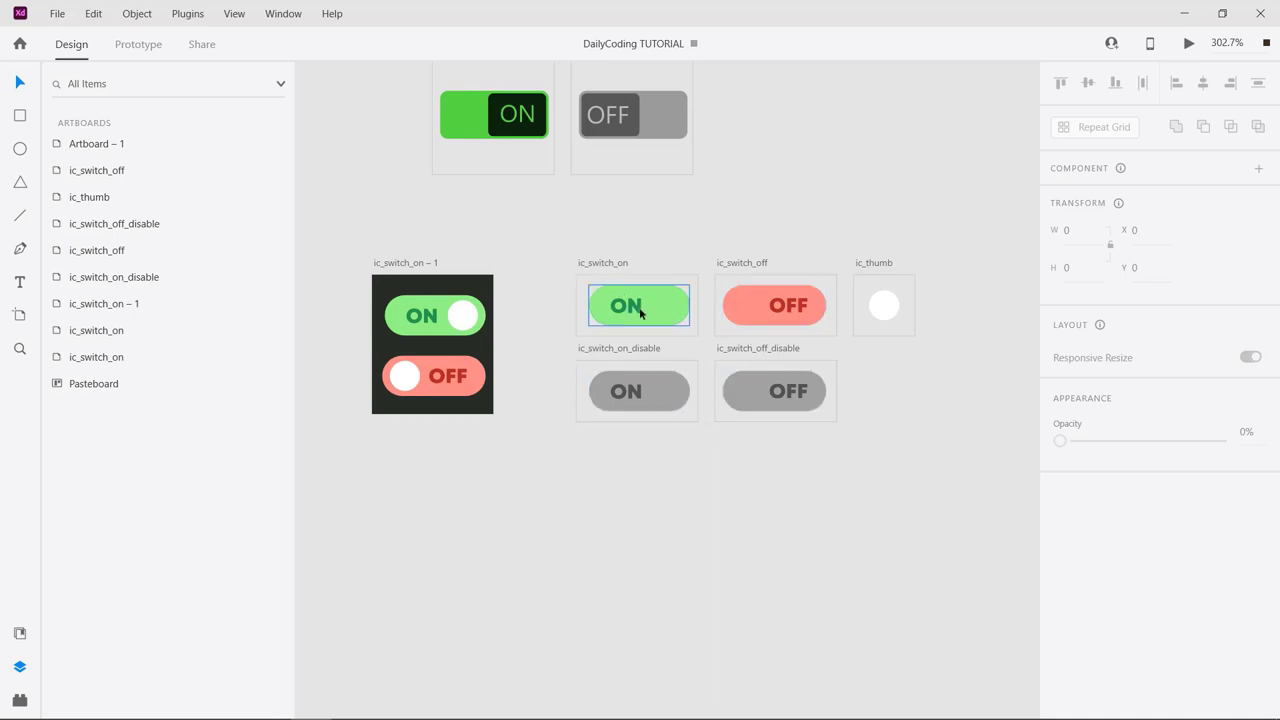
click(775, 305)
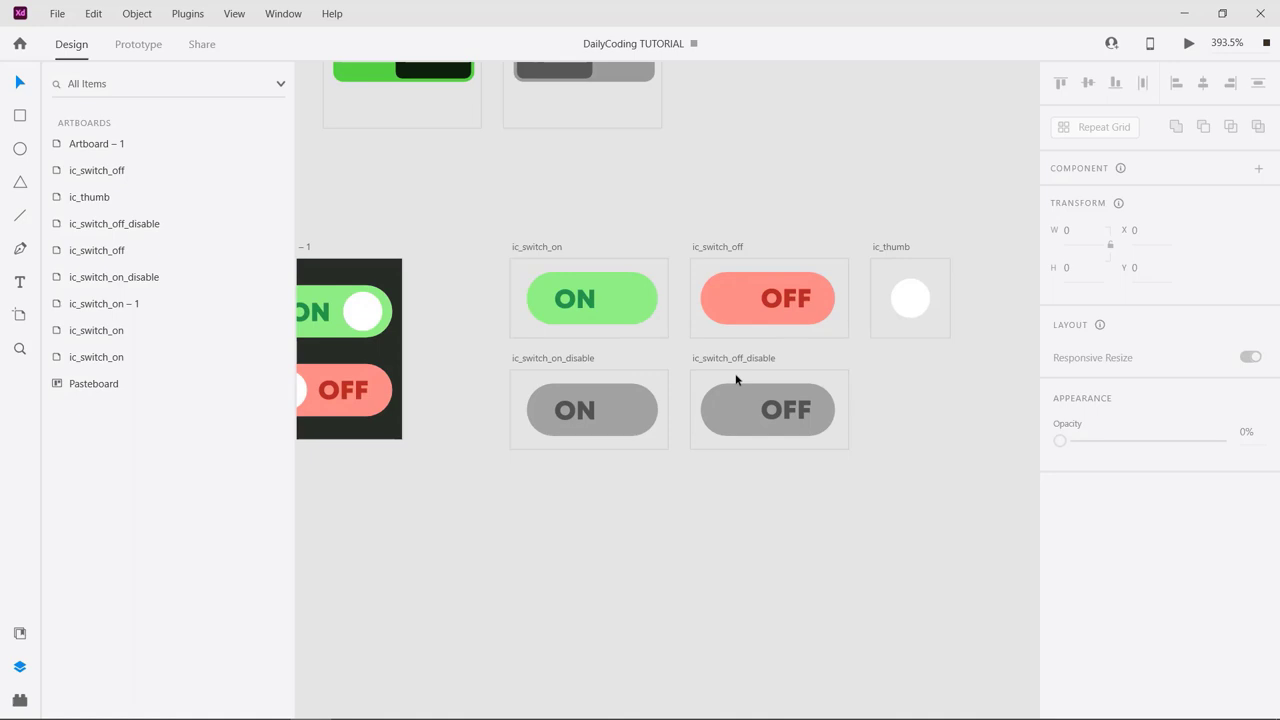
click(590, 409)
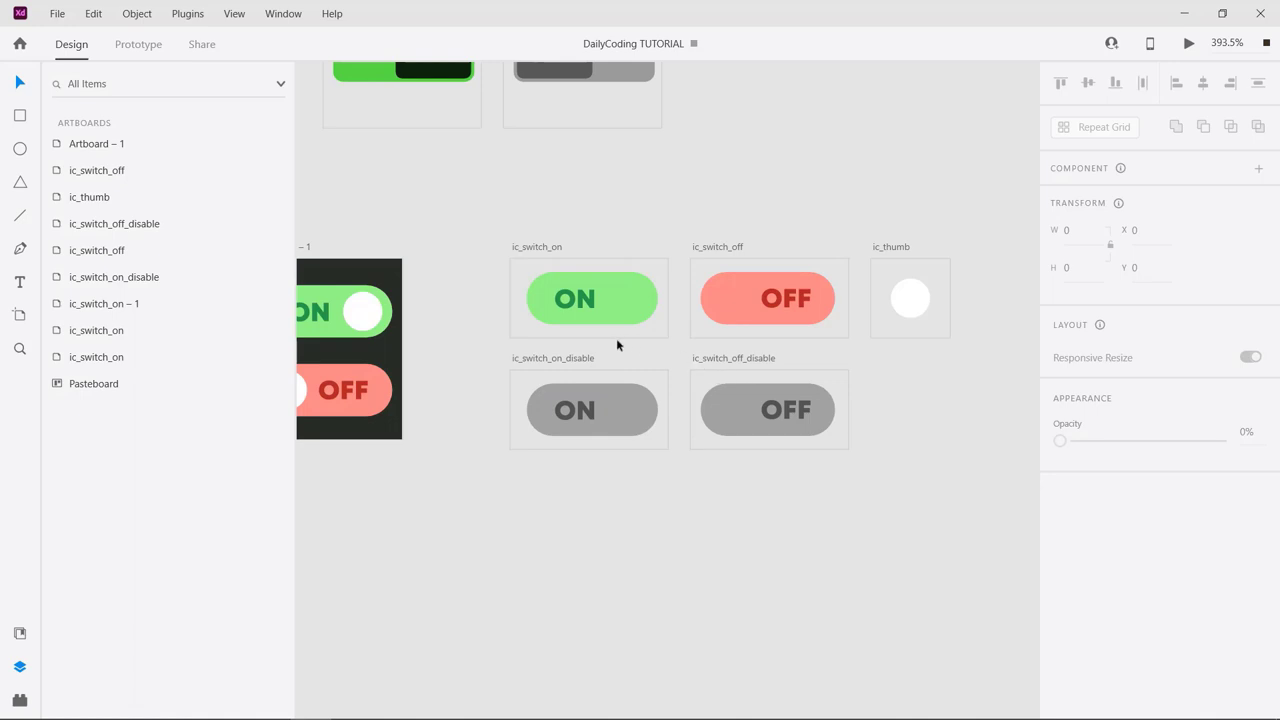
mouse_move(757, 483)
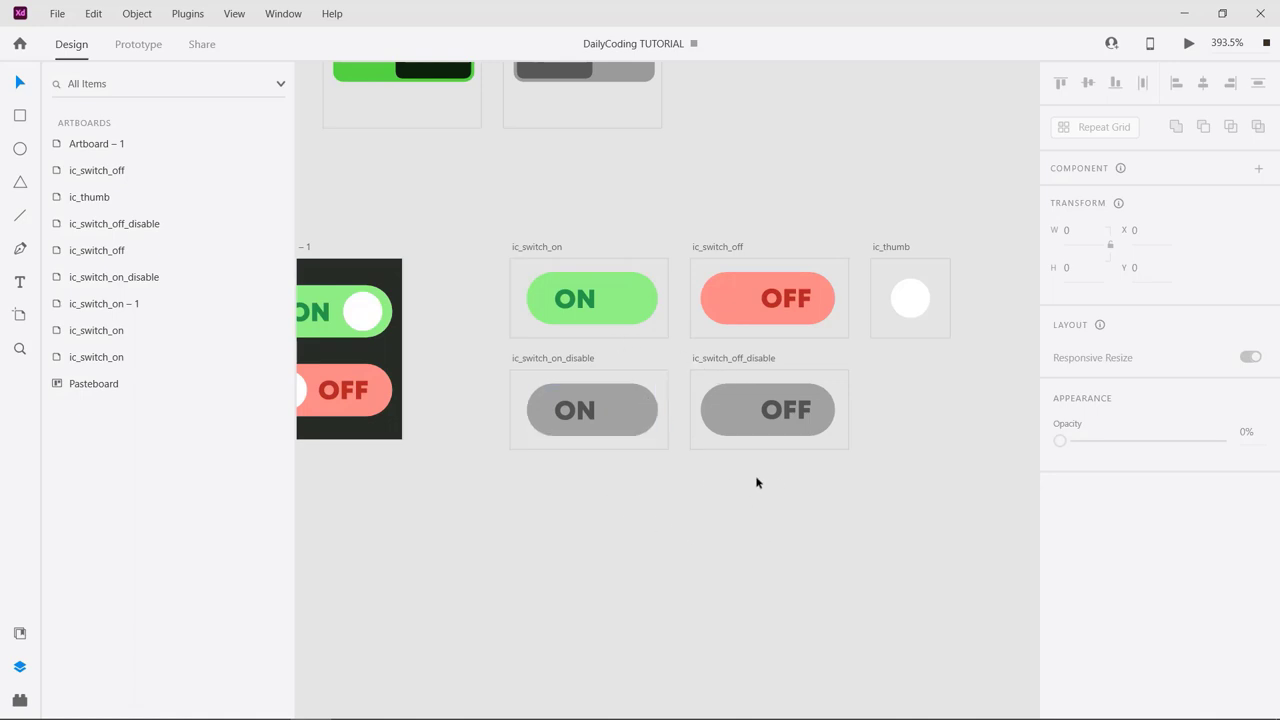
click(588, 410)
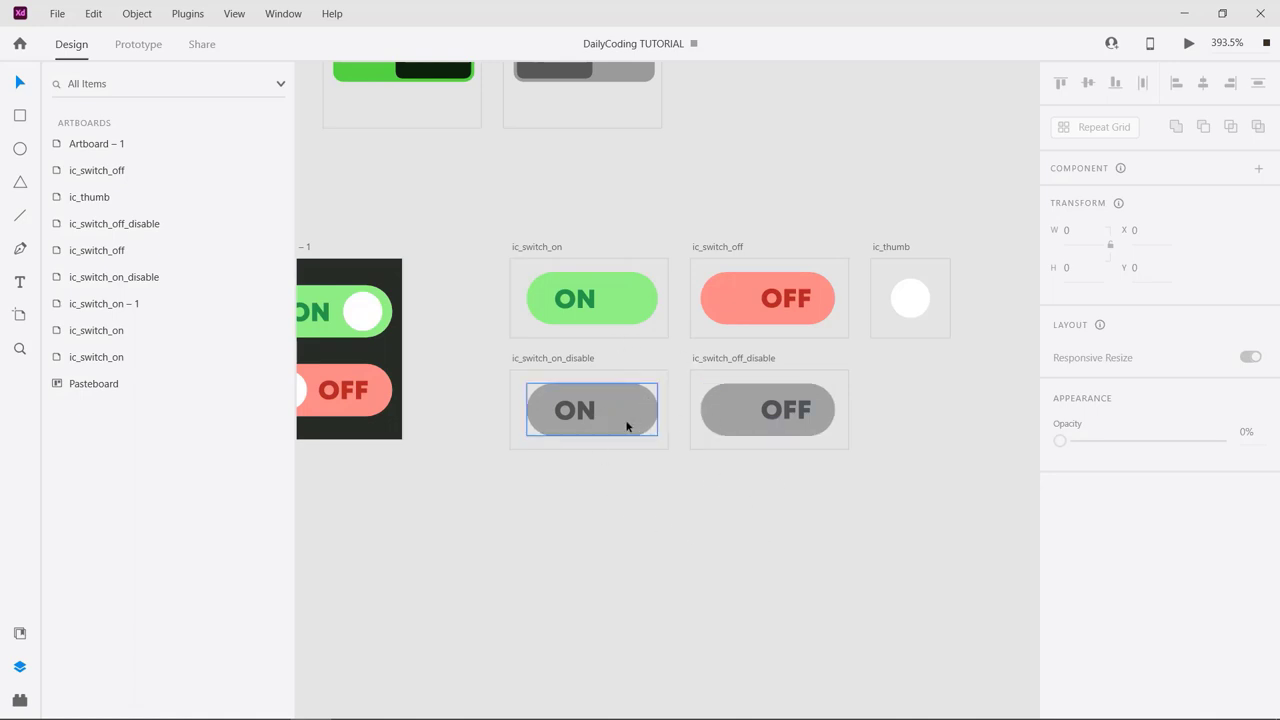
click(768, 409)
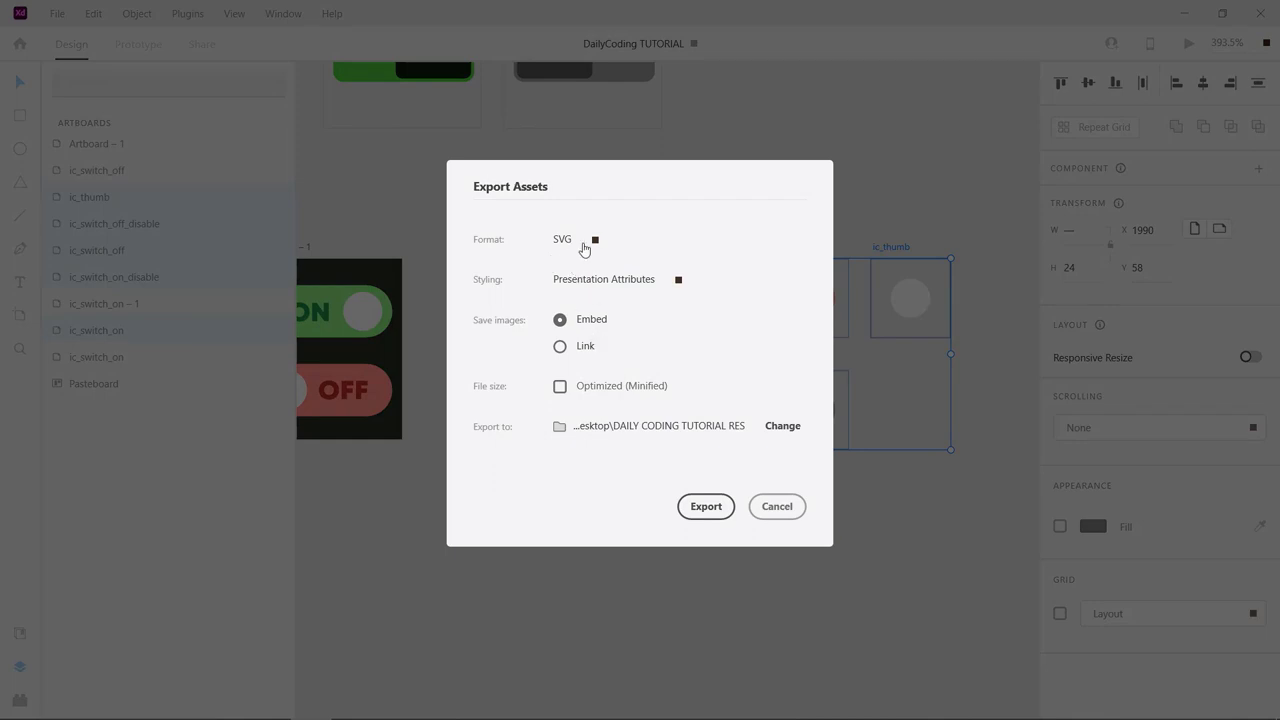
click(706, 506)
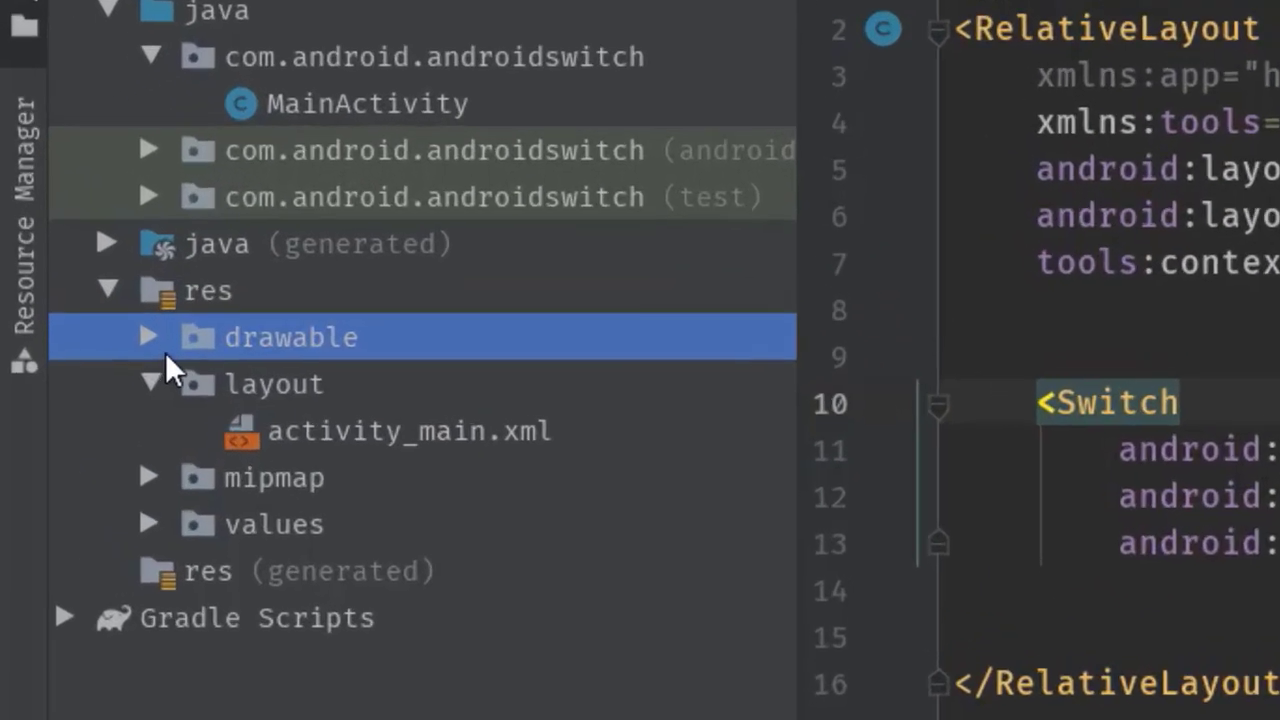
- Import ic_switch_off.svg as a Vector Asset into the drawable folder
right_click(291, 337)
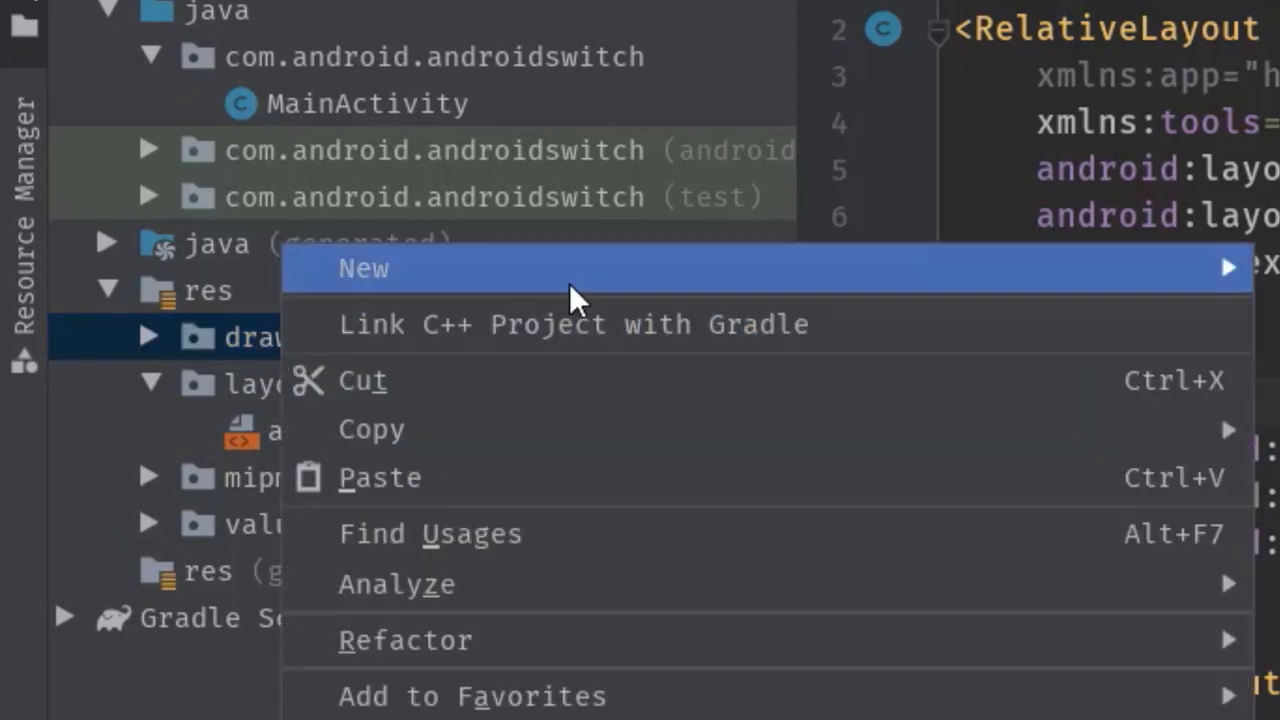
click(363, 268)
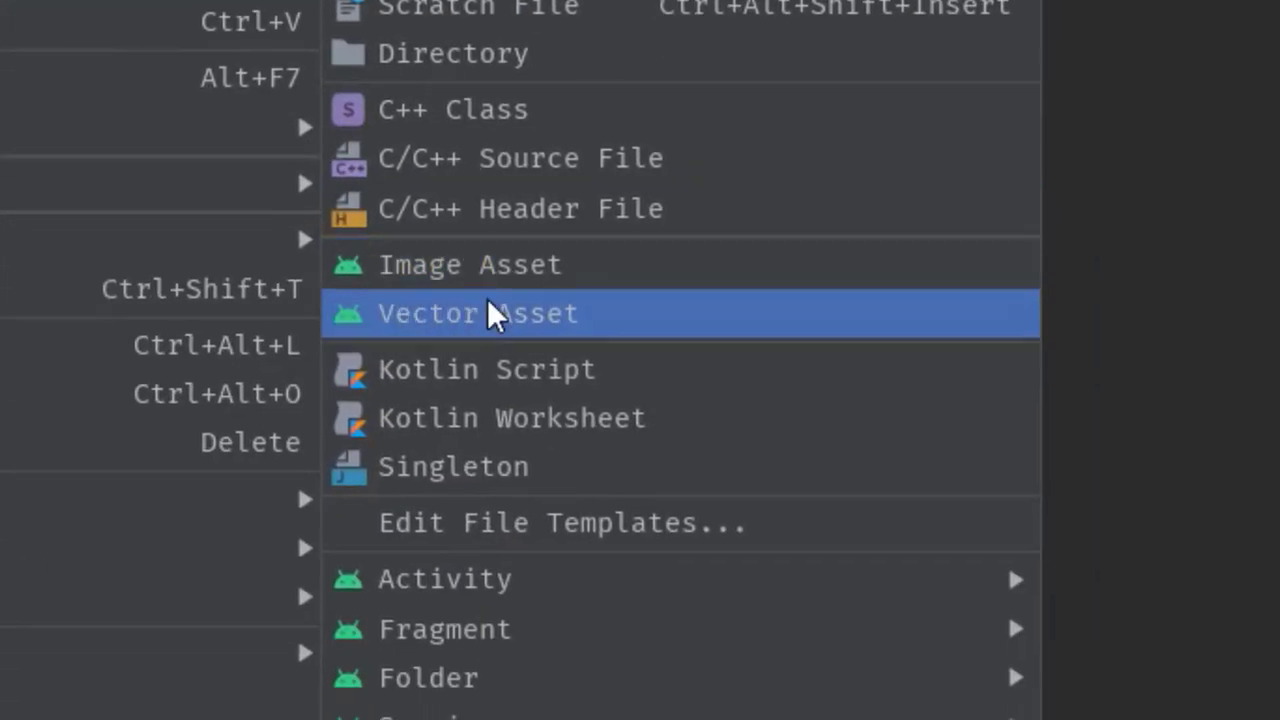
click(477, 313)
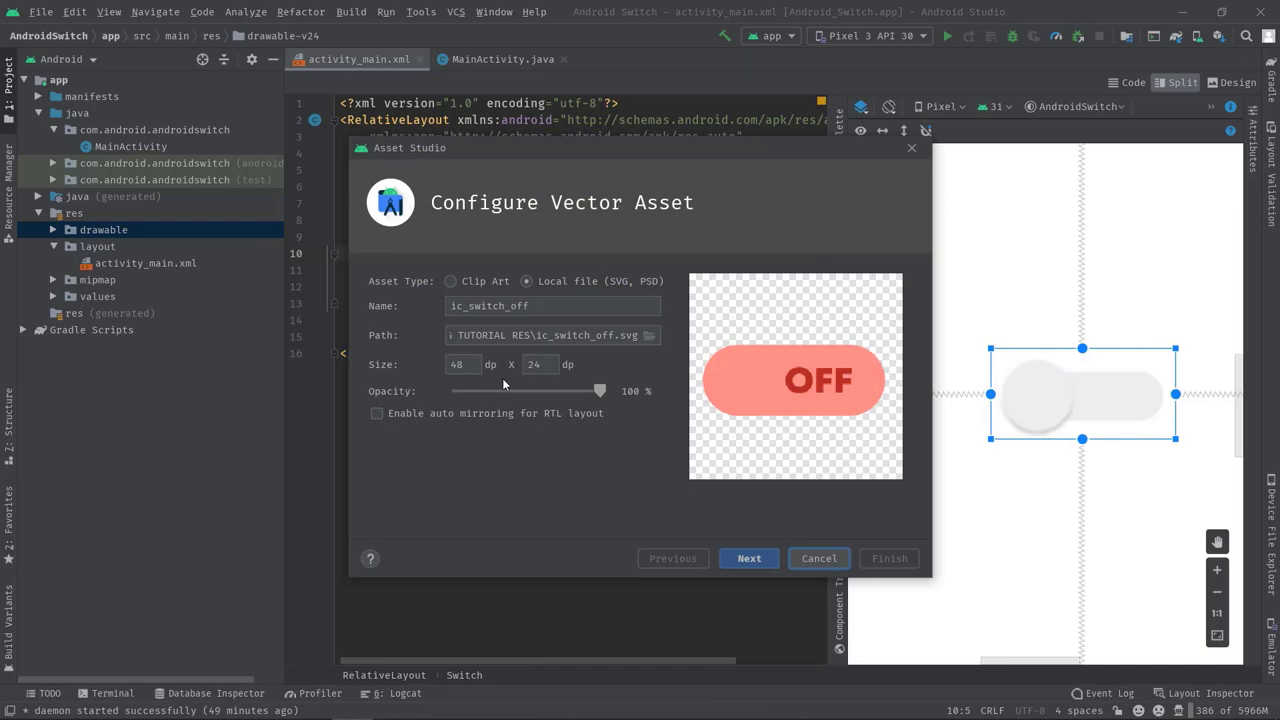
mouse_move(483, 294)
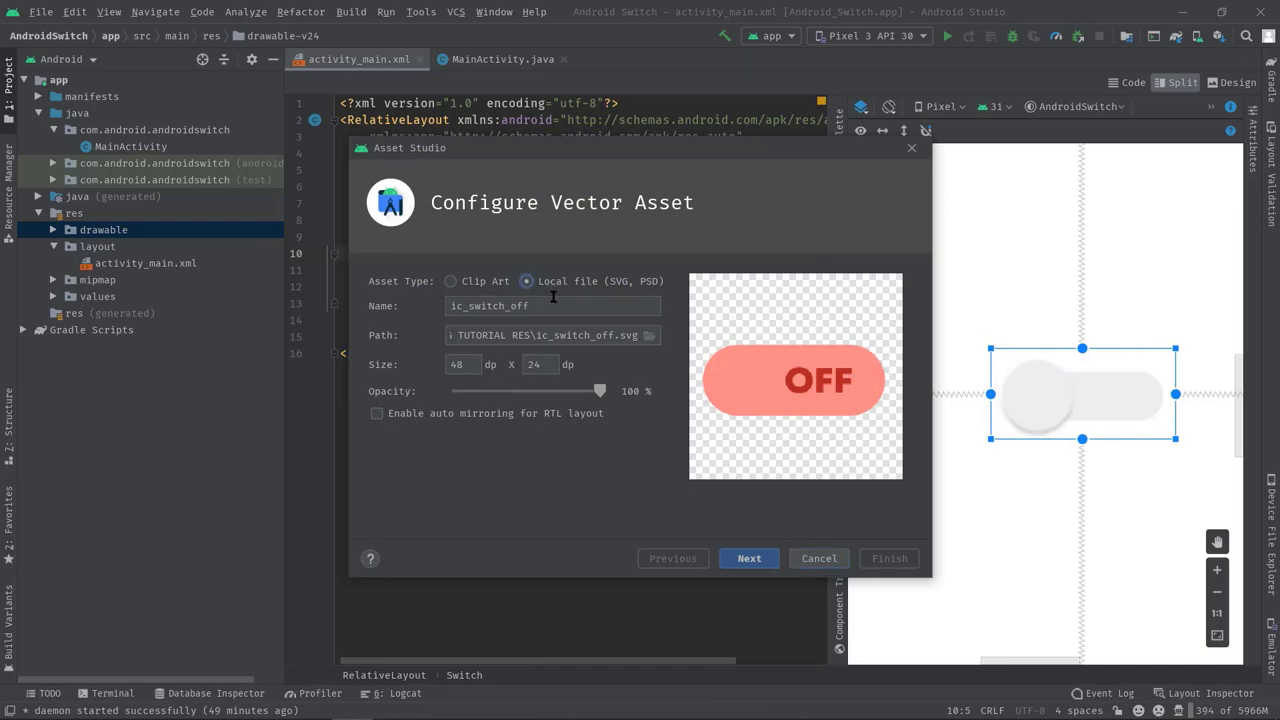
click(648, 335)
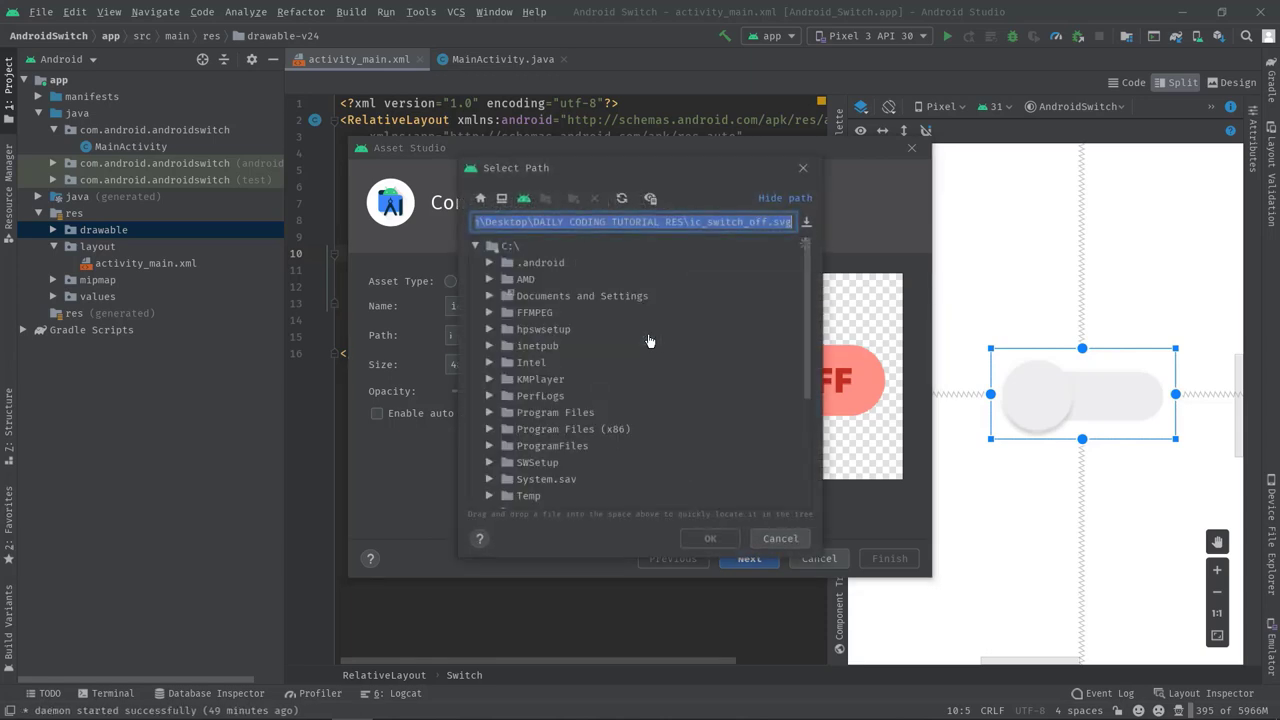
click(709, 538)
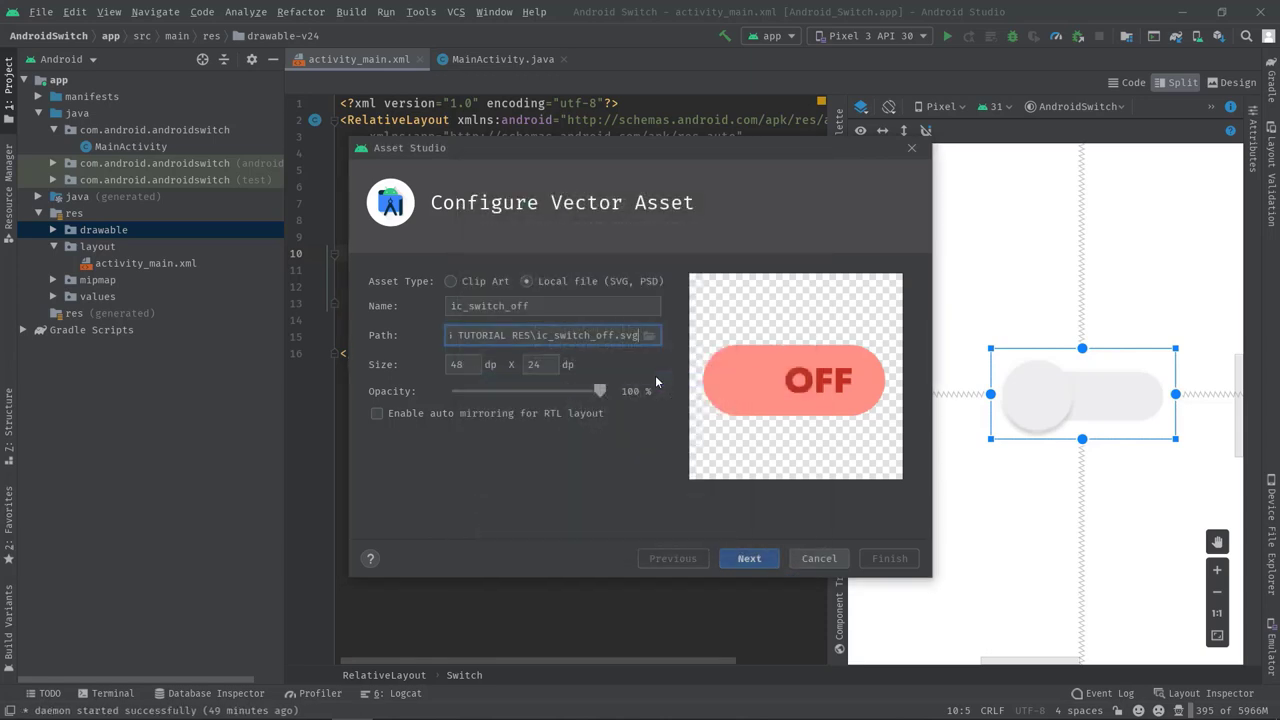
click(749, 558)
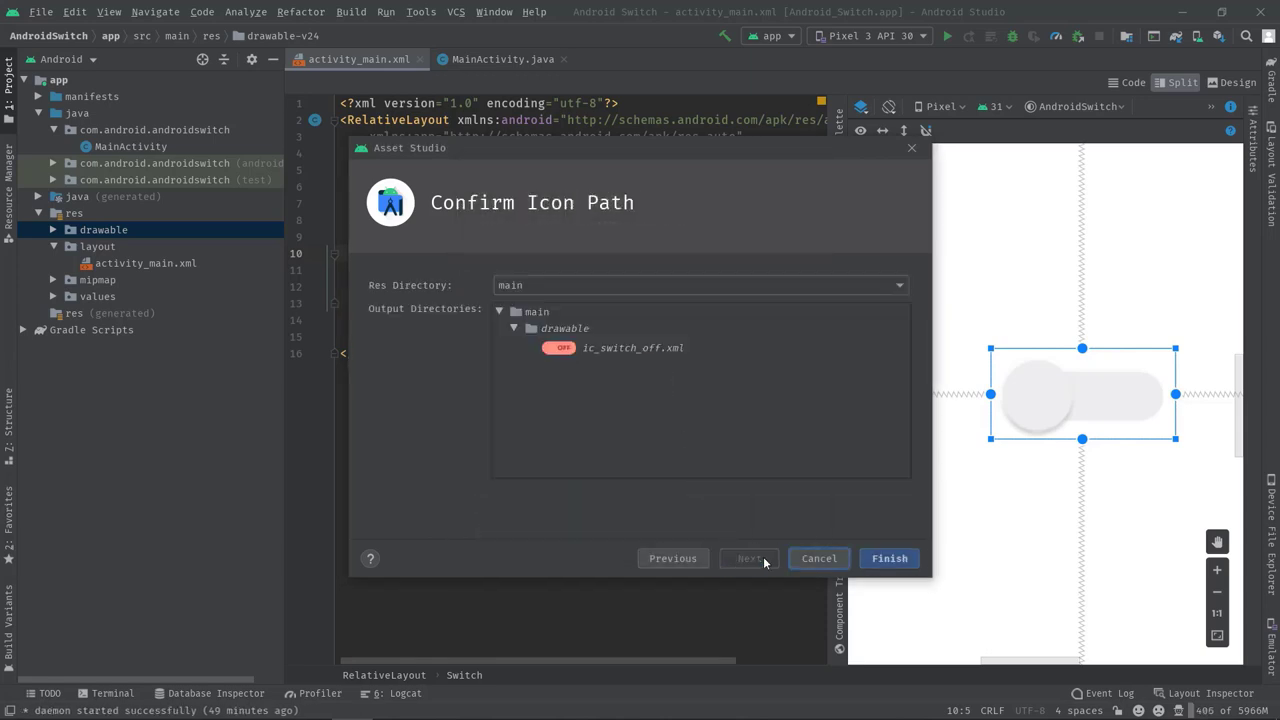
click(888, 558)
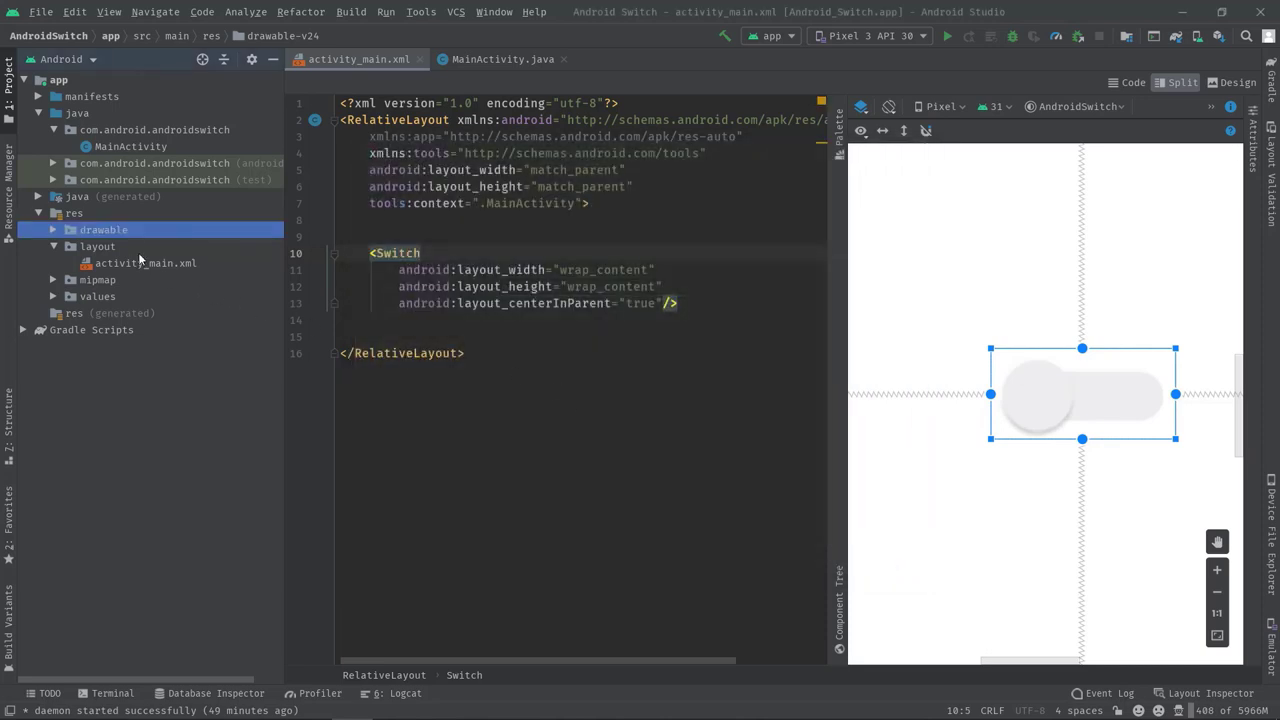
- Import the next switch SVGs, through ic_switch_on, as vector drawables
right_click(103, 229)
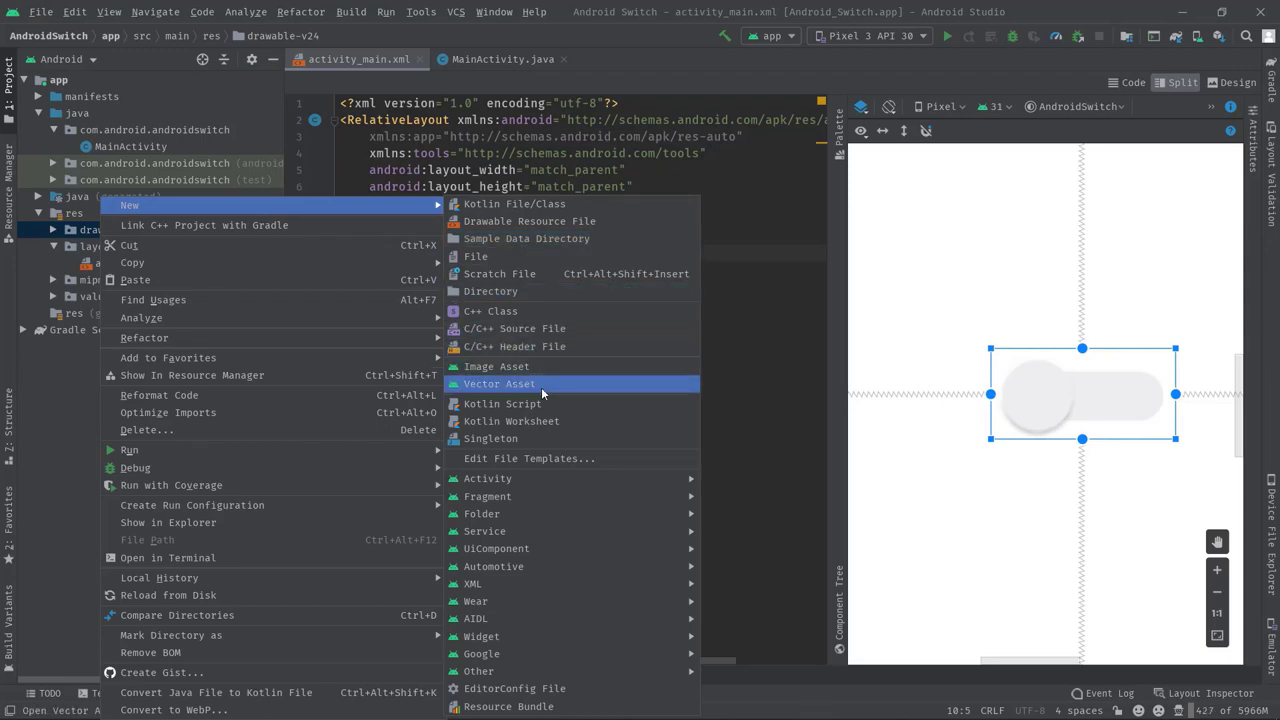
click(499, 383)
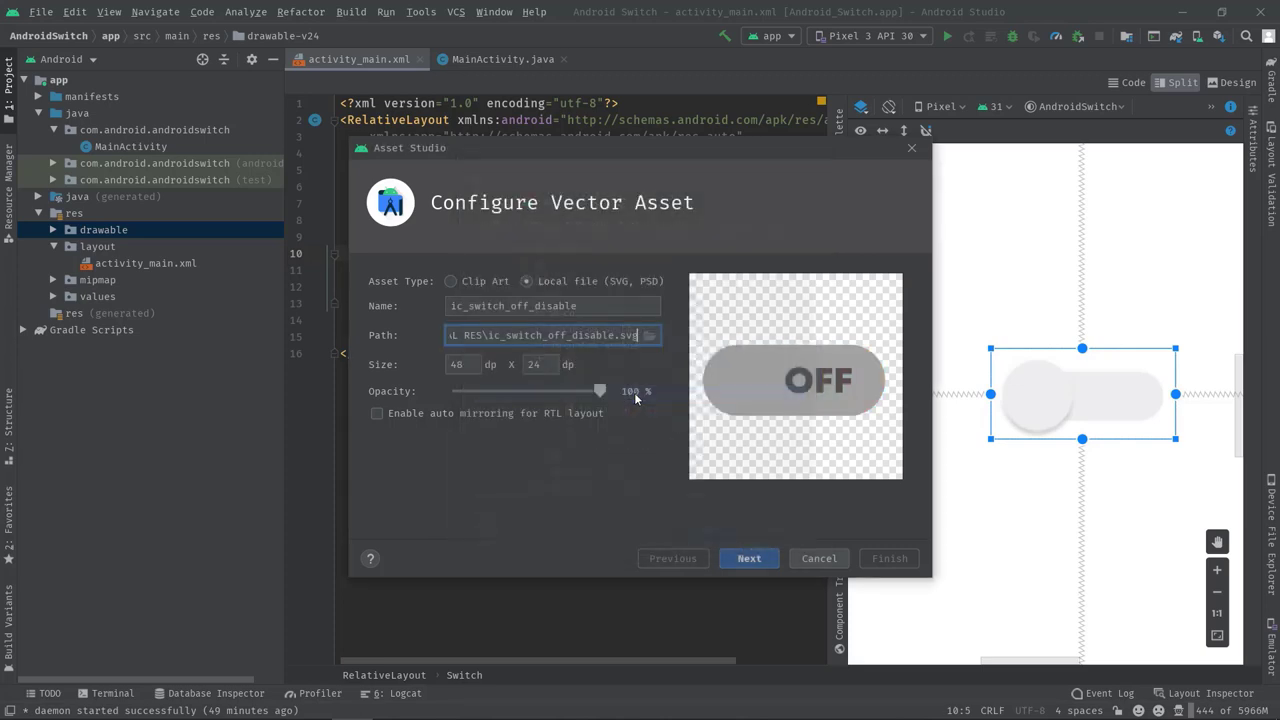
click(749, 558)
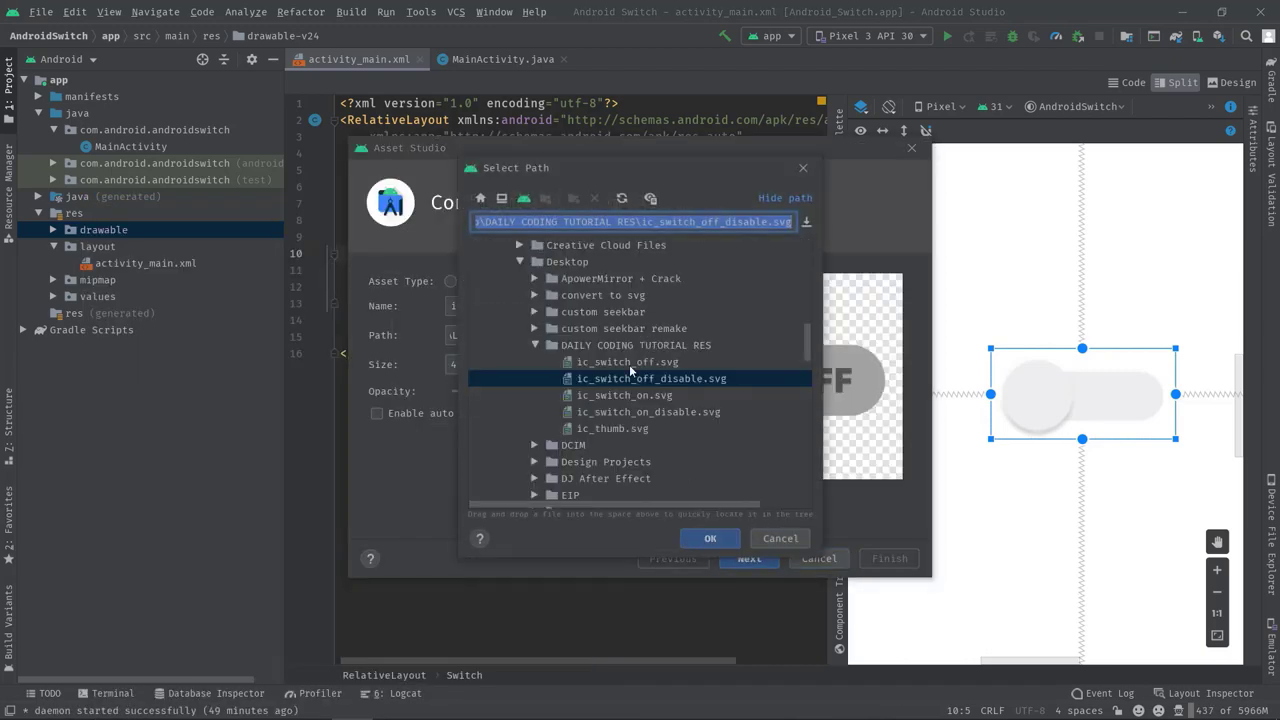
click(779, 538)
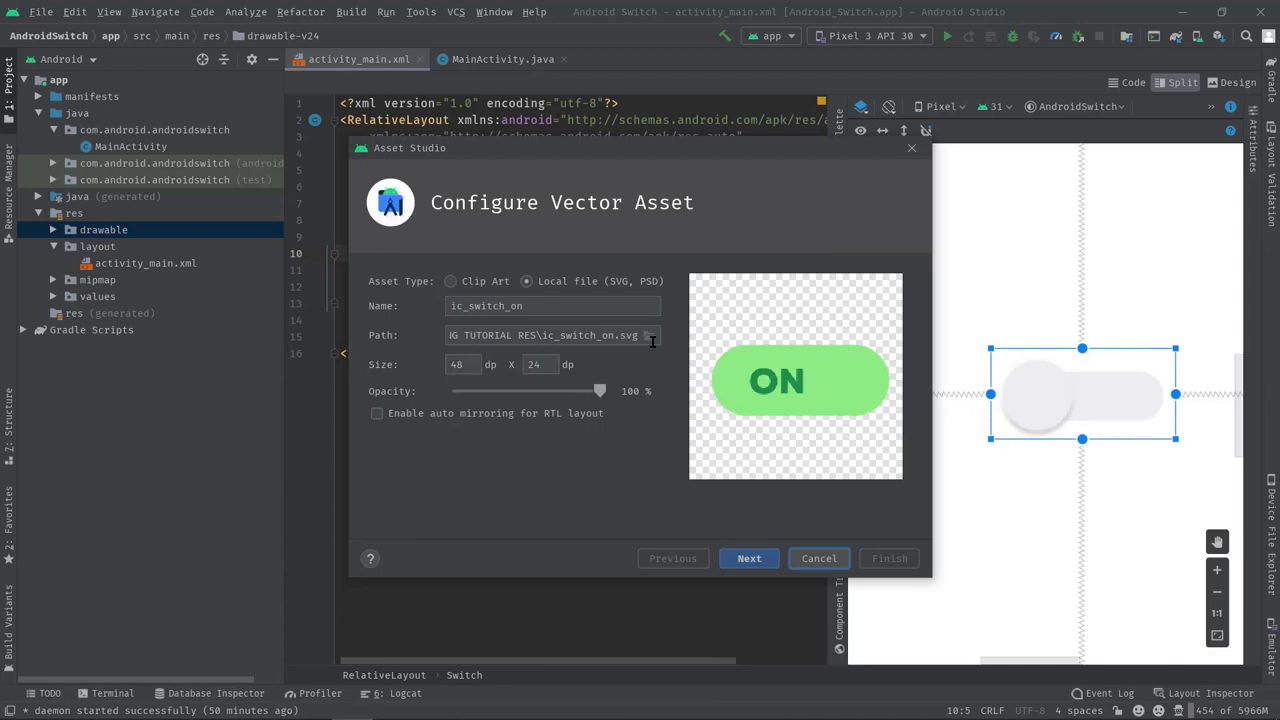
click(818, 558)
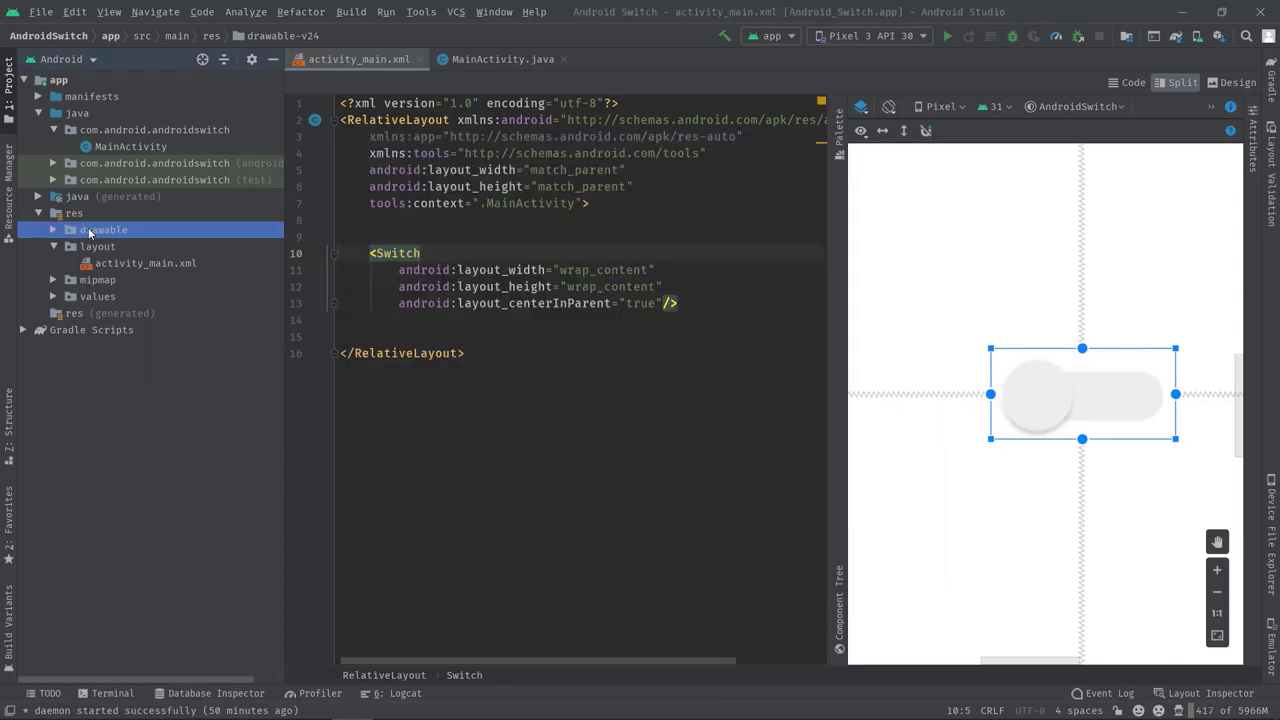
- Import ic_thumb.svg and expand the drawable folder to see the imports
click(612, 395)
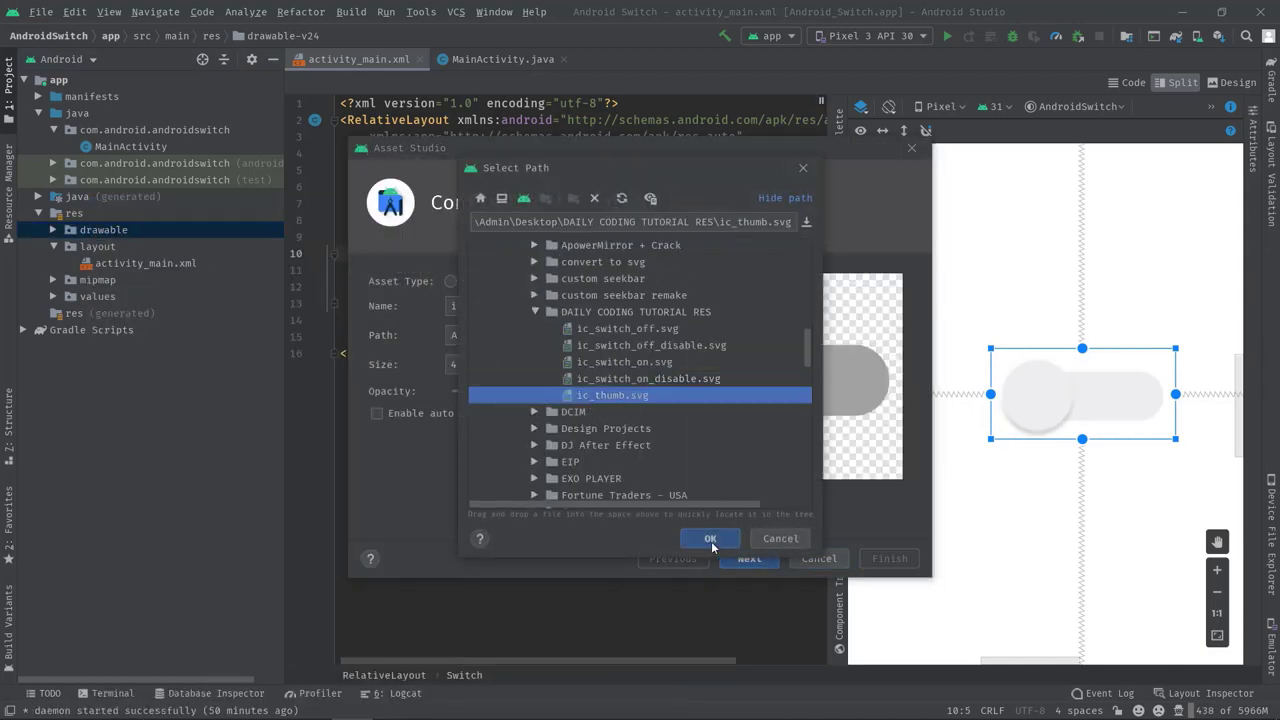
click(710, 538)
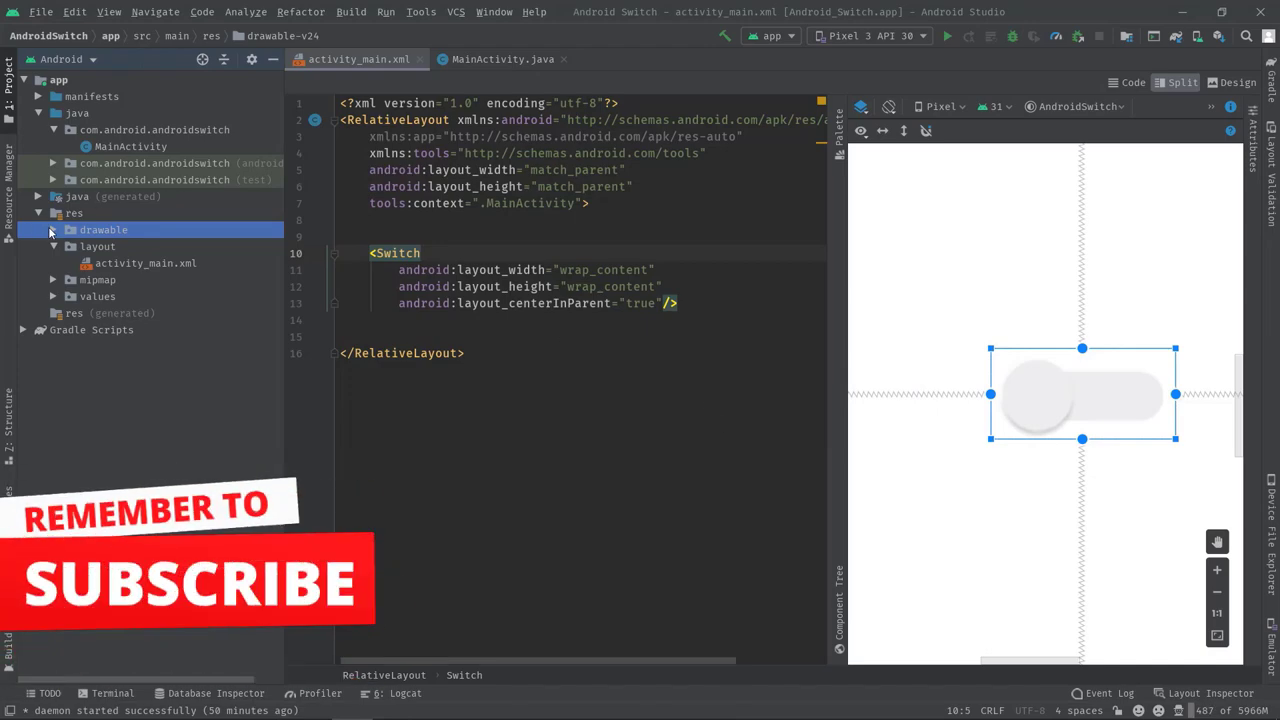
click(53, 229)
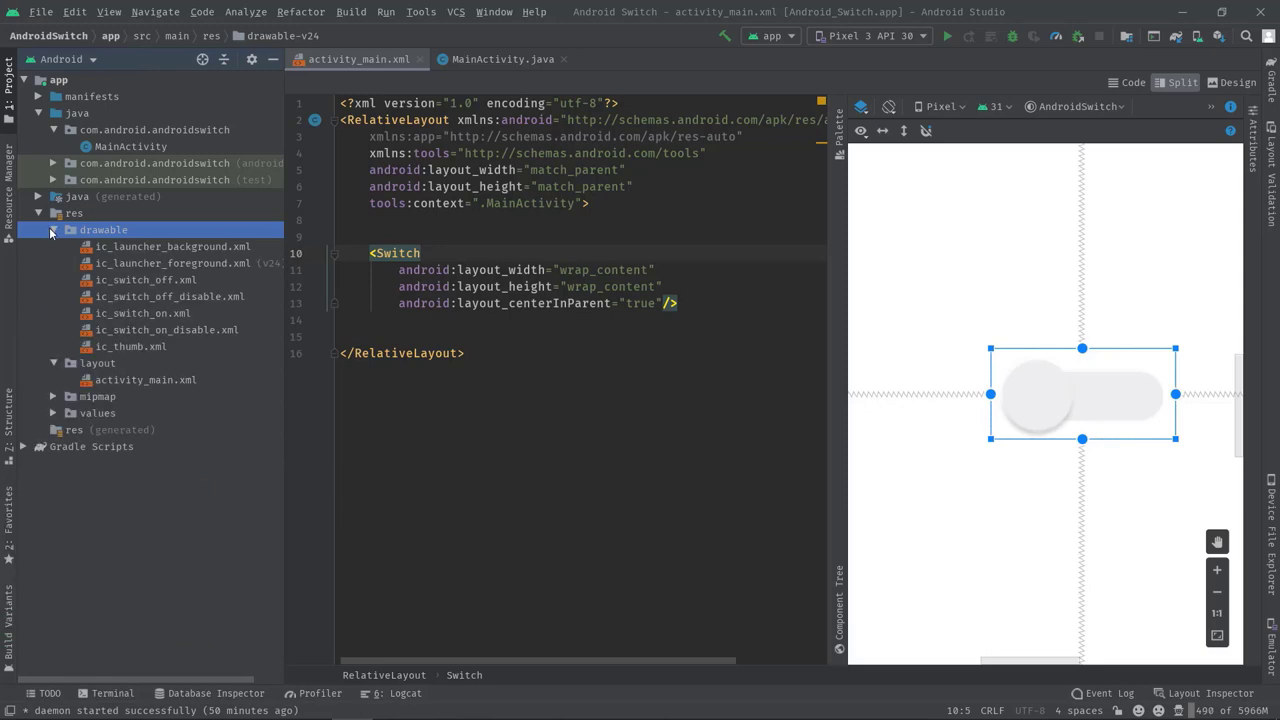
mouse_move(140, 378)
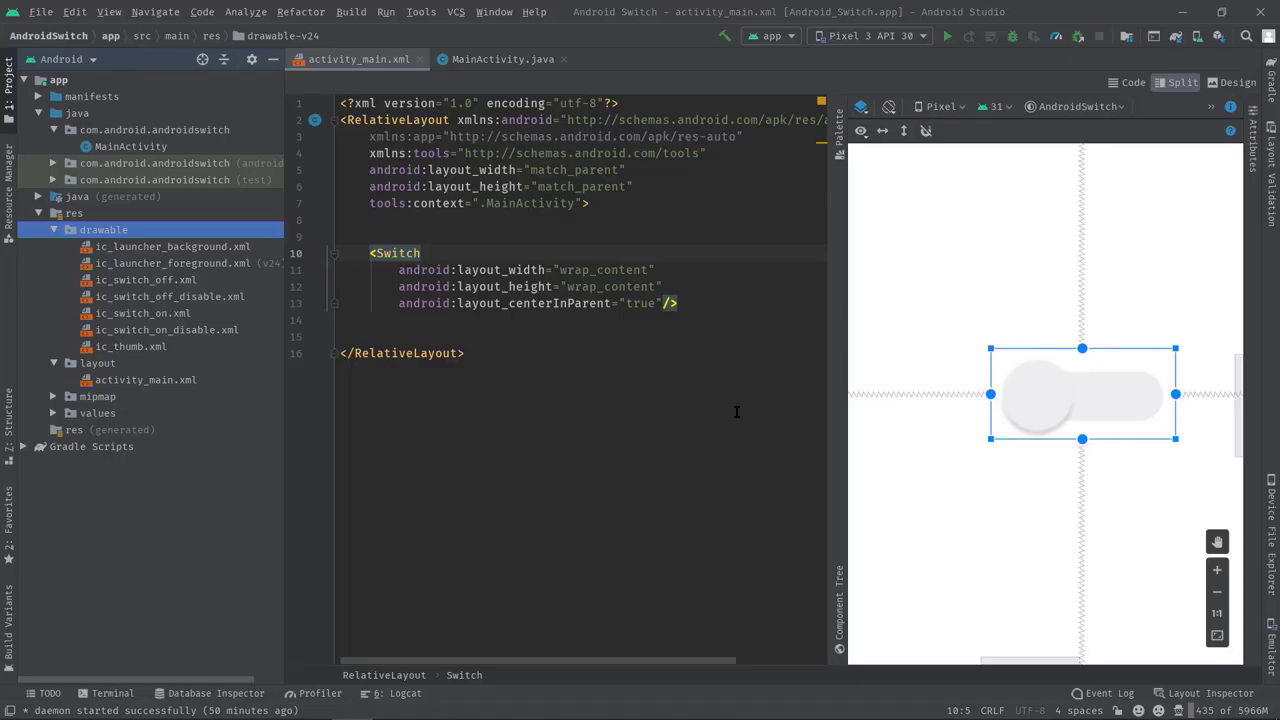
mouse_move(252, 434)
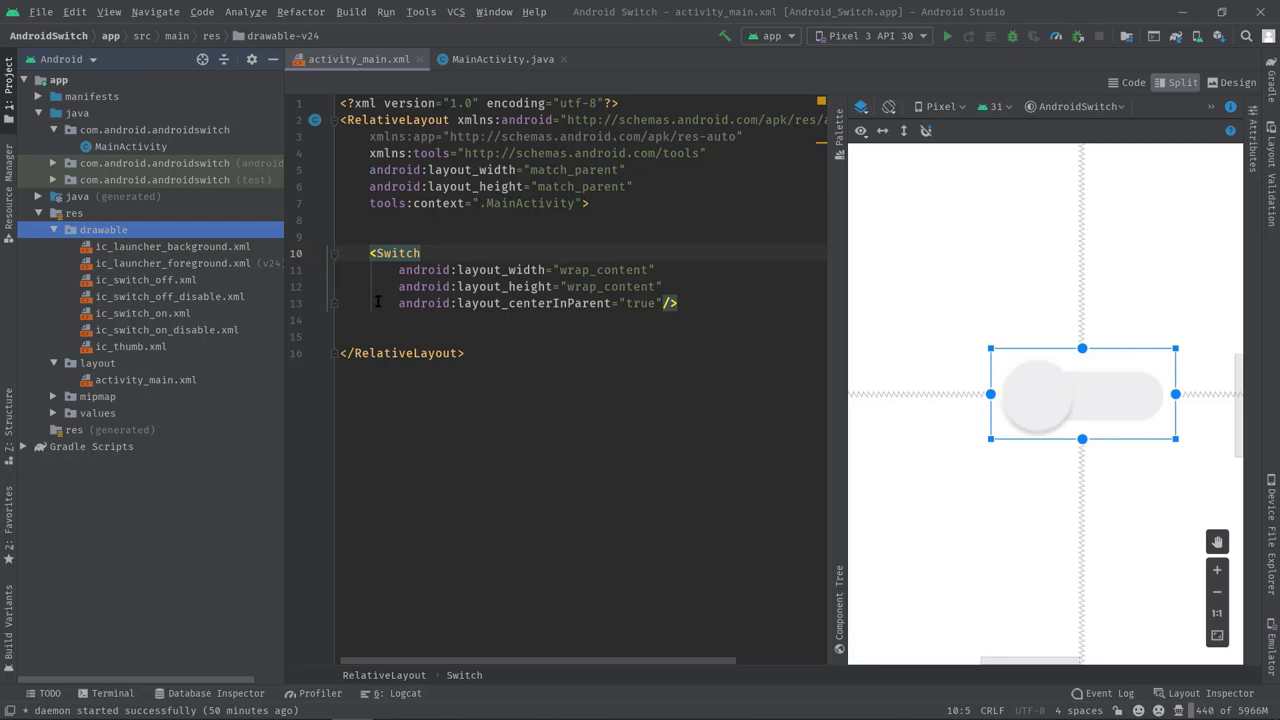
mouse_move(172, 287)
text(b)
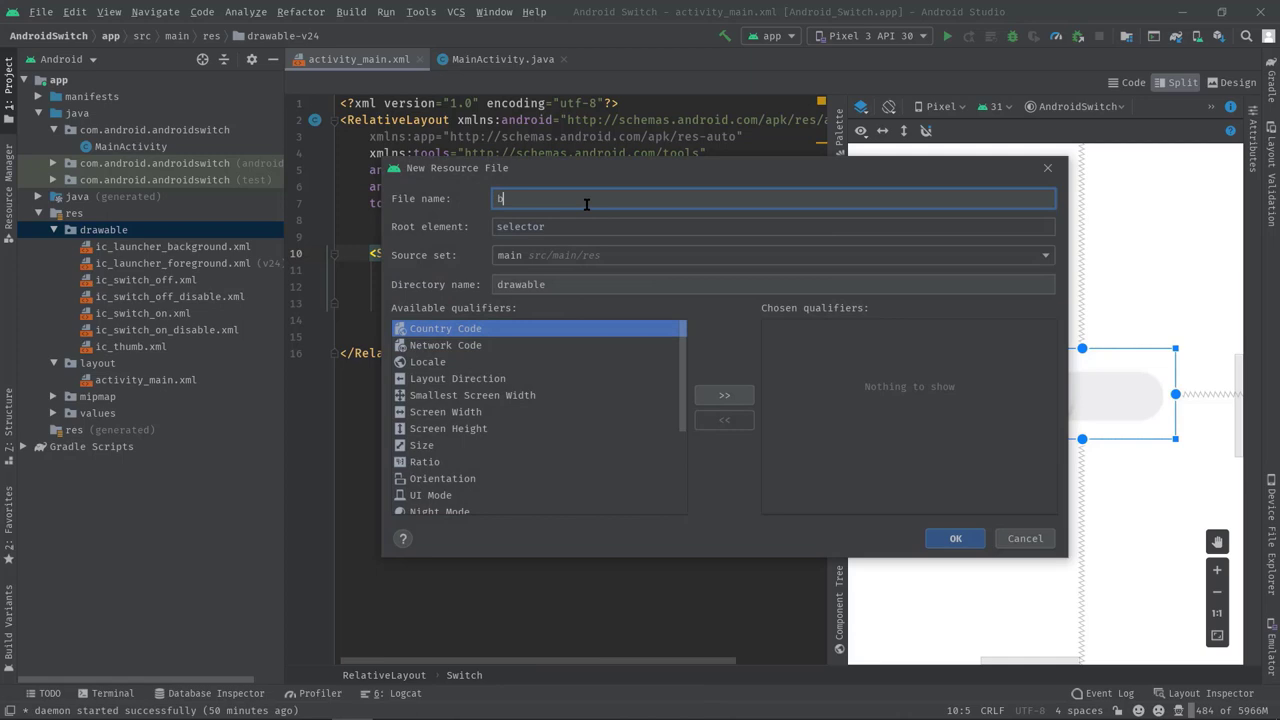
- Name the drawable resource bg_track and create it with a selector root
text(g_tr)
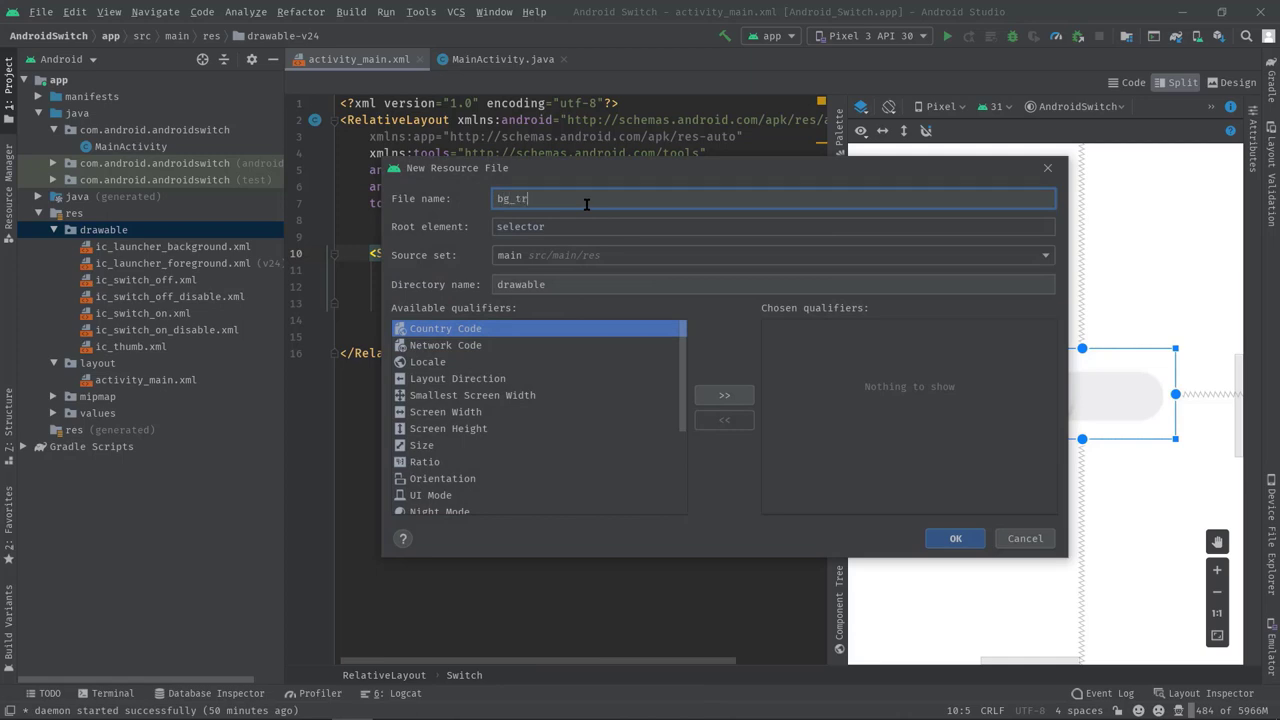
text(ack)
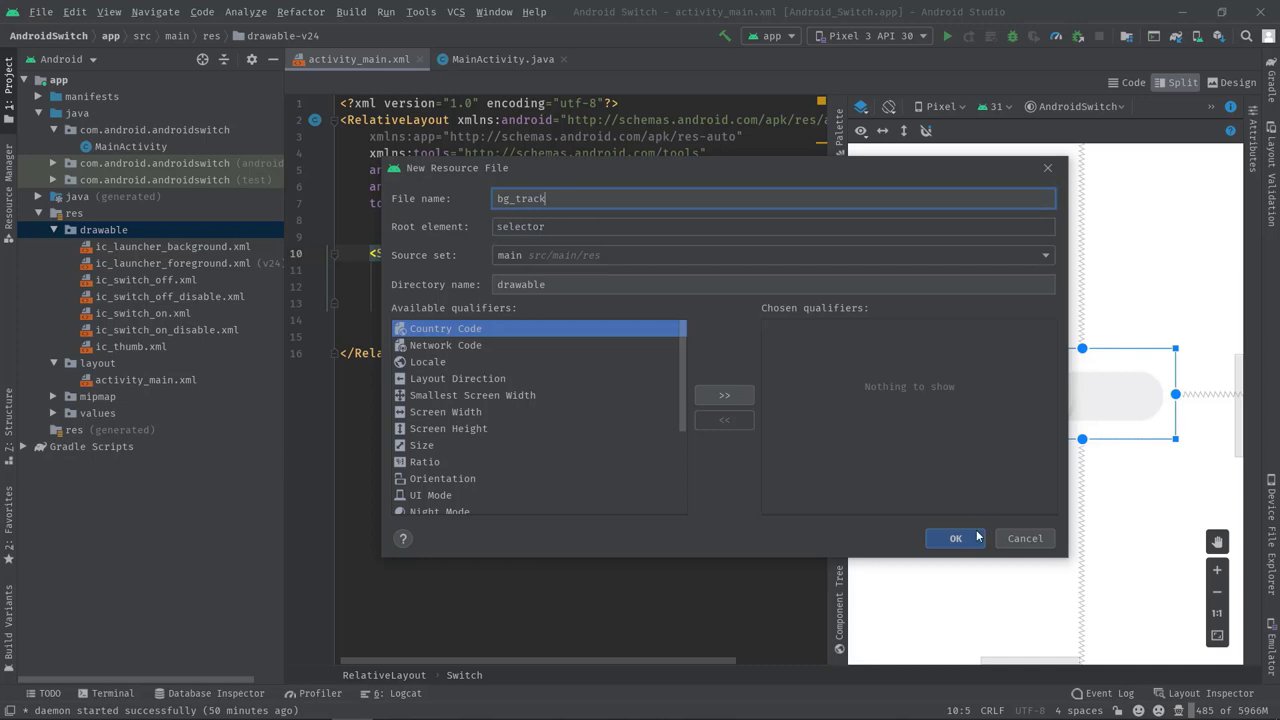
click(955, 538)
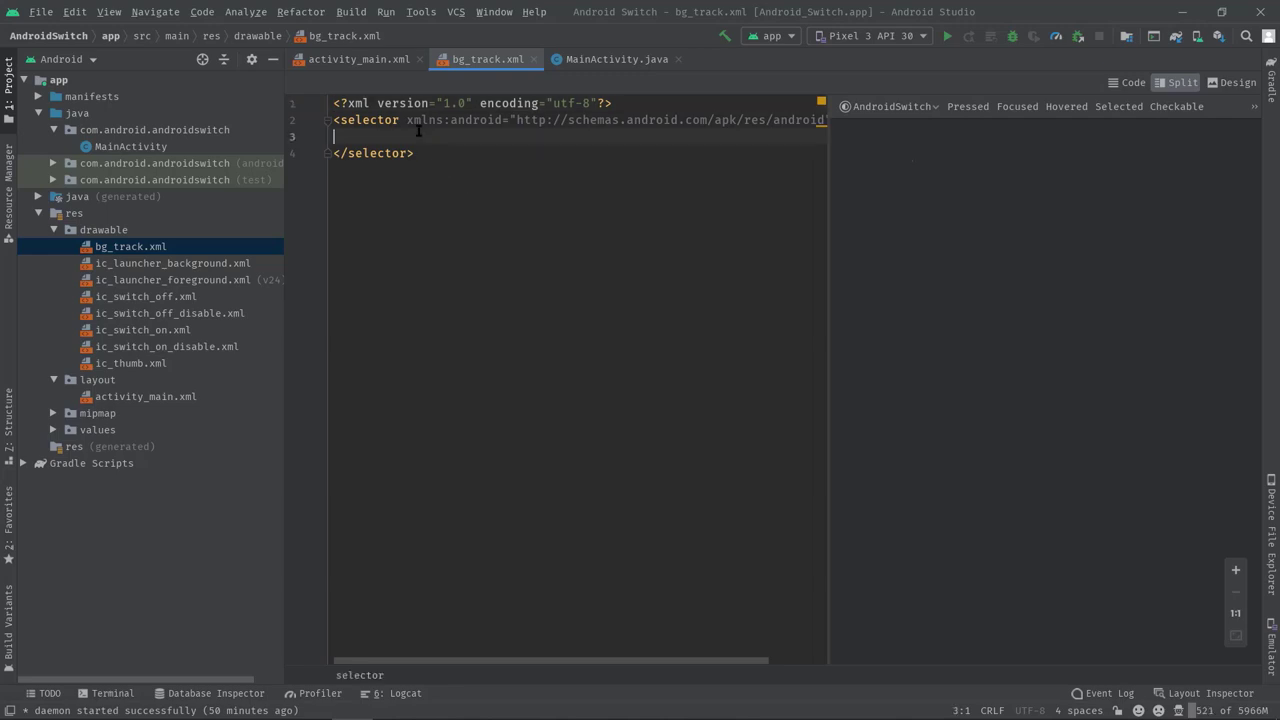
- Add an item with state_checked true, state_enabled false and drawable ic_switch_on_disable
key(Enter)
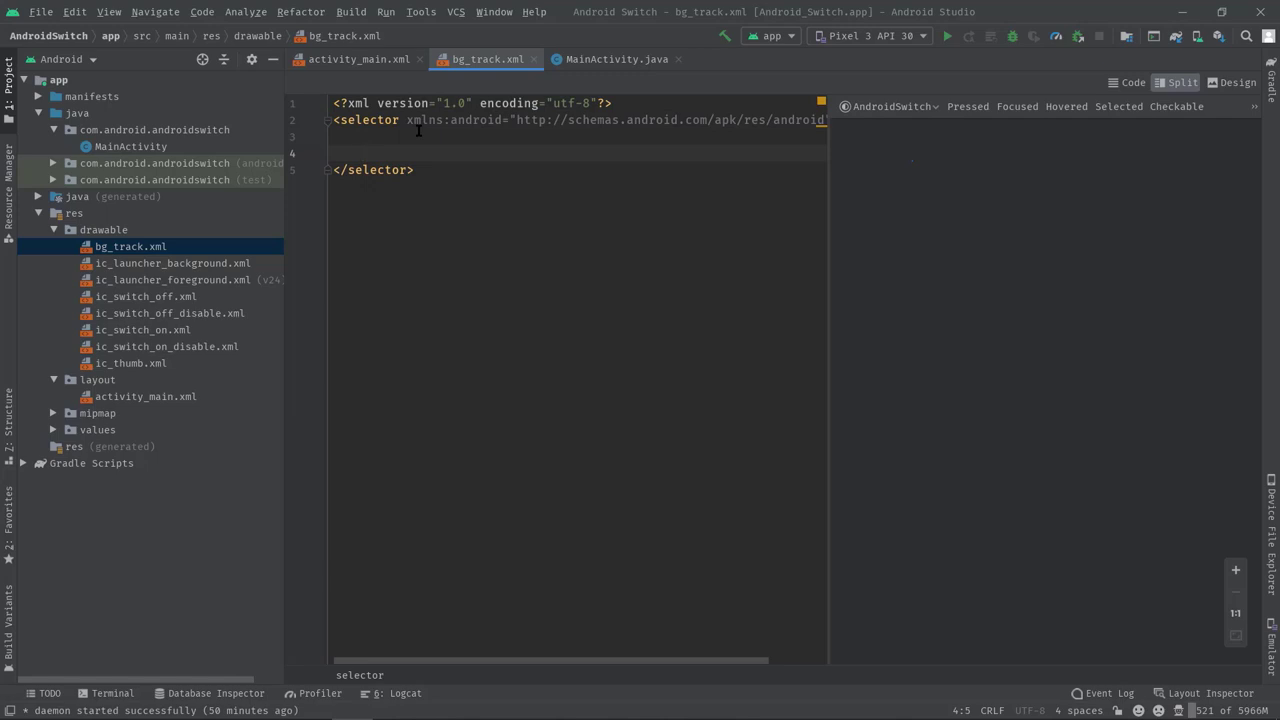
text(<item android:state_checked="true)
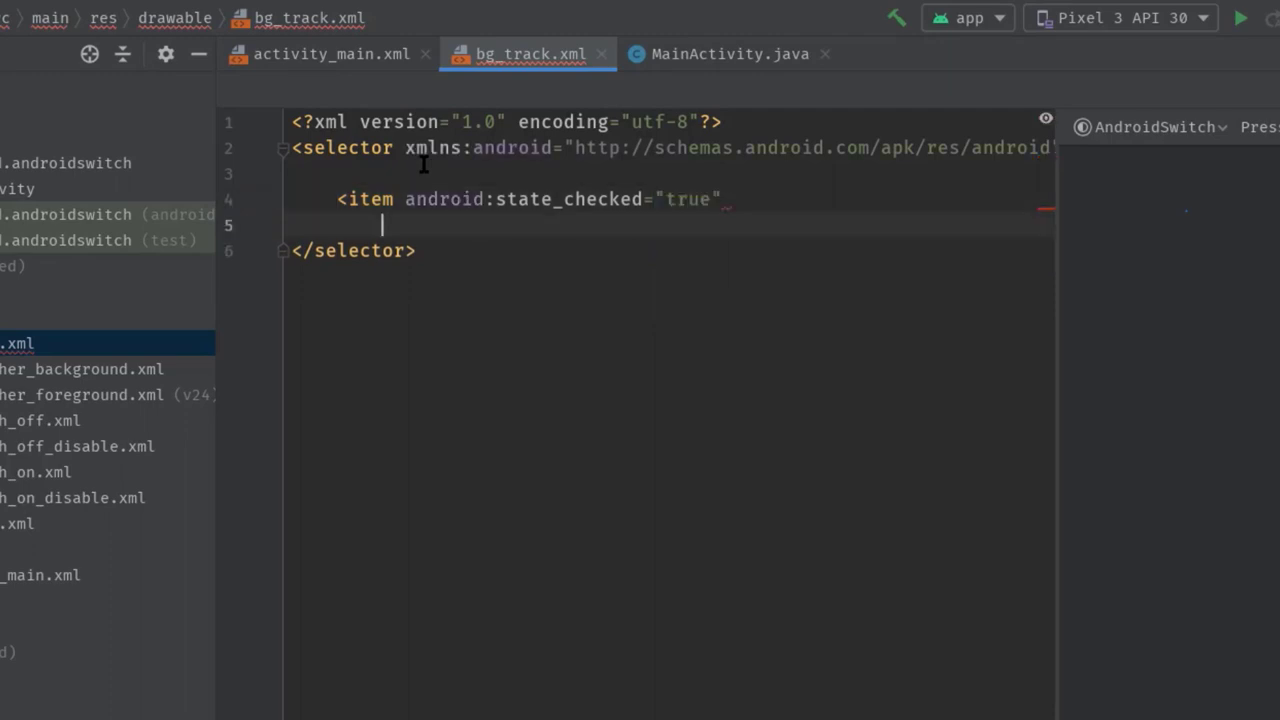
text(state_enabled=")
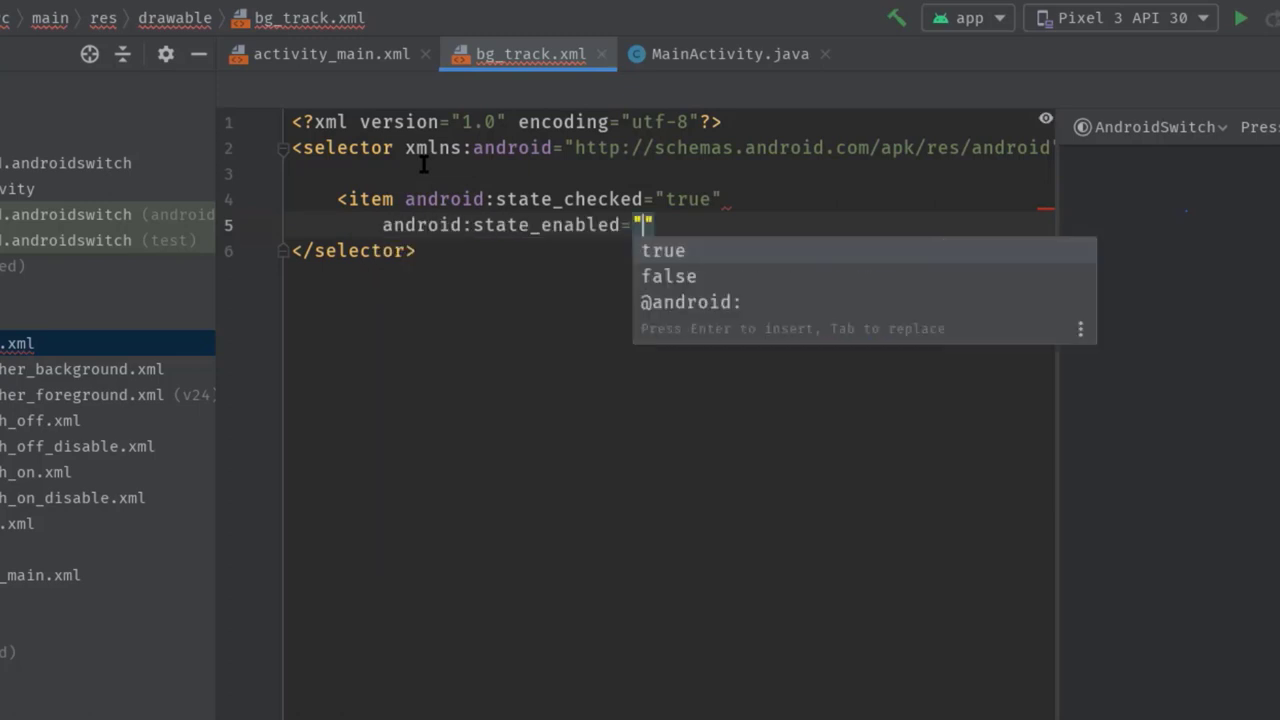
text(false)
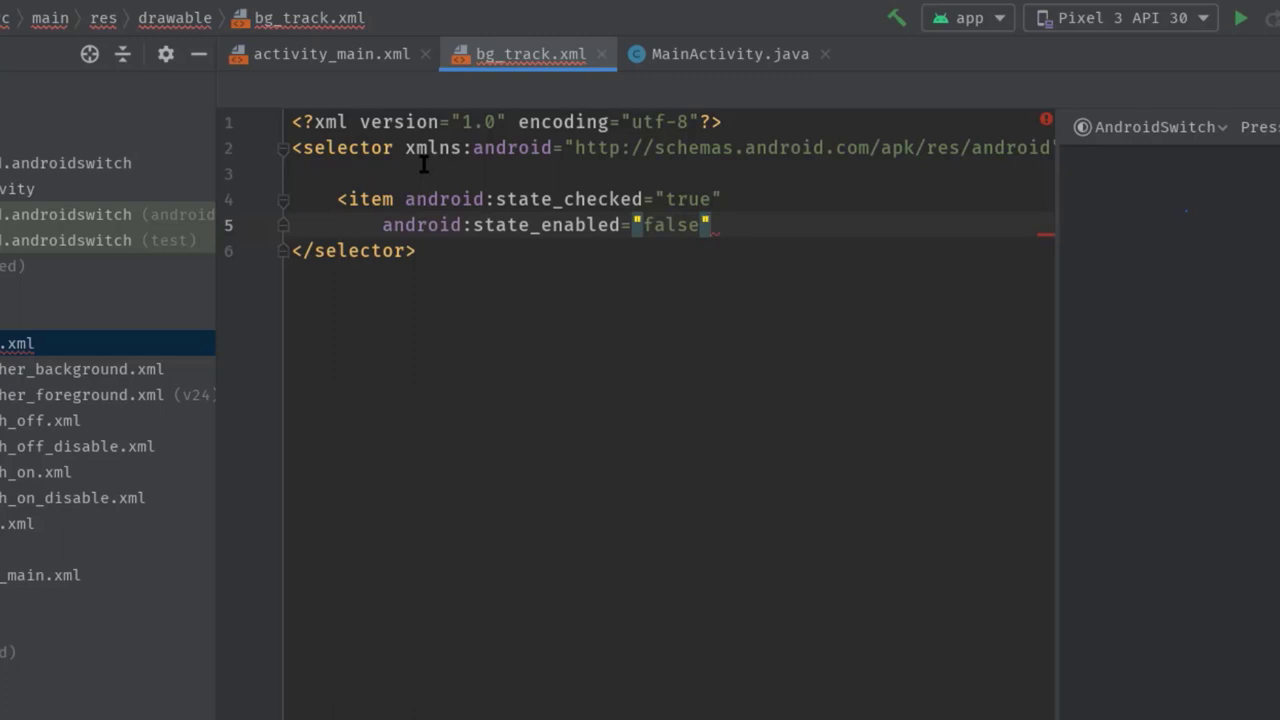
key(enter)
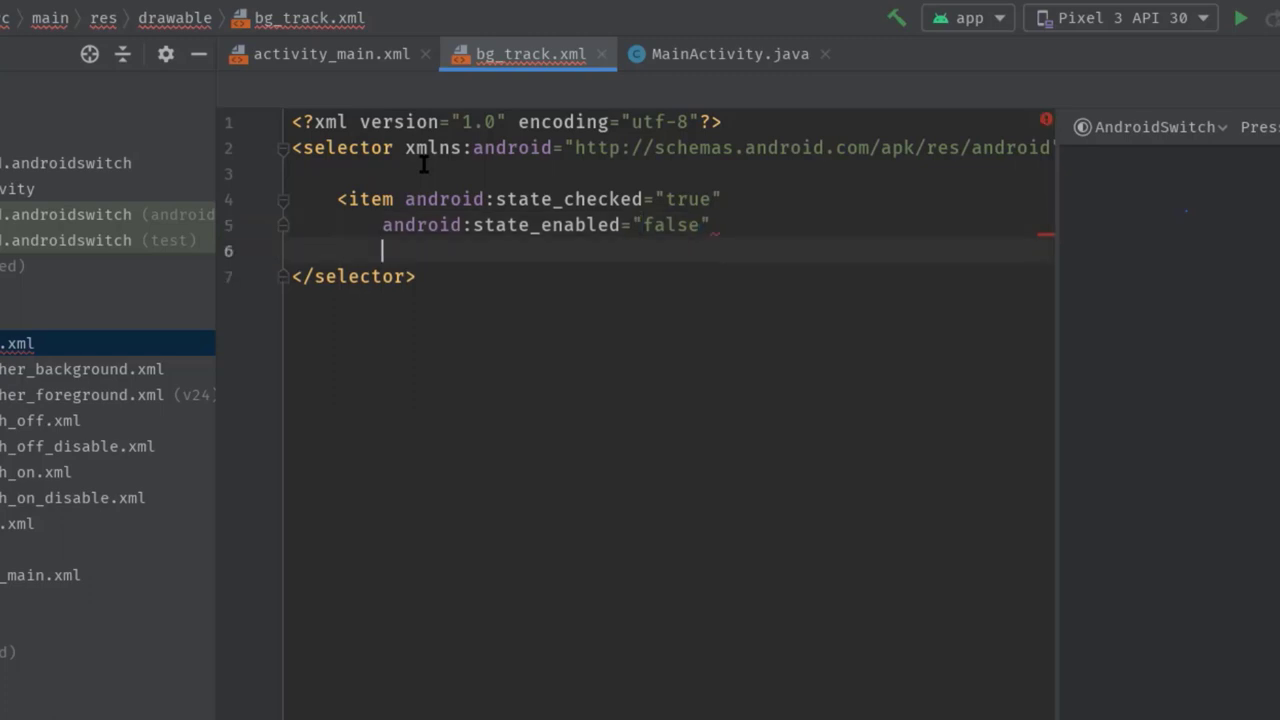
text(android:drawable=")
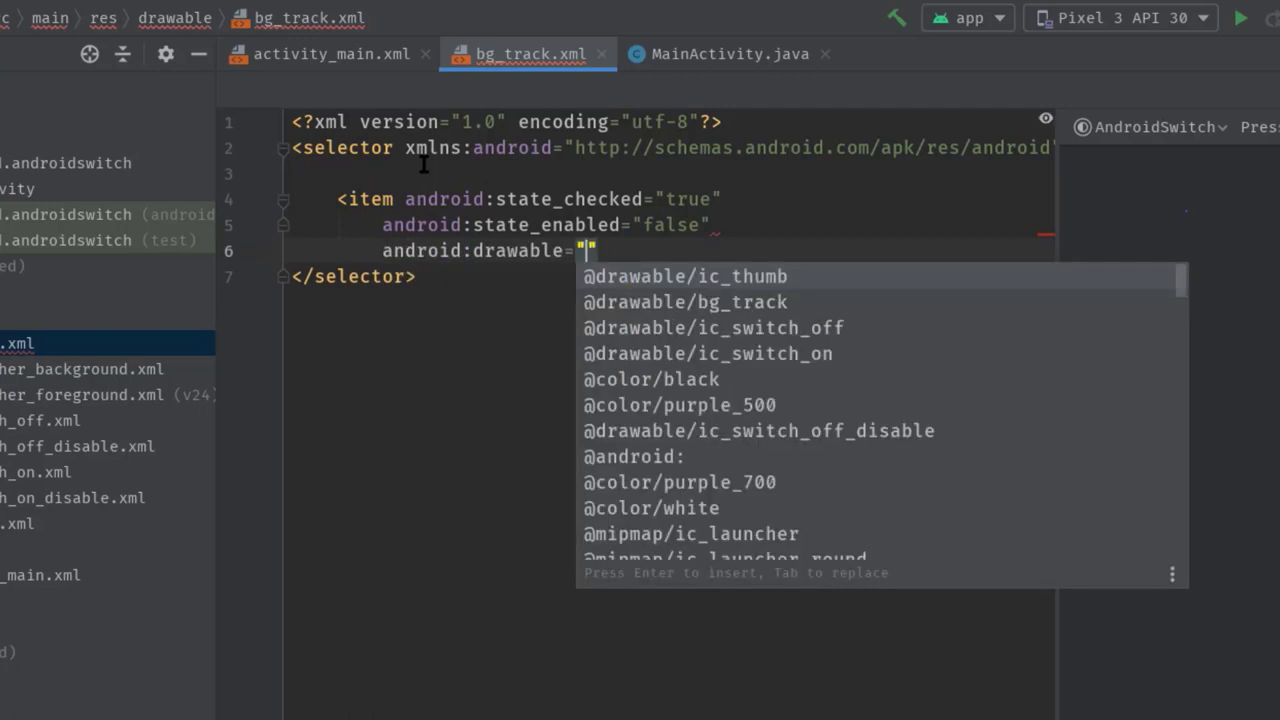
text(@dra)
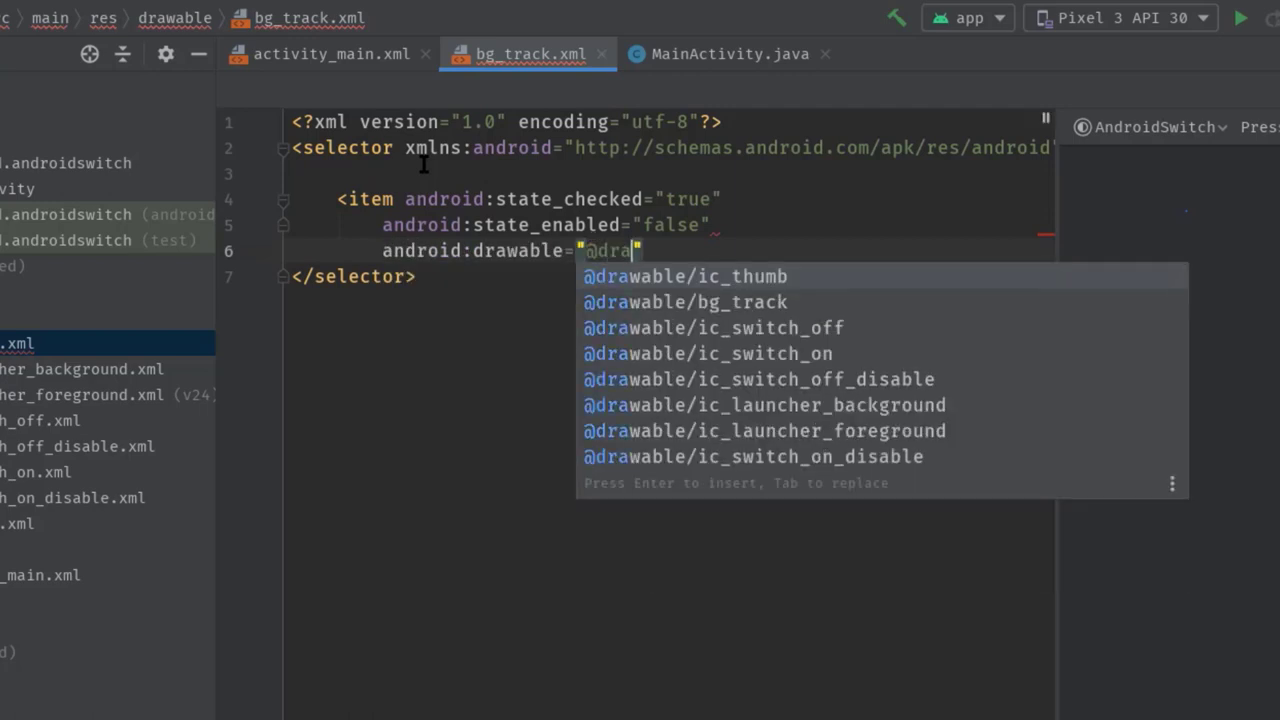
text(i)
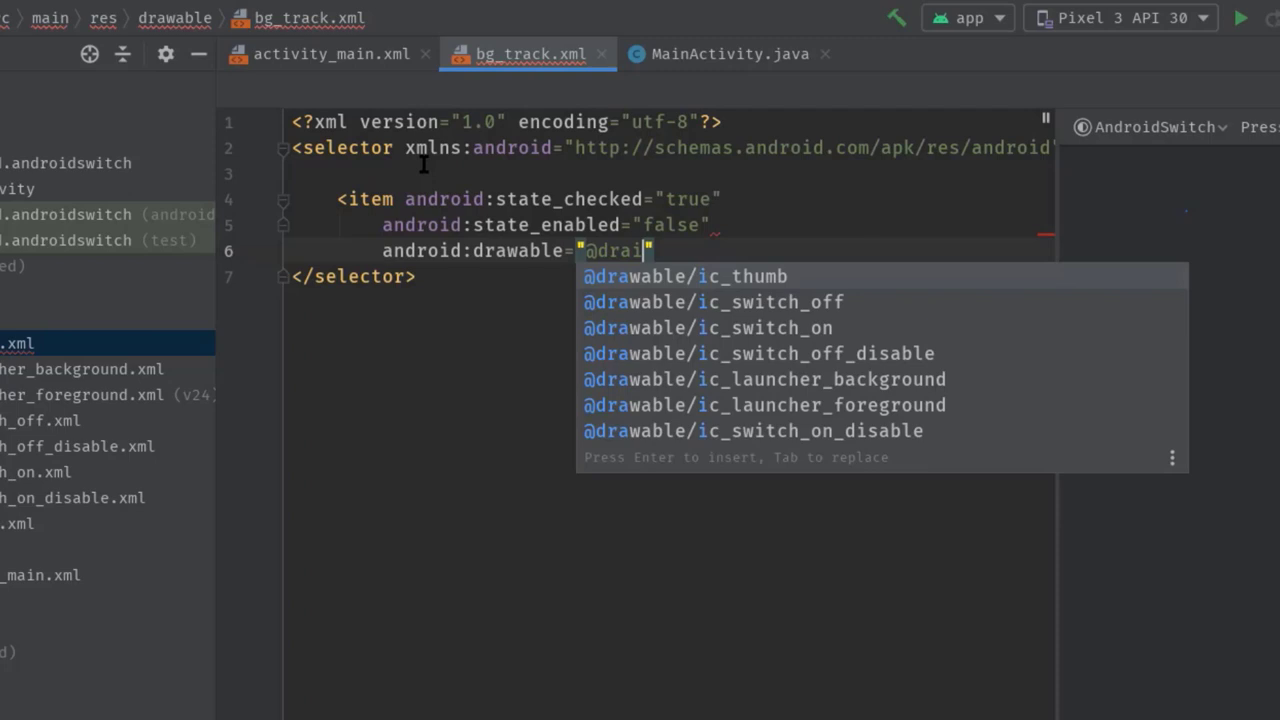
text(csw)
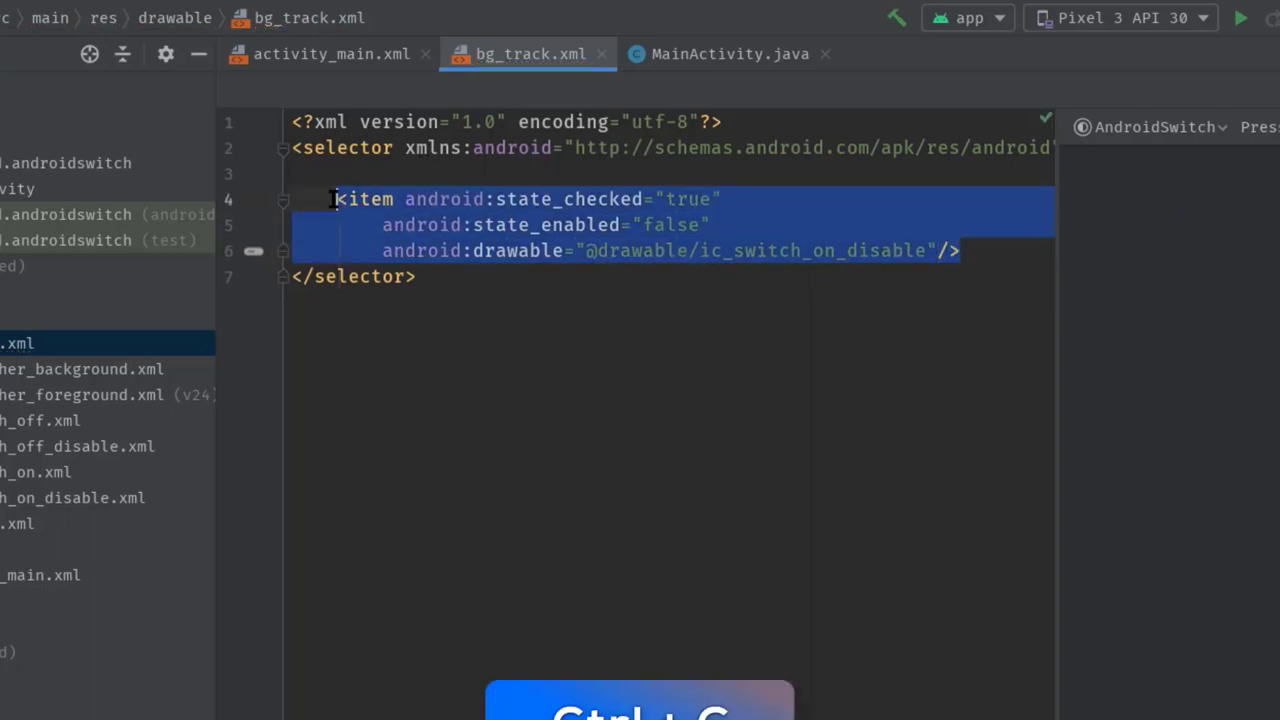
- Duplicate the item and change it to unchecked with ic_switch_off_disable
key(ctrl+c)
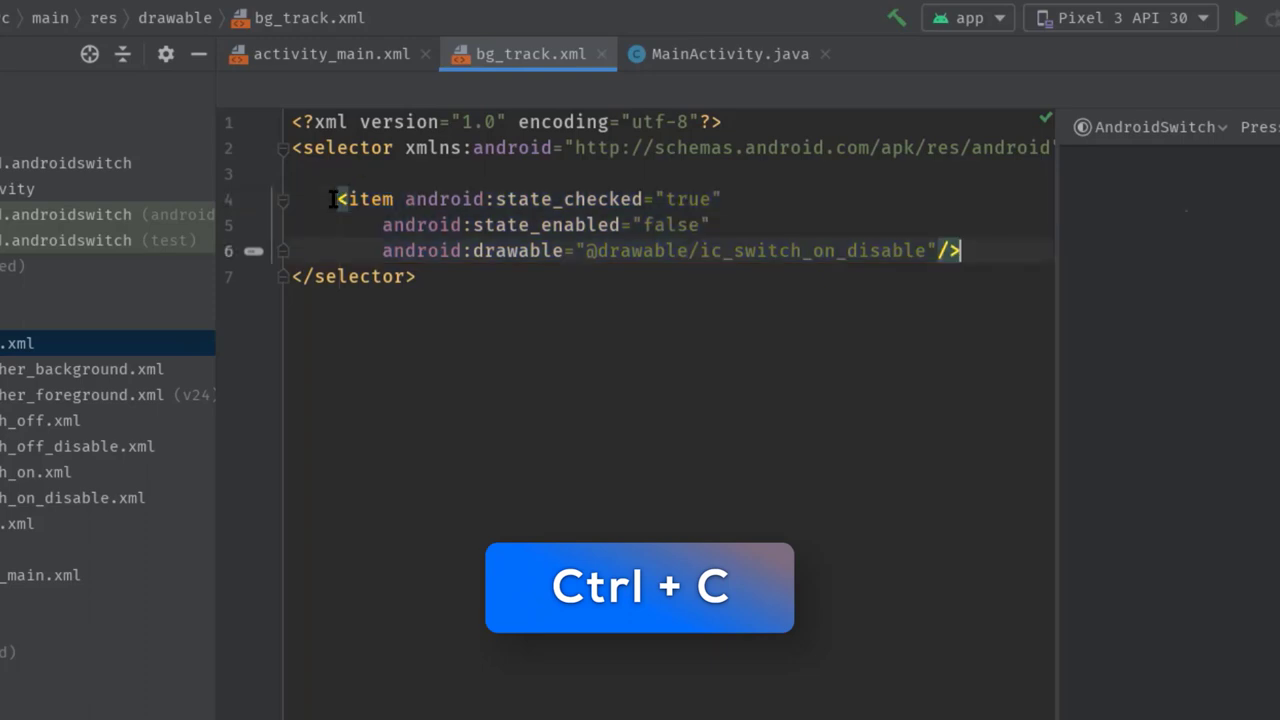
key(ctrl+v)
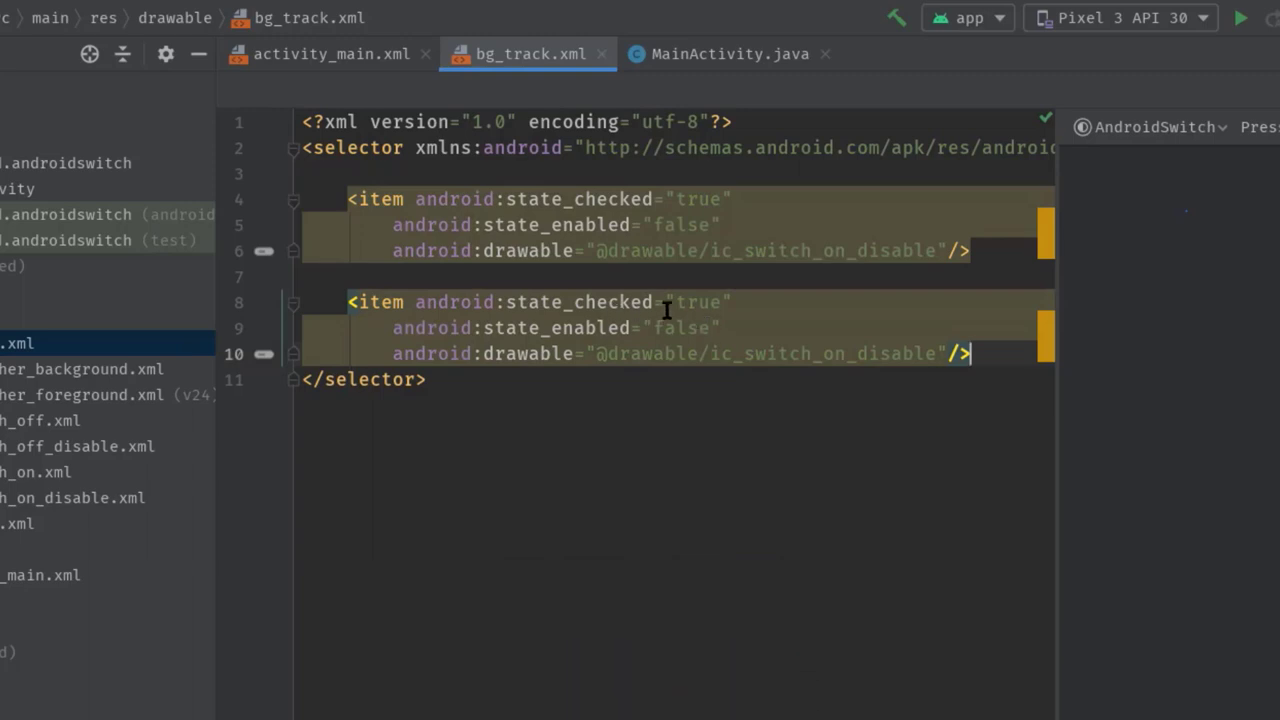
text(ff)
click(677, 302)
text(fals)
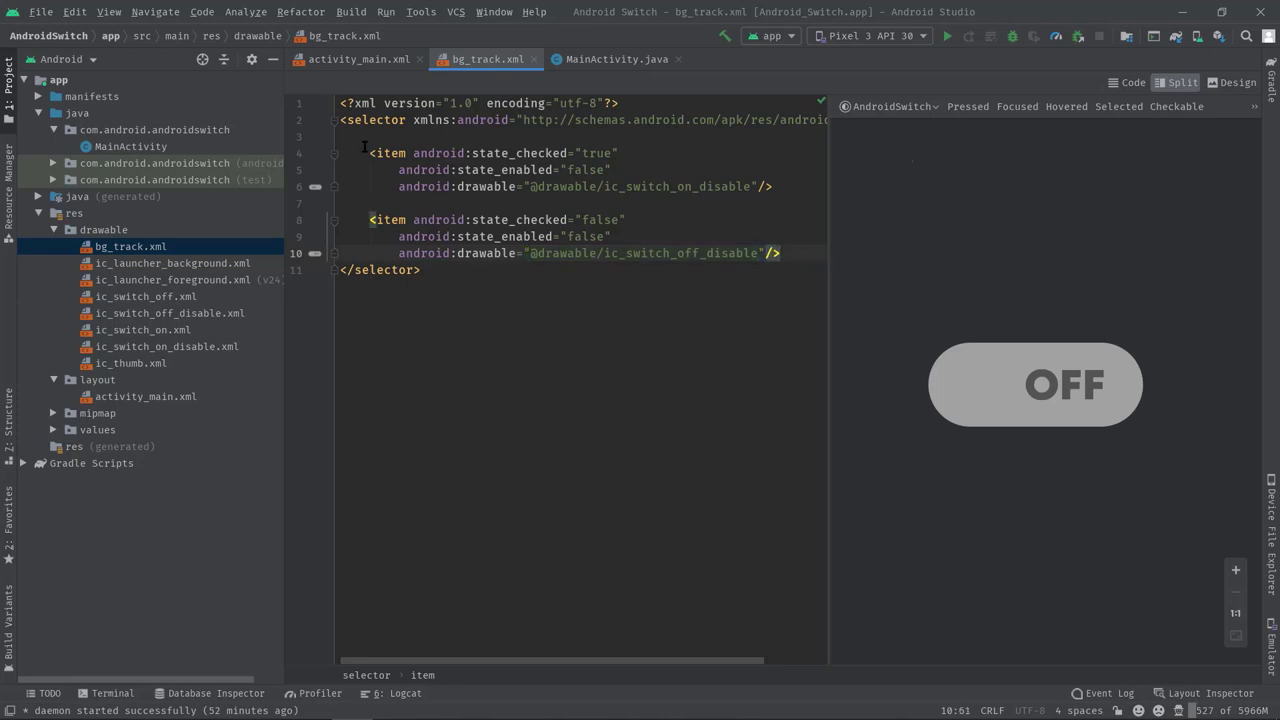
- Duplicate both items, set state_enabled to true and remove _disable from their drawables
drag(368, 152, 780, 253)
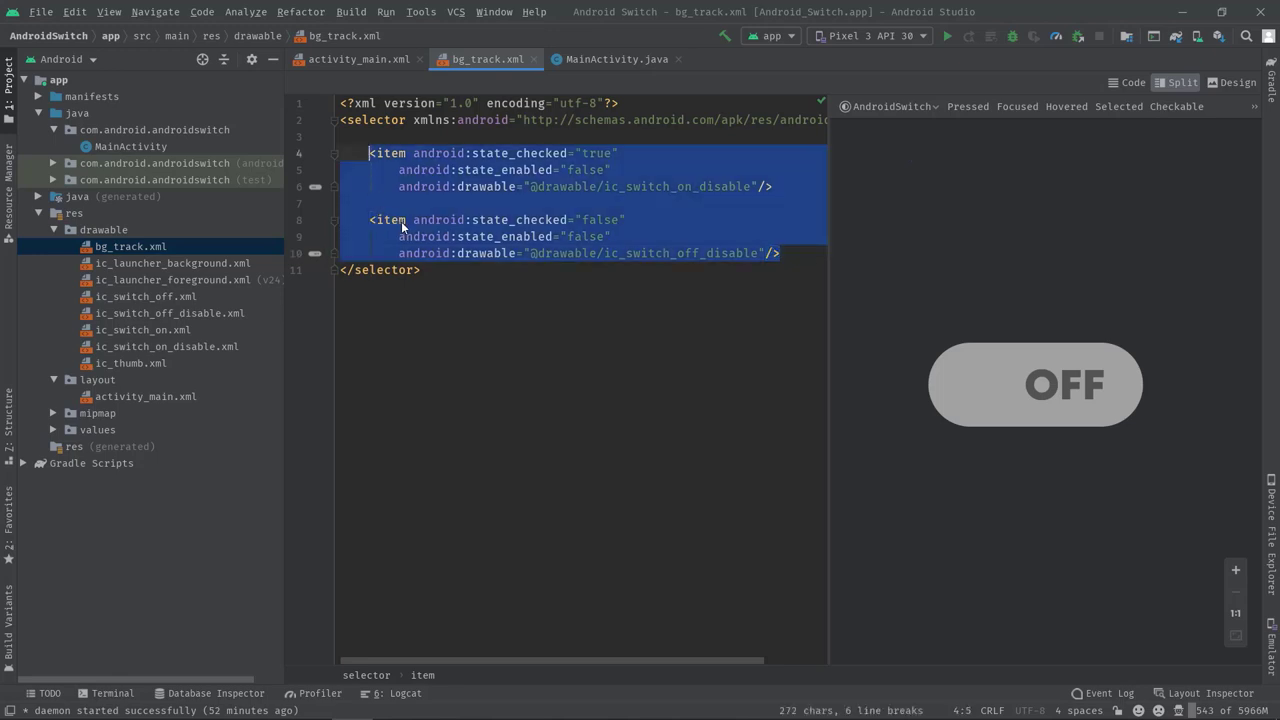
key(ctrl+c)
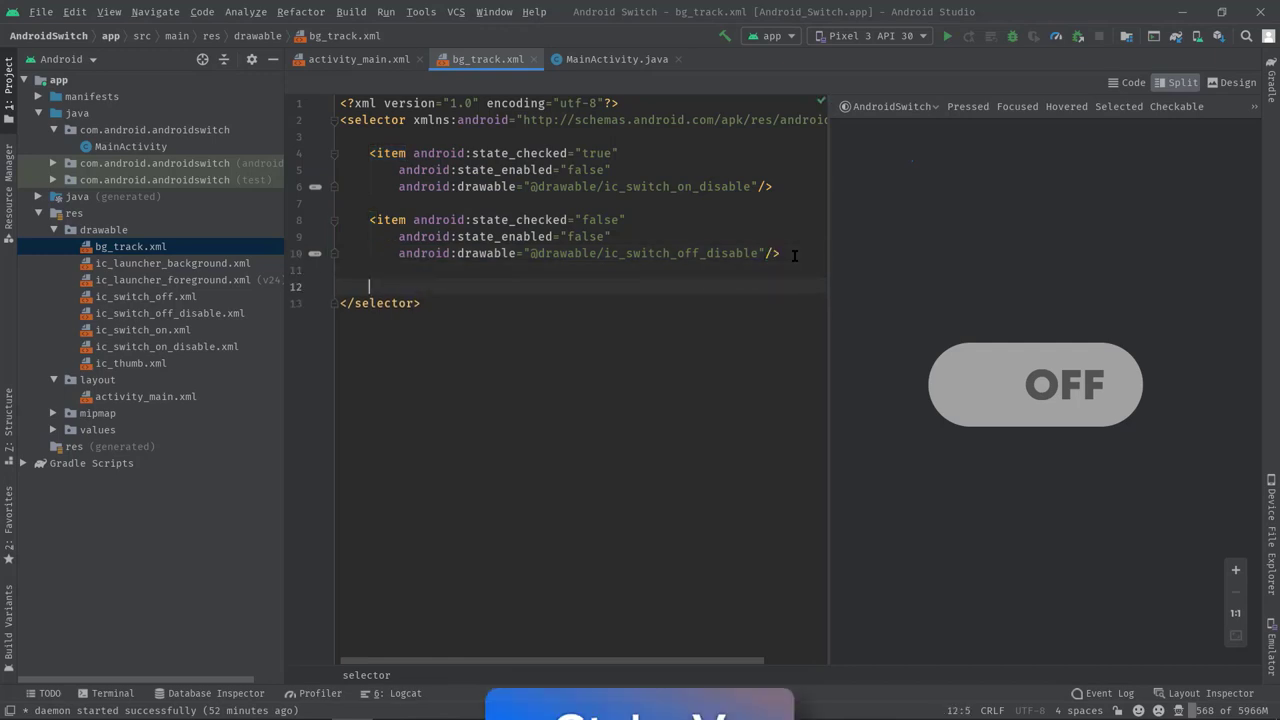
key(ctrl+v)
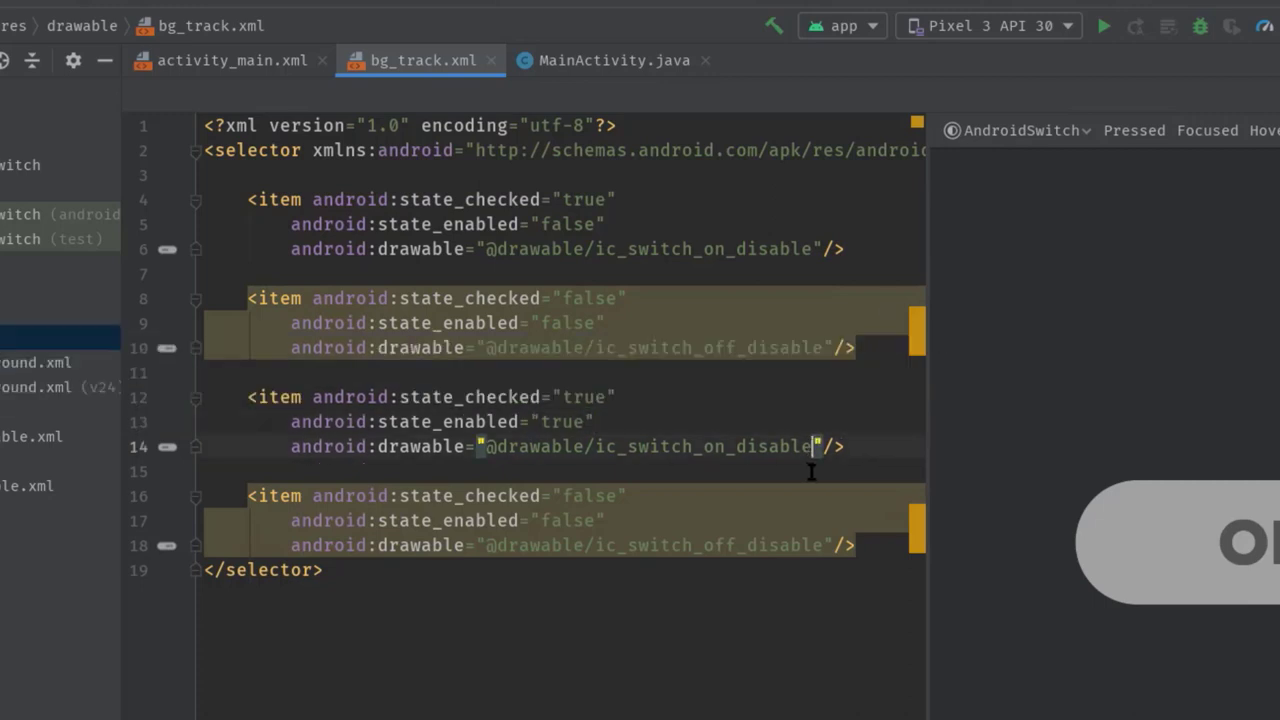
key(BackSpace)
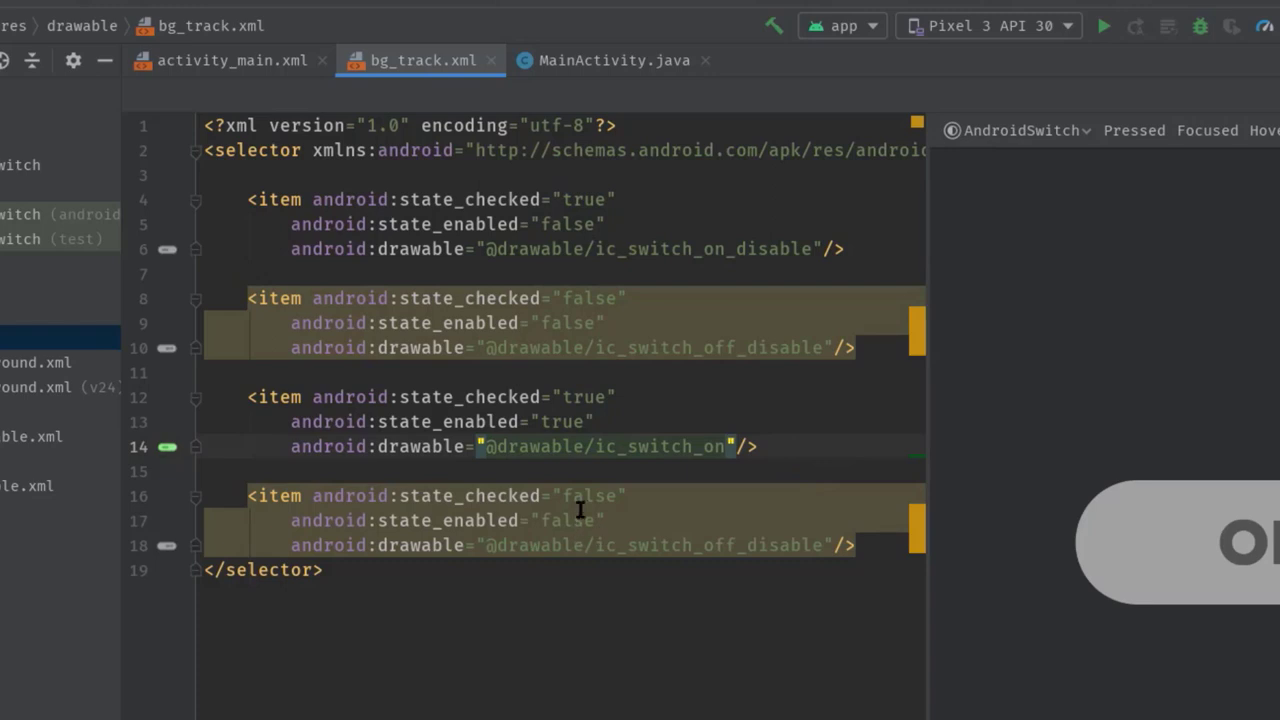
text(tr)
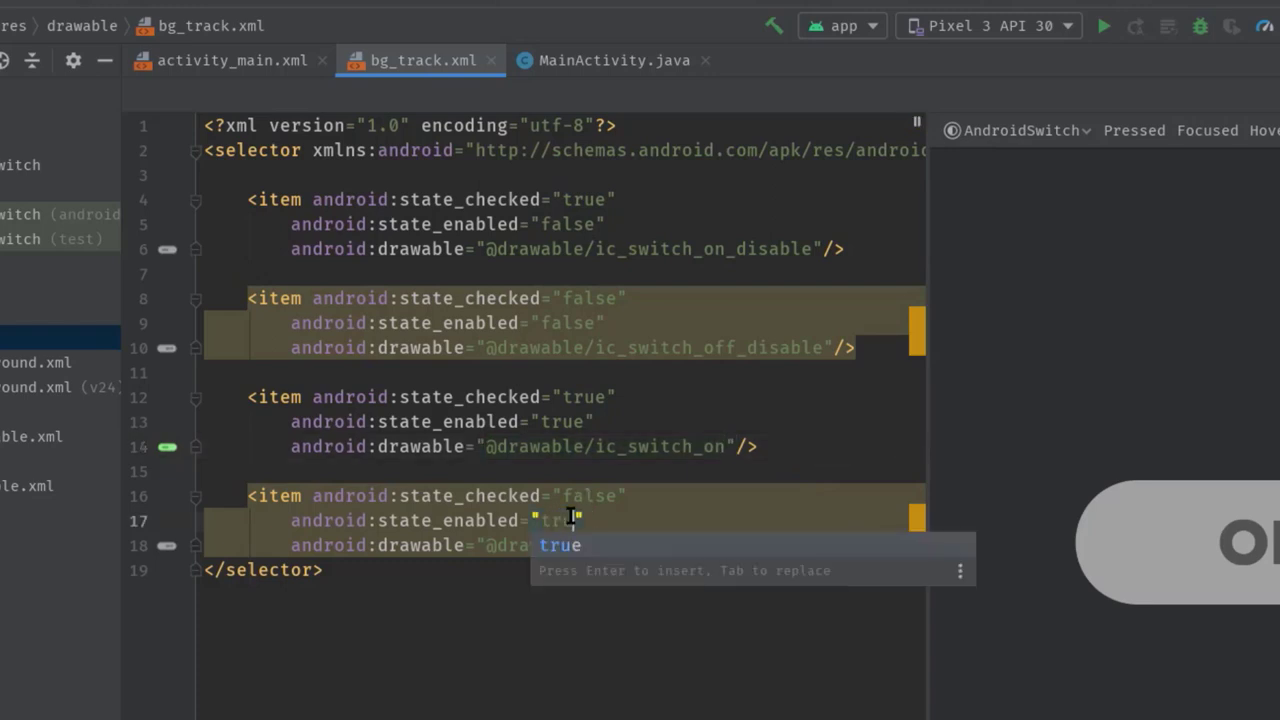
key(Enter)
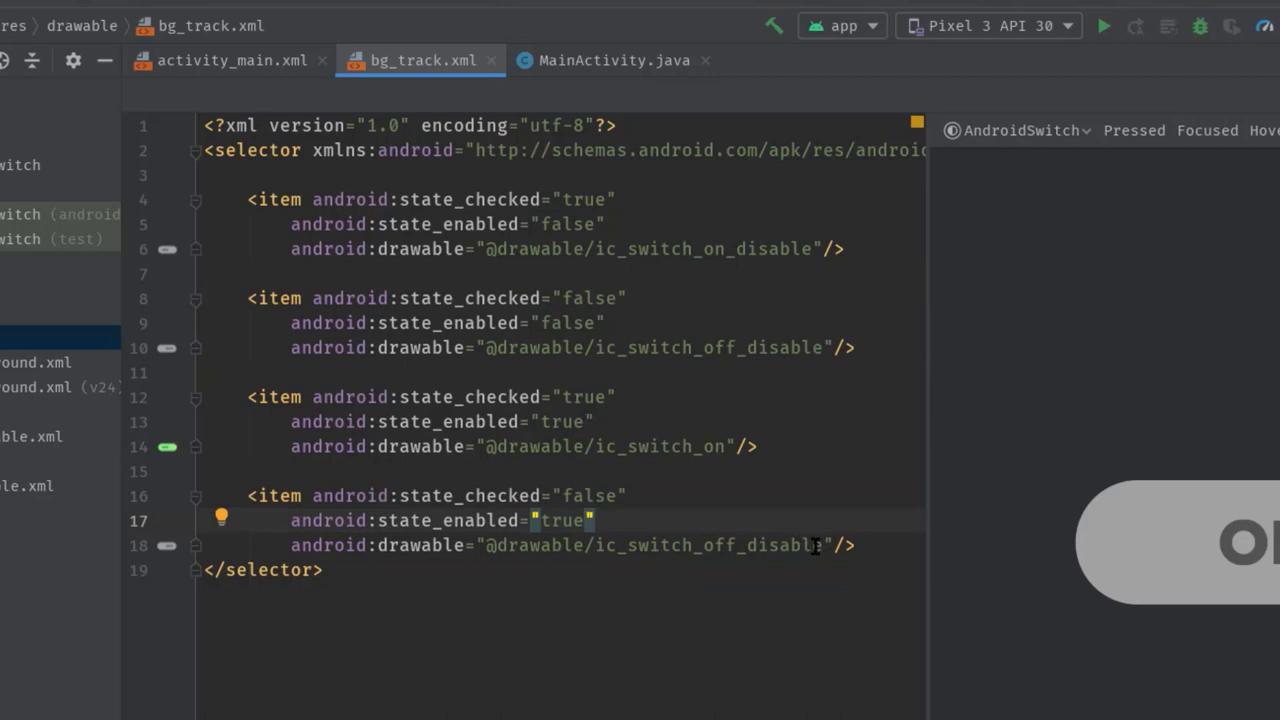
double_click(784, 545)
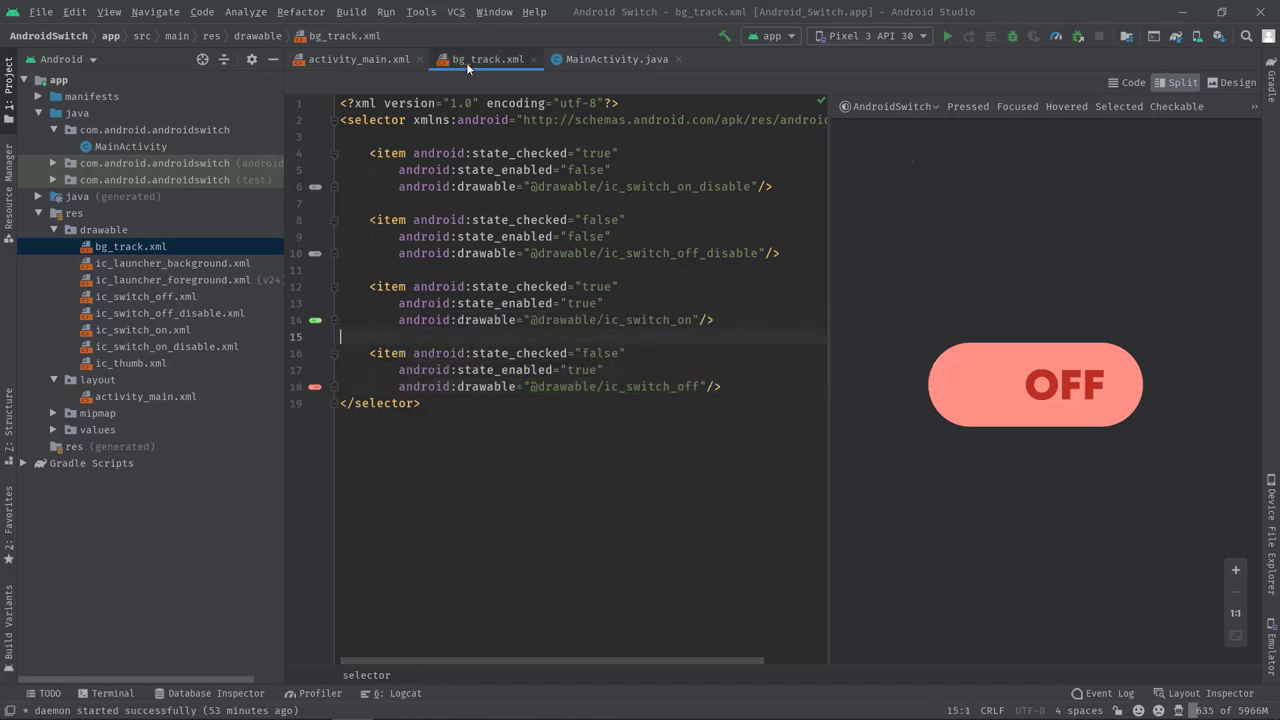
click(357, 59)
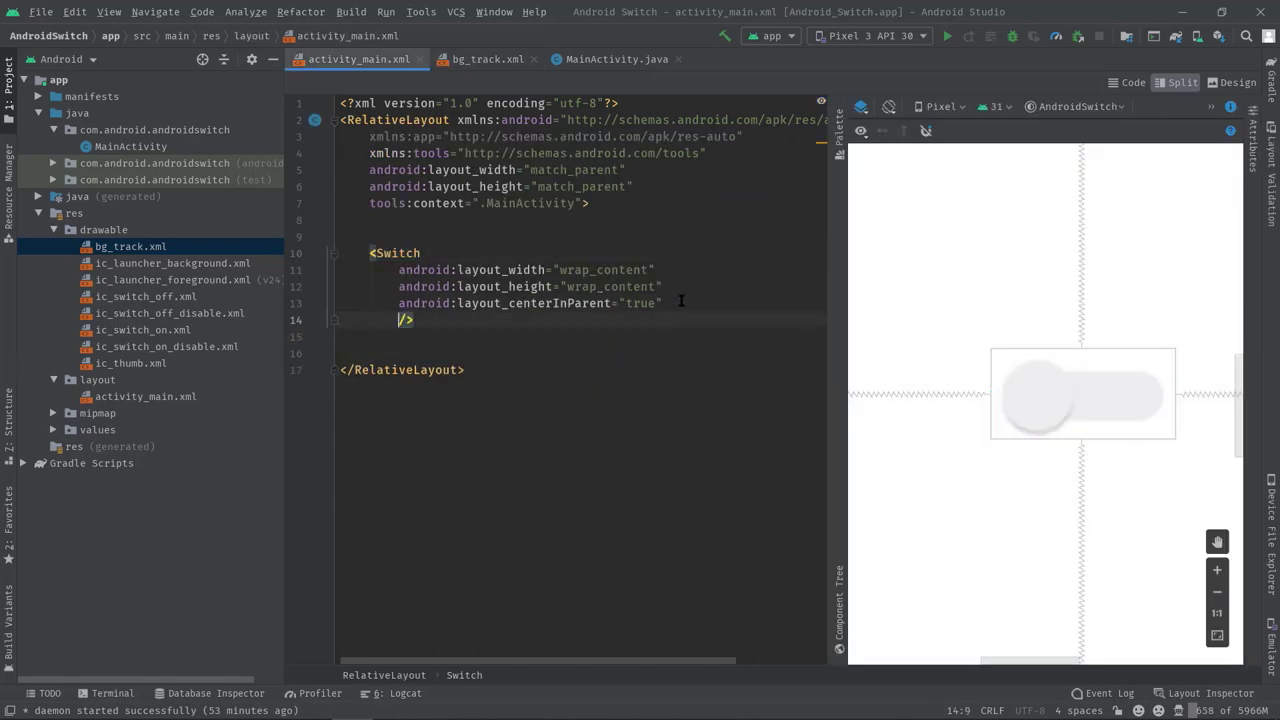
text(android:track="a)
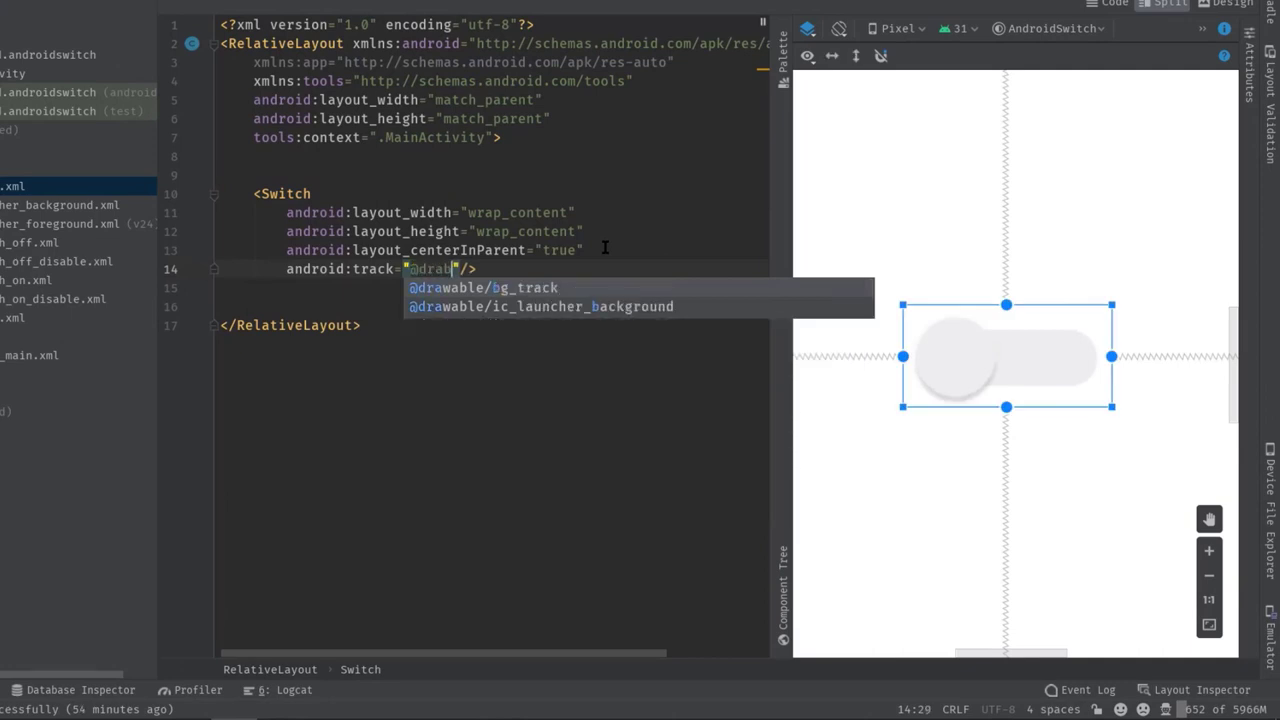
click(484, 287)
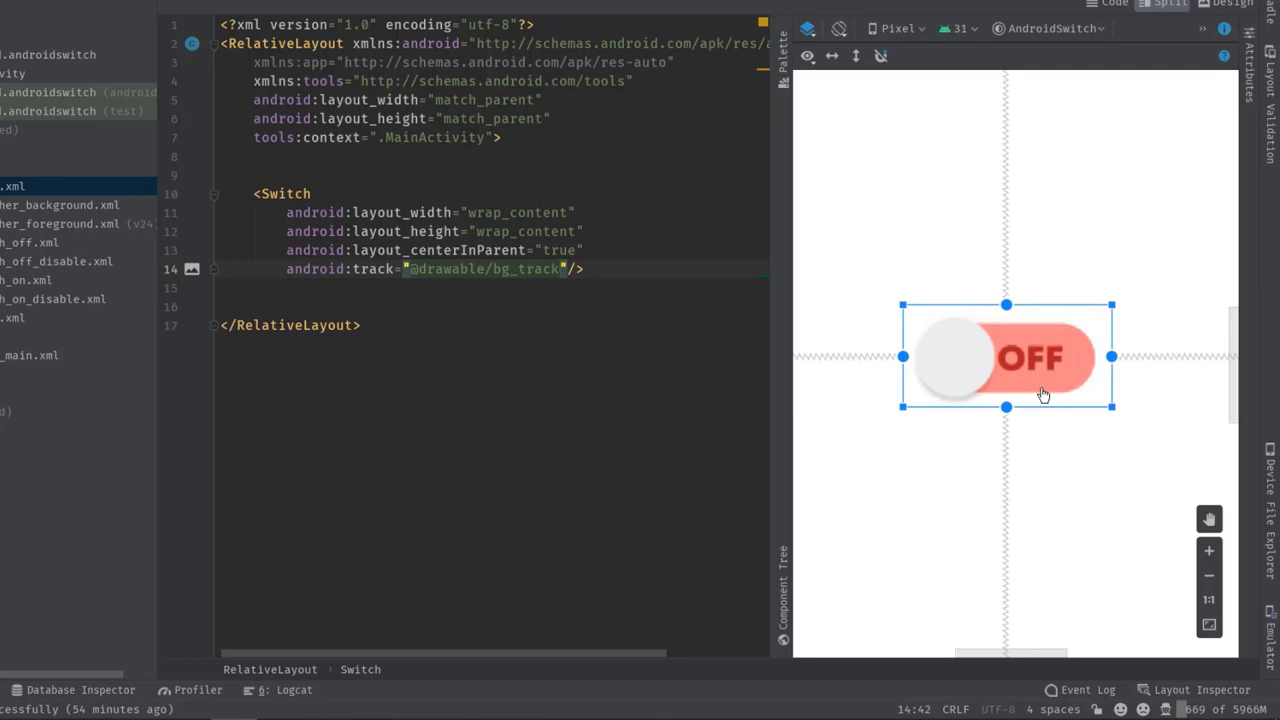
mouse_move(945, 375)
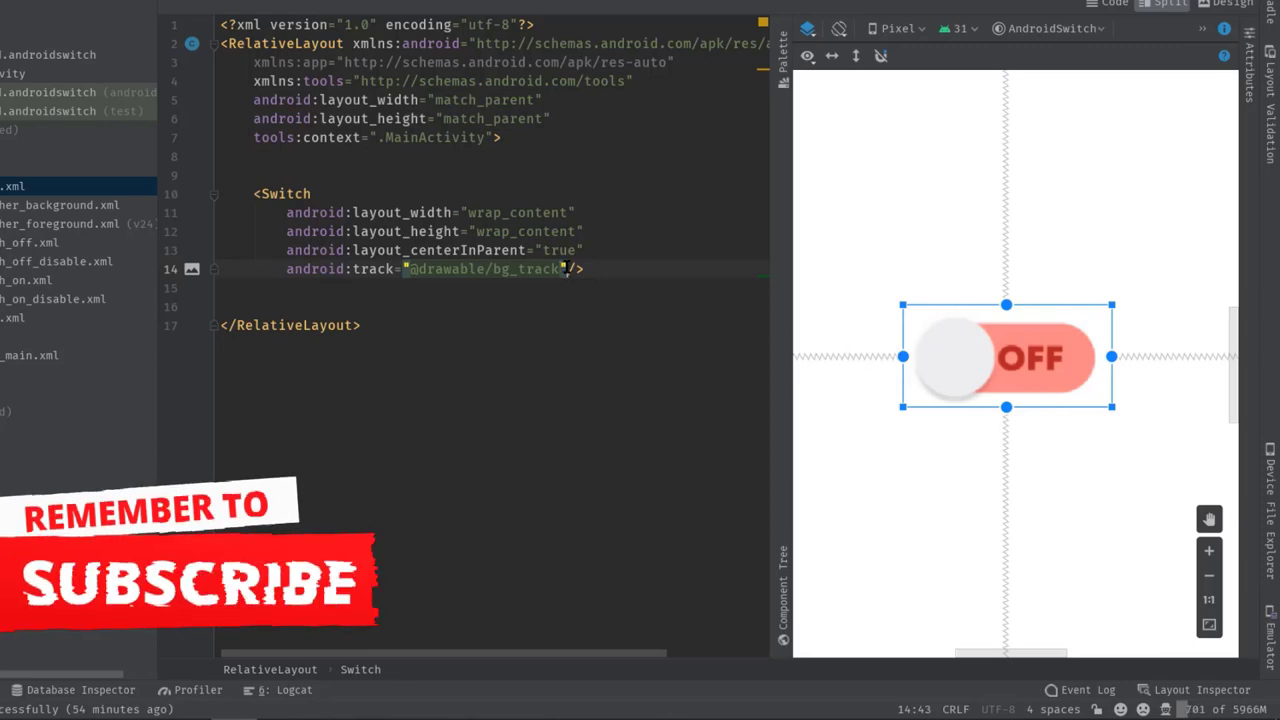
text(thumb="@d"/>)
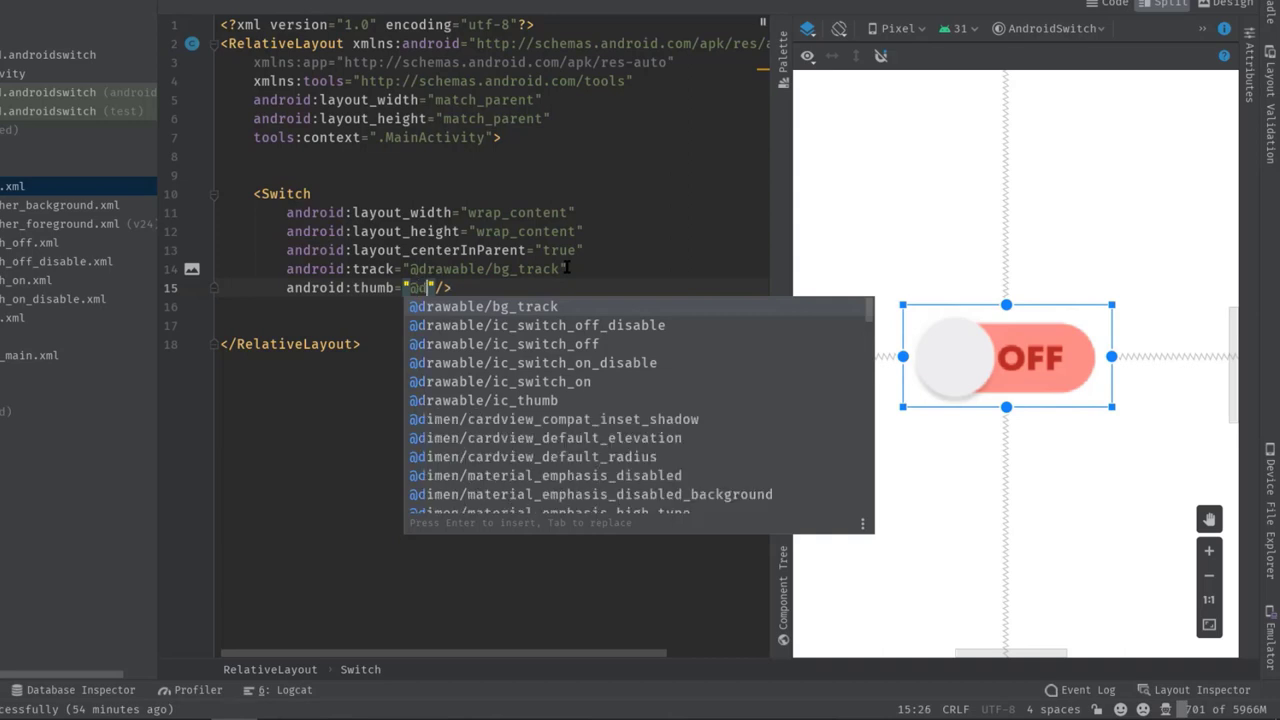
text(ic_thumb)
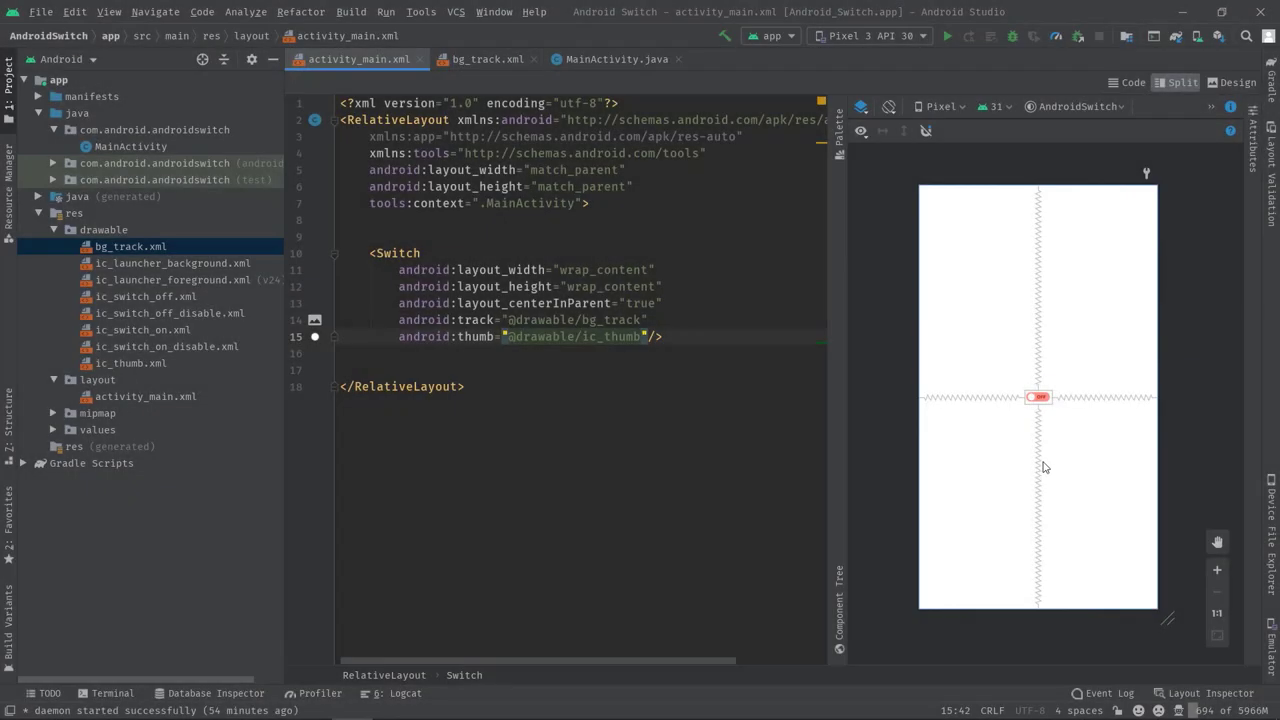
mouse_move(989, 436)
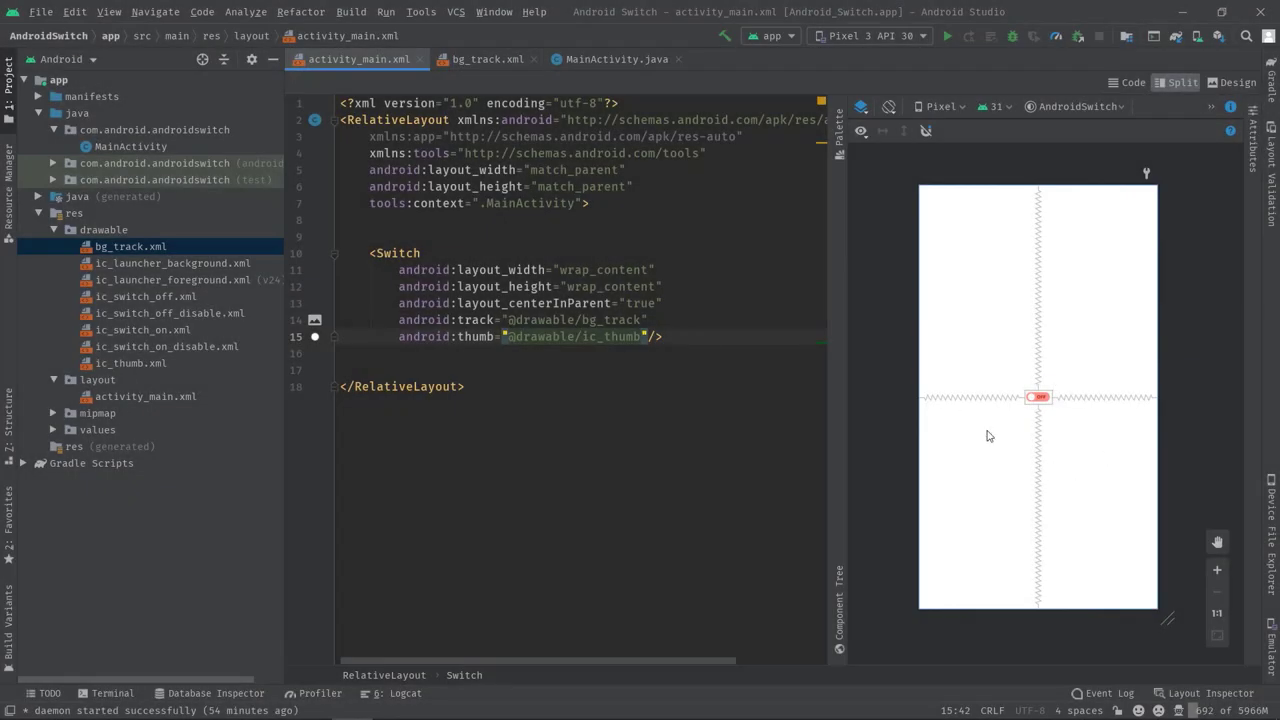
mouse_move(1033, 410)
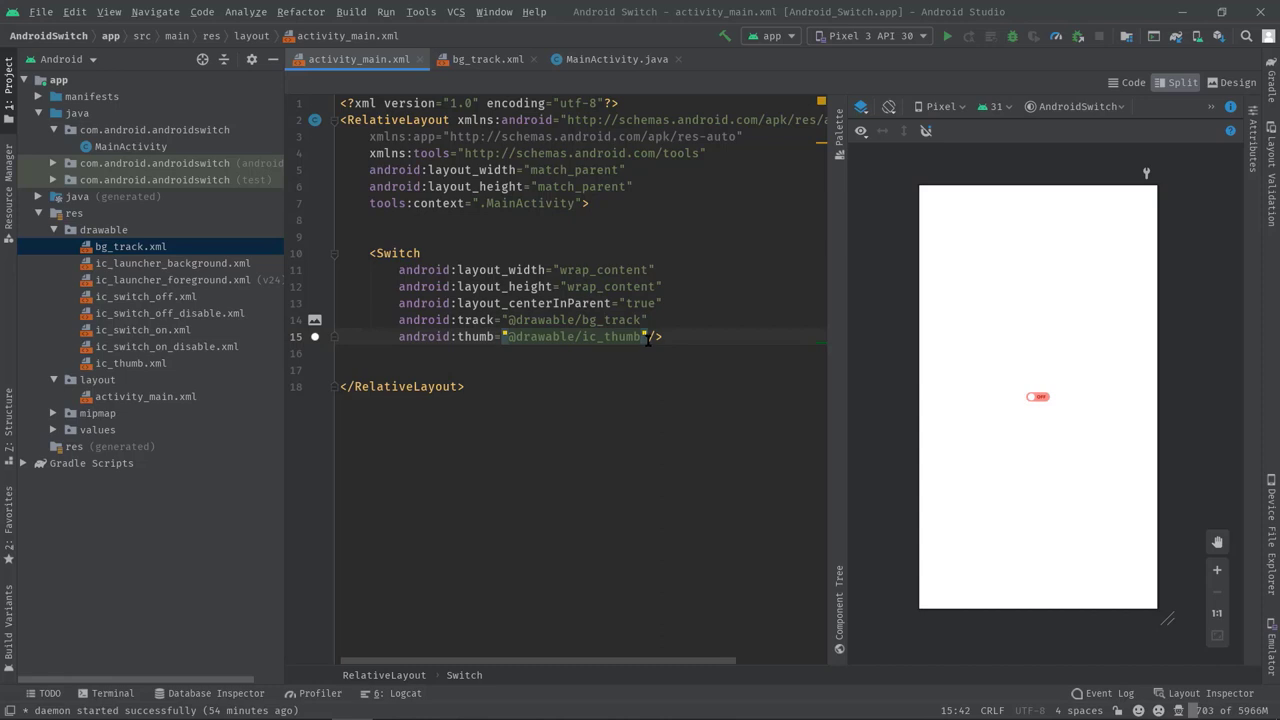
- Add scaleX="2" and scaleY="2" to the Switch and begin the android:checked attribute
text(scaleX=""/>)
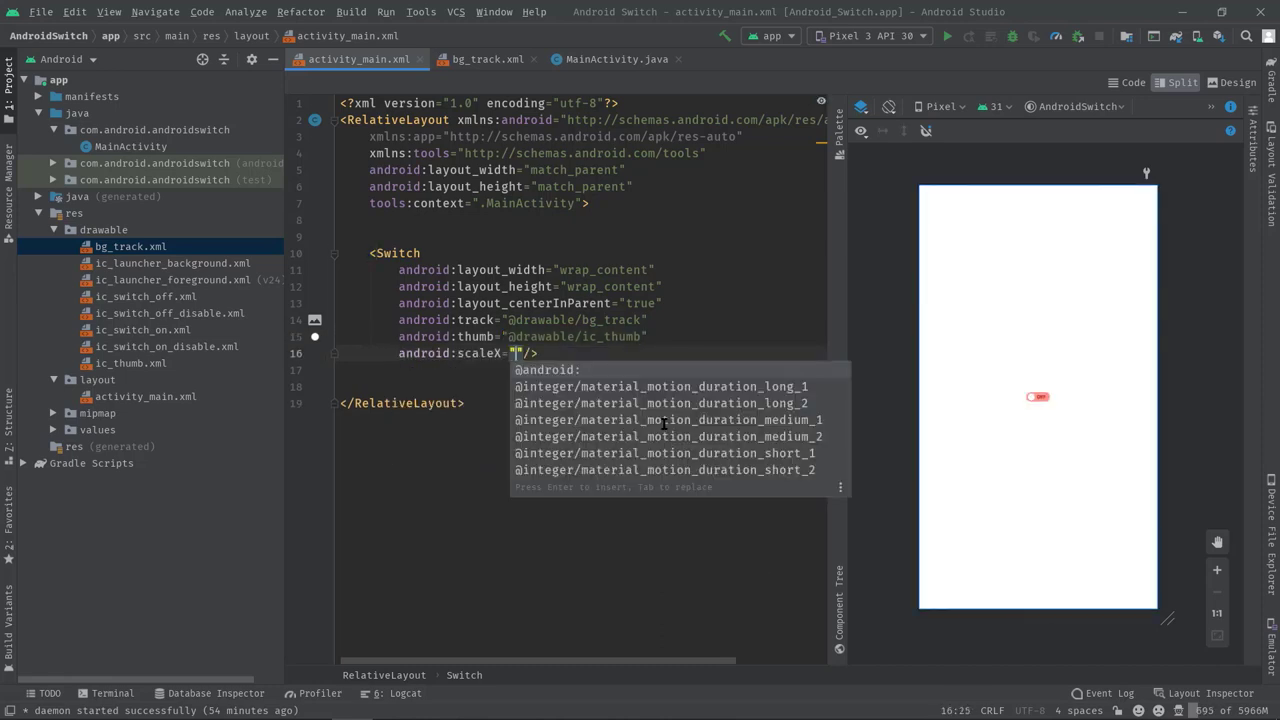
text(2)
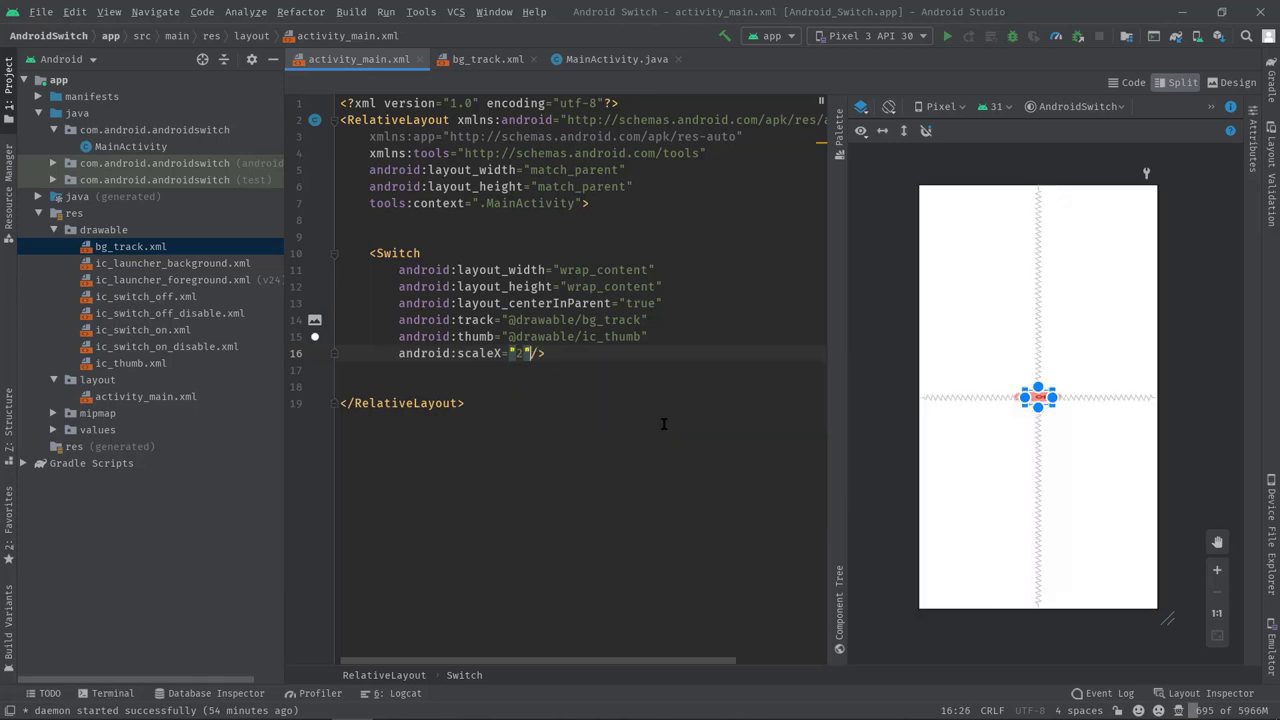
text(scy)
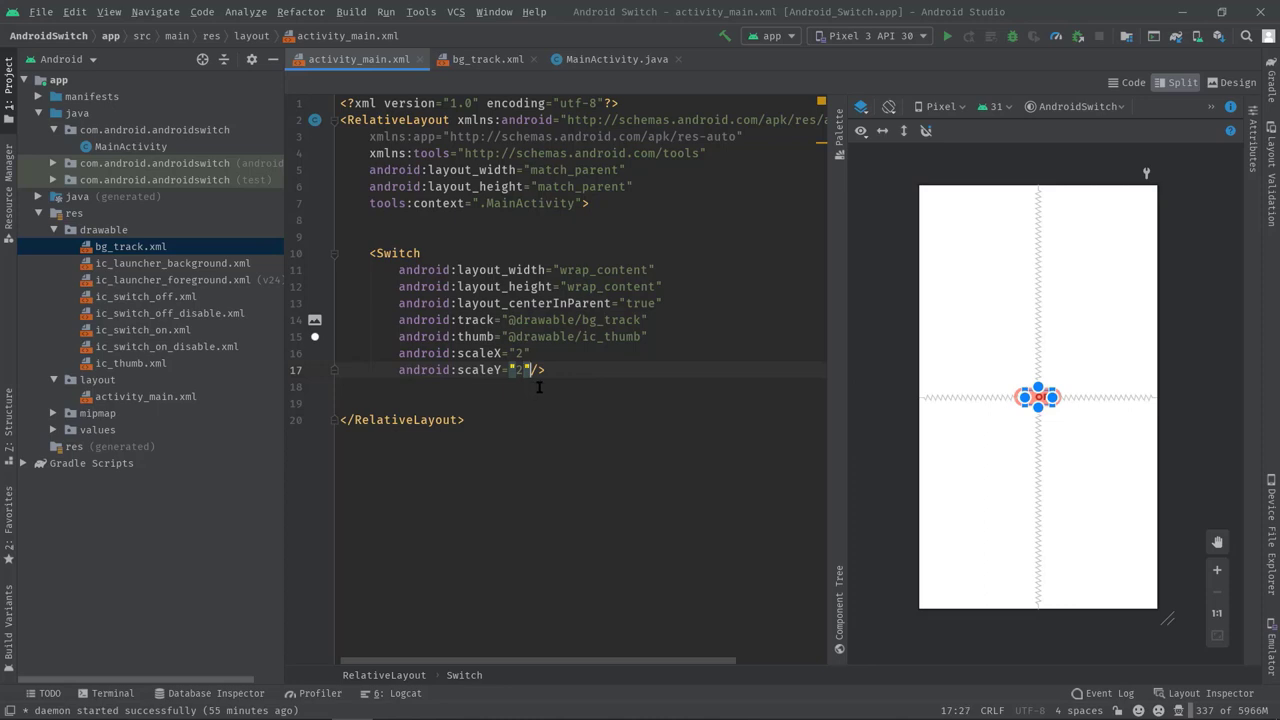
text(android:checked="true"/>)
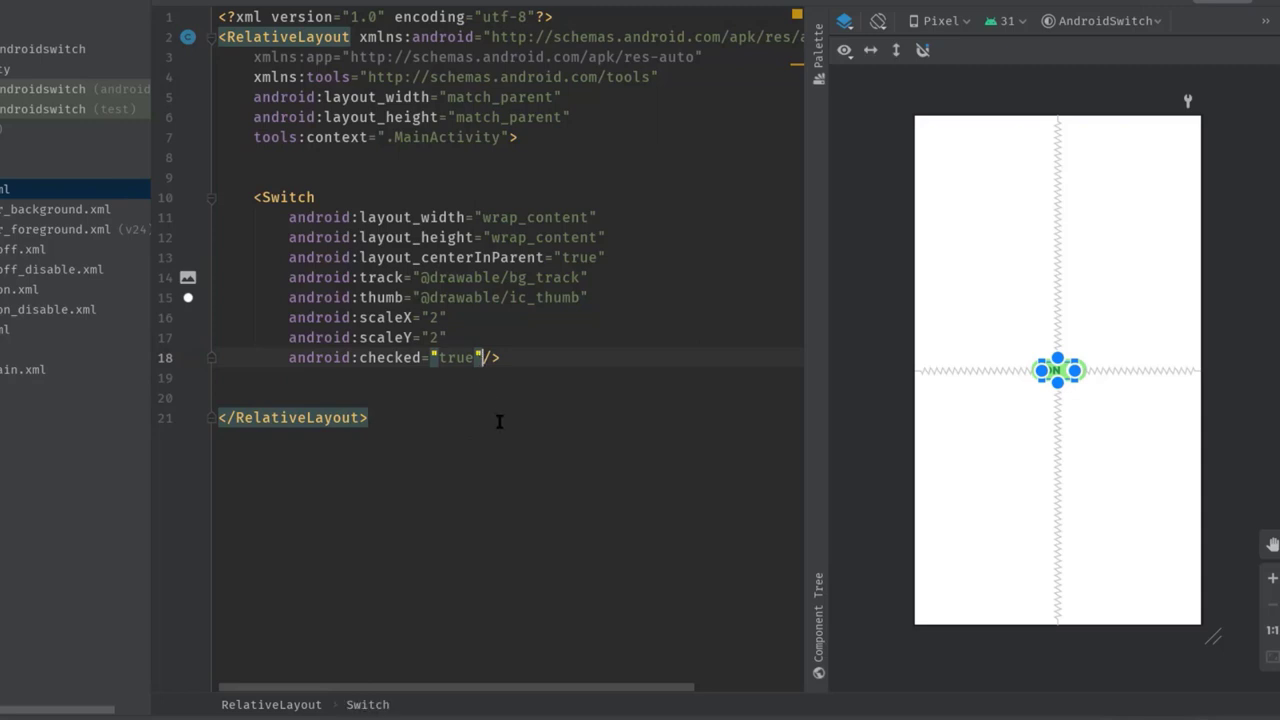
- Set android:checked to true and android:enabled to false on the Switch
key(Enter)
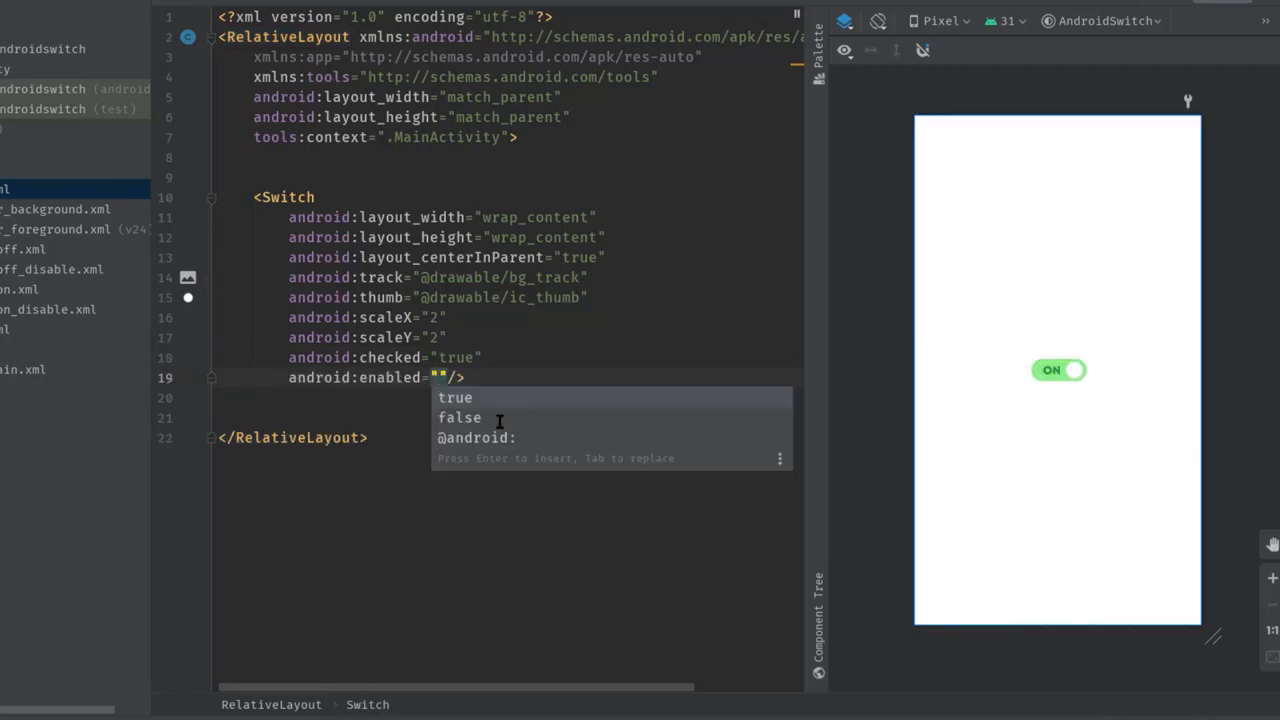
text(false)
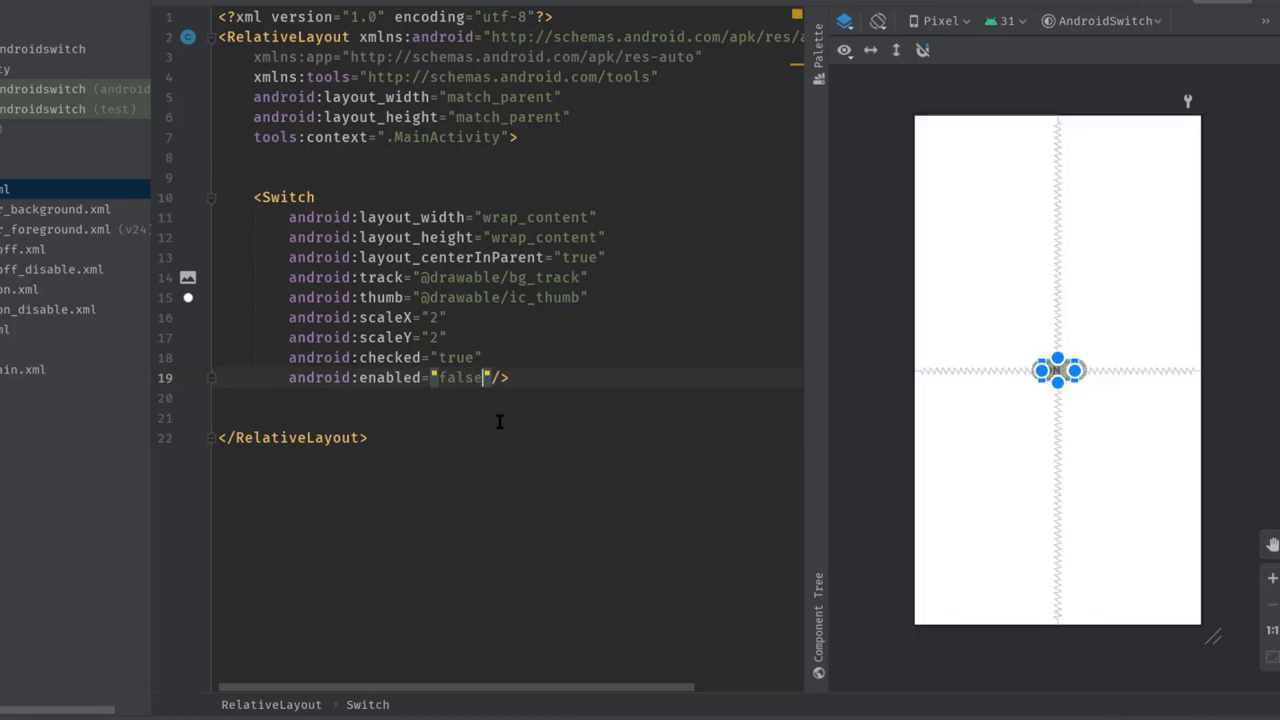